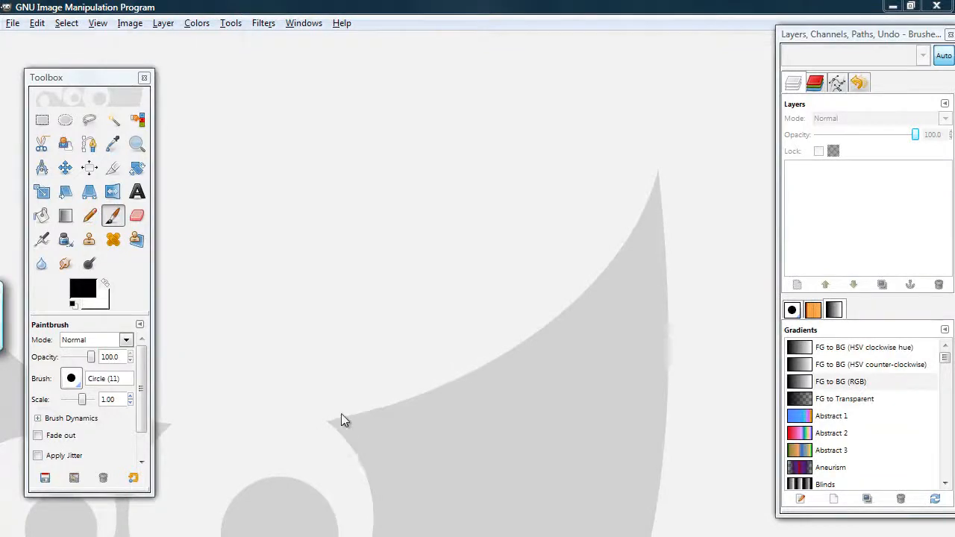
mouse_move(325, 303)
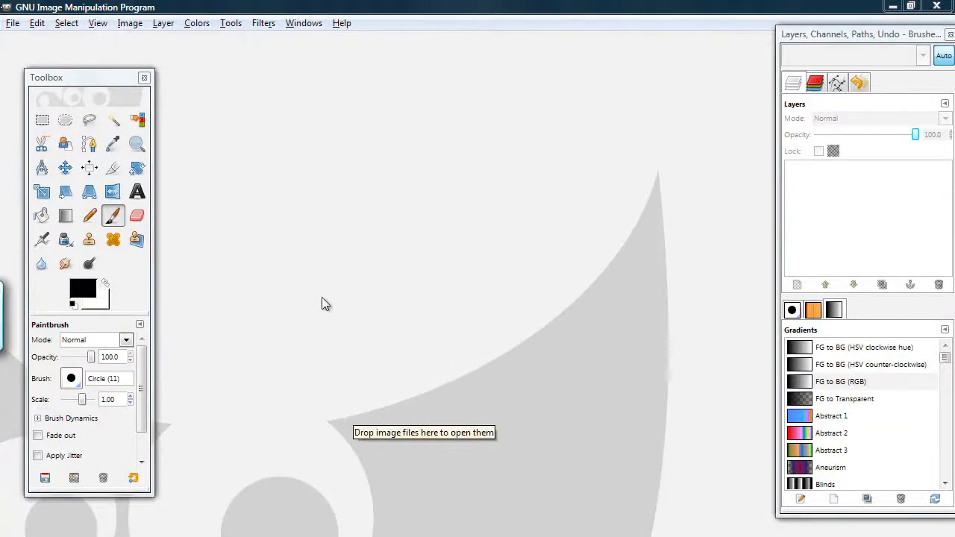
mouse_move(297, 265)
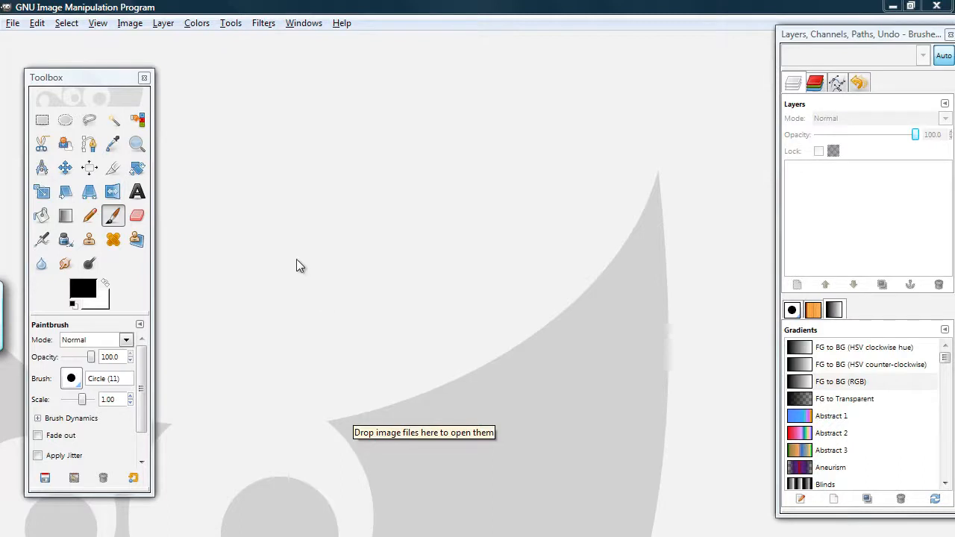
mouse_move(185, 114)
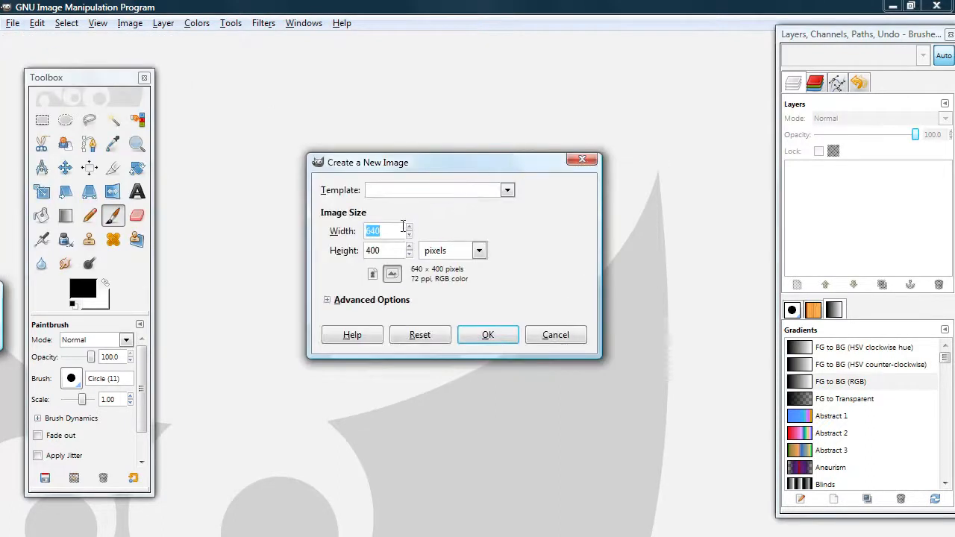
Step: Create a new image of 1280 × 720 pixels
text(1280)
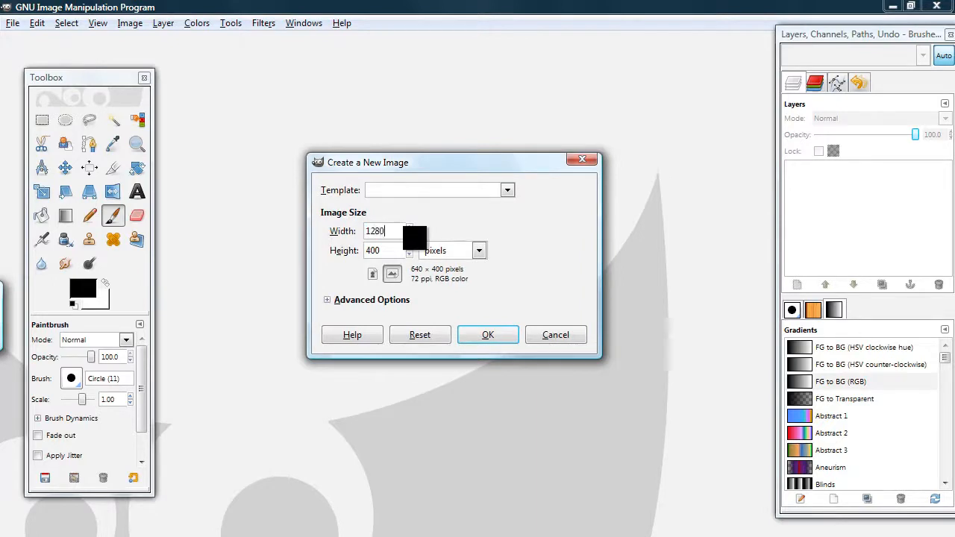
click(385, 250)
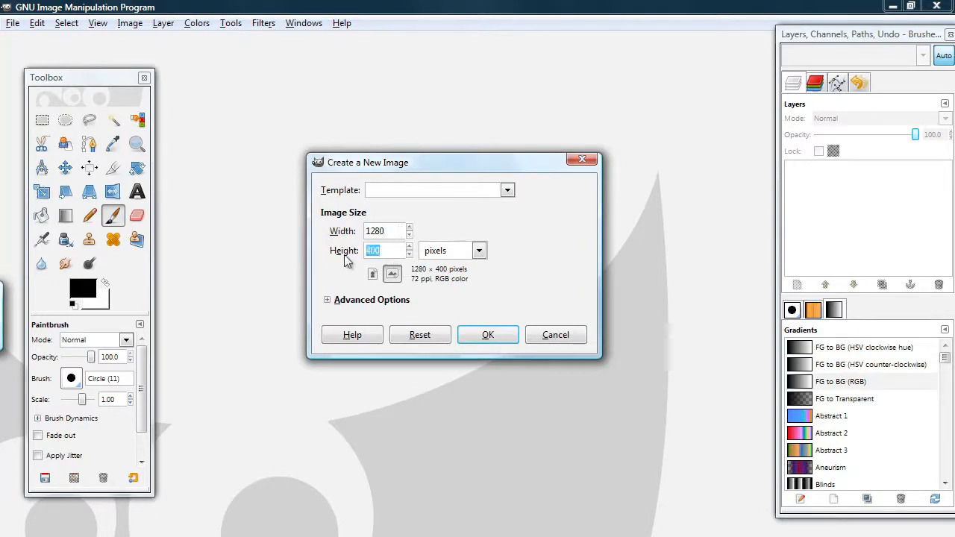
text(720)
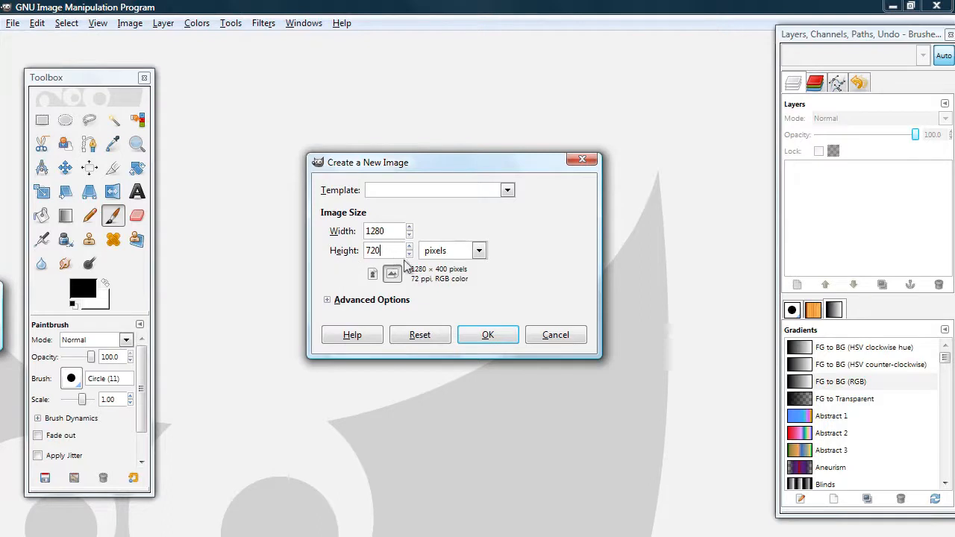
click(488, 334)
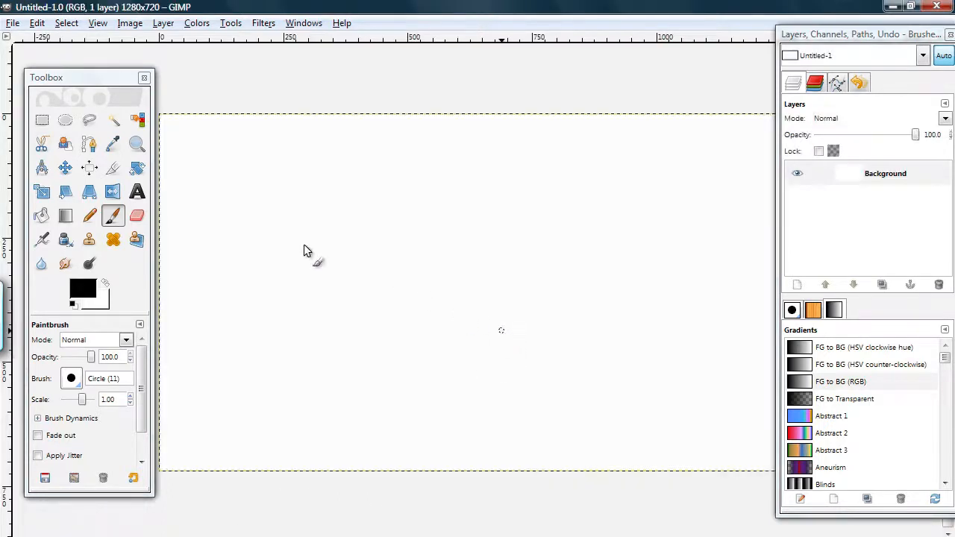
Step: Bucket-fill the entire canvas with solid black
click(42, 216)
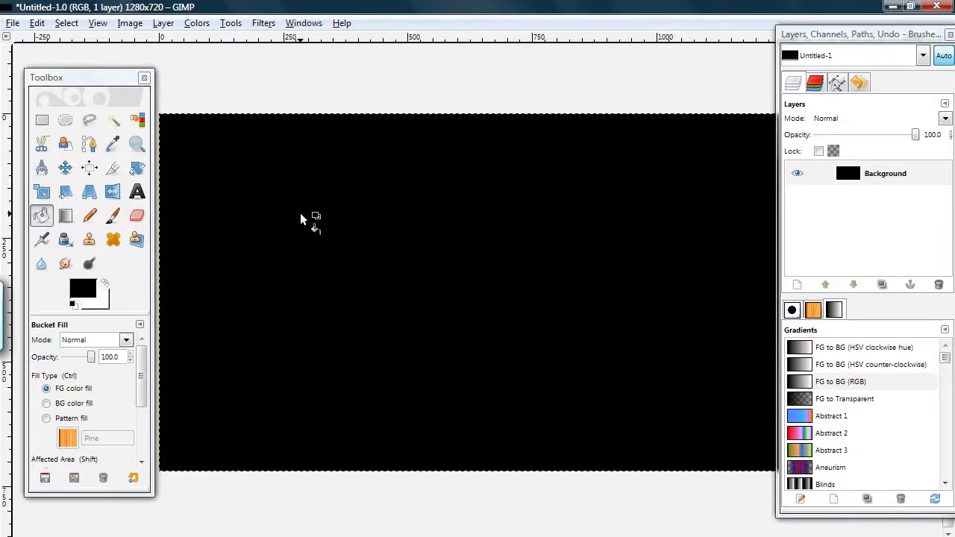
mouse_move(297, 229)
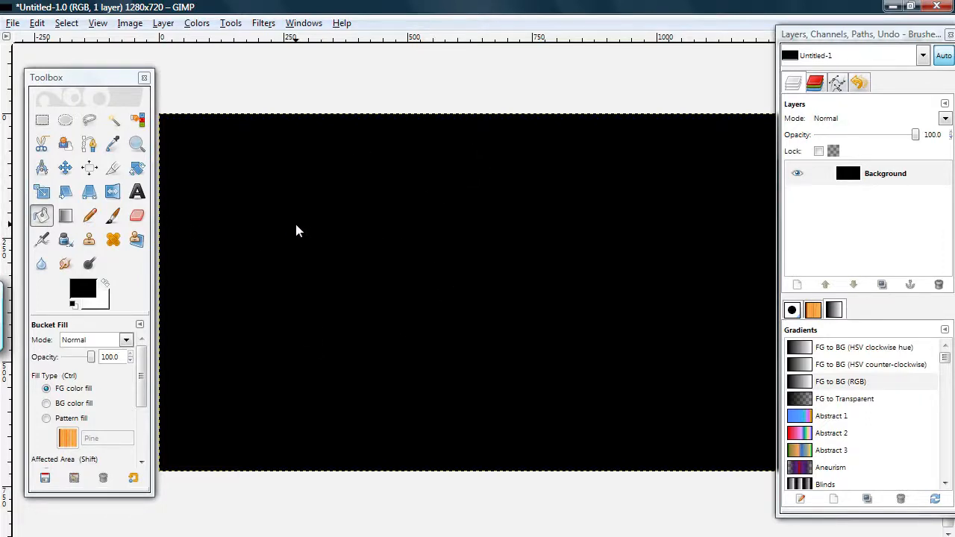
Step: Open HSV Noise from the canvas menu and push Value to 255
right_click(298, 230)
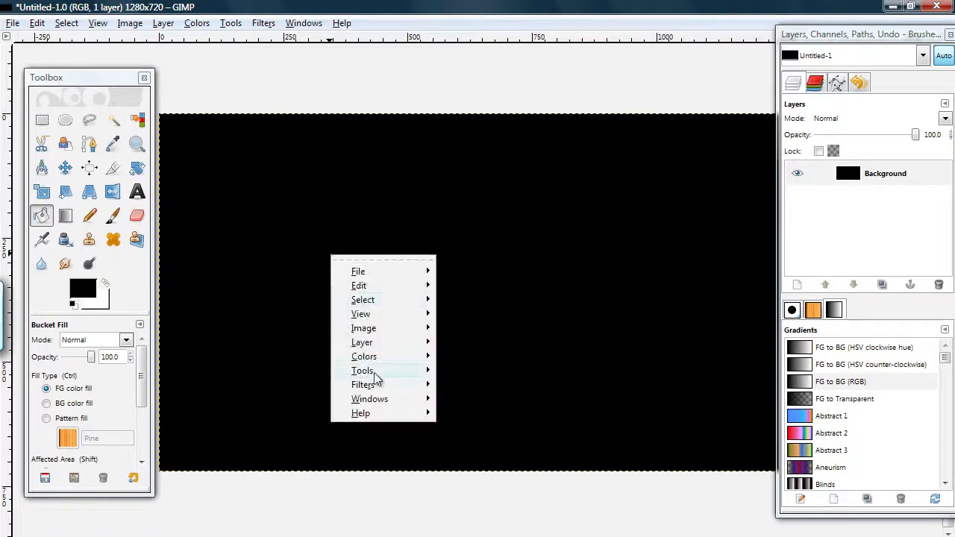
click(363, 384)
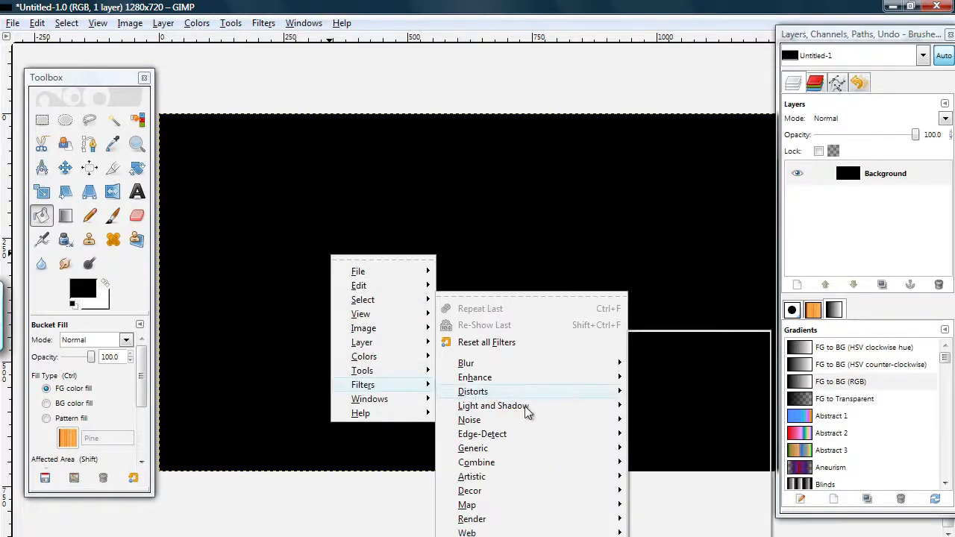
mouse_move(469, 420)
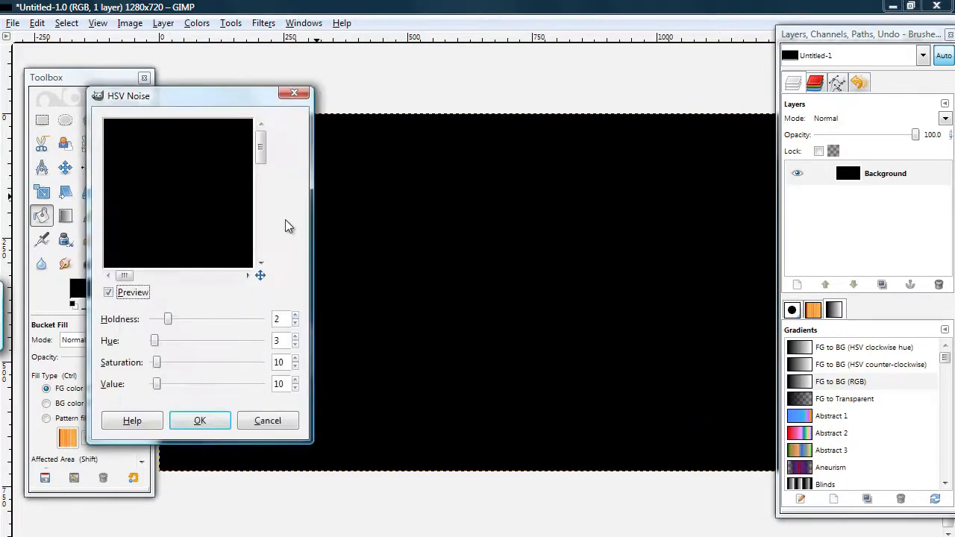
drag(156, 383, 171, 384)
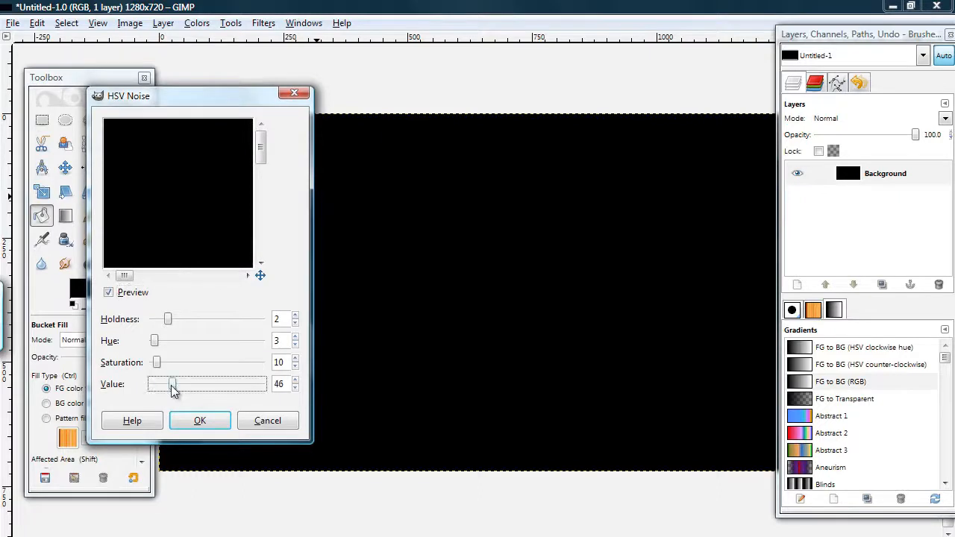
drag(171, 383, 262, 383)
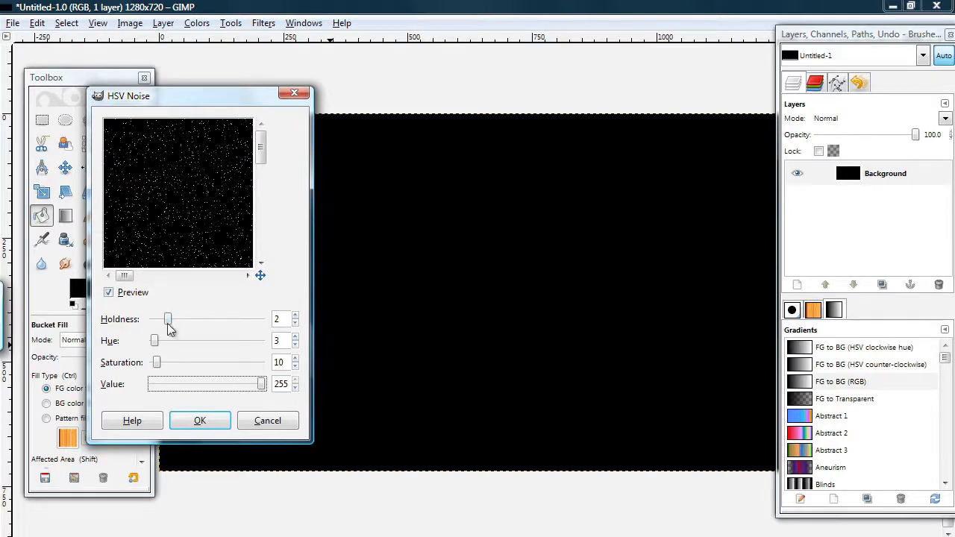
Step: Set Holdness 7, Hue 4 and Saturation 4, then apply the HSV Noise
drag(167, 319, 258, 320)
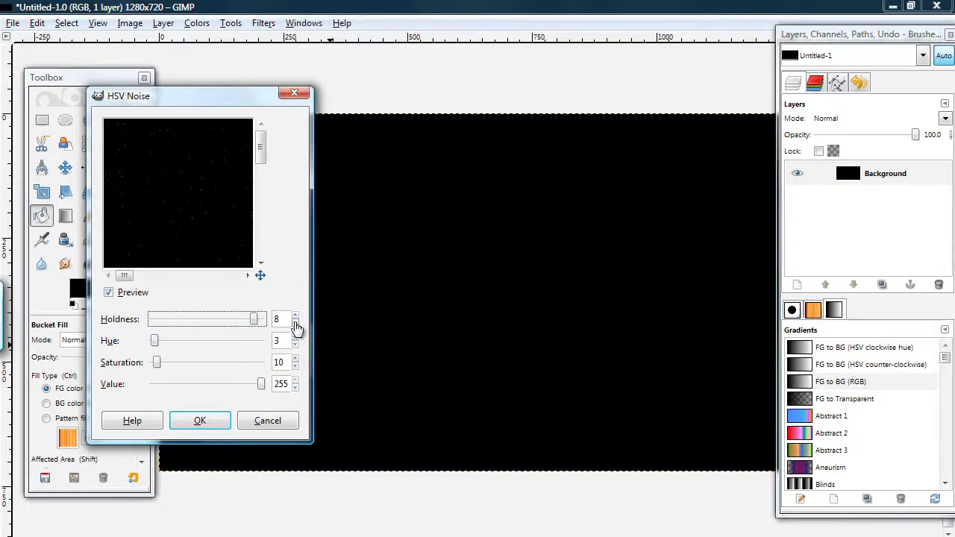
click(295, 322)
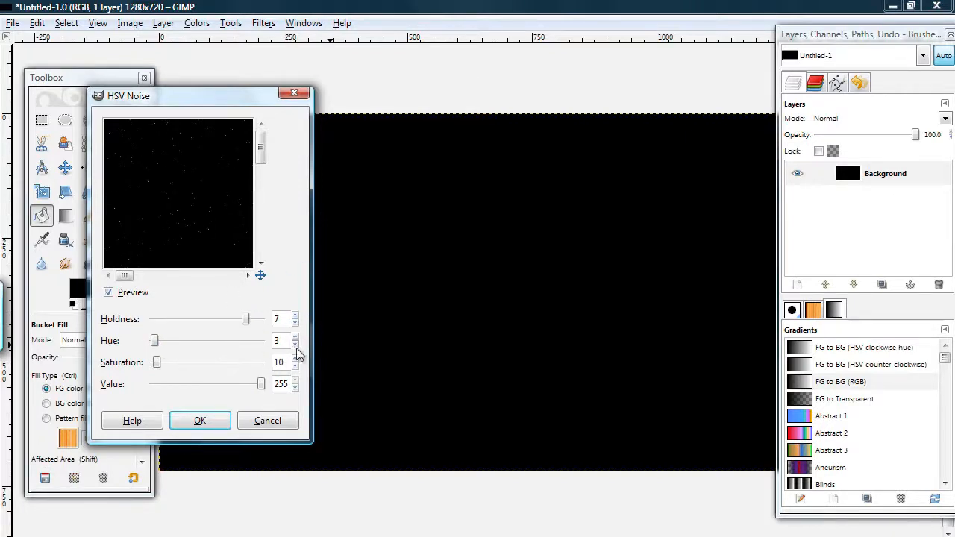
click(296, 366)
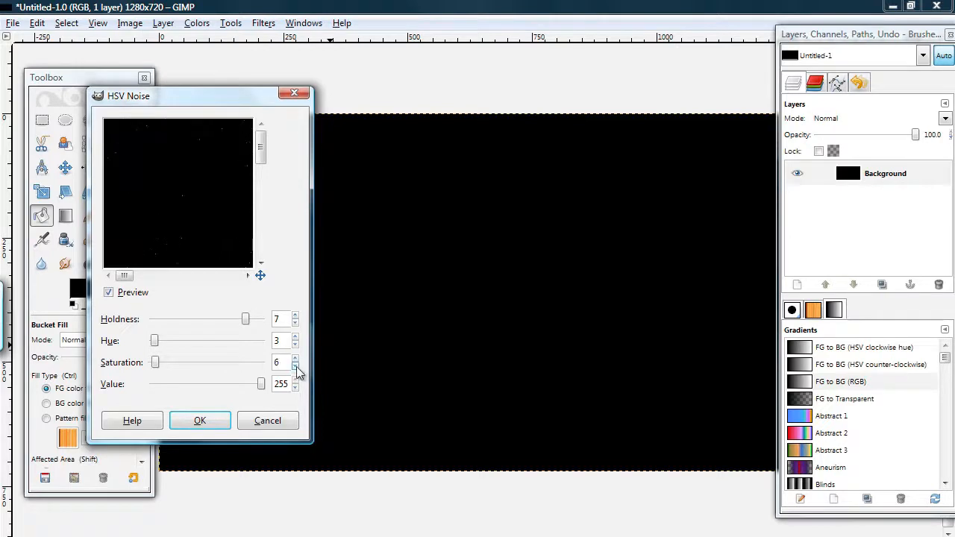
click(296, 366)
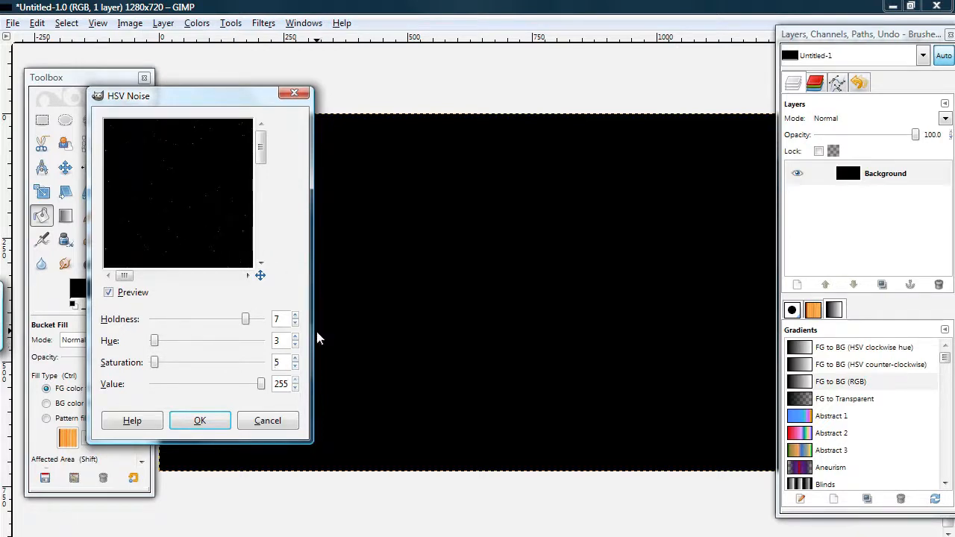
click(295, 337)
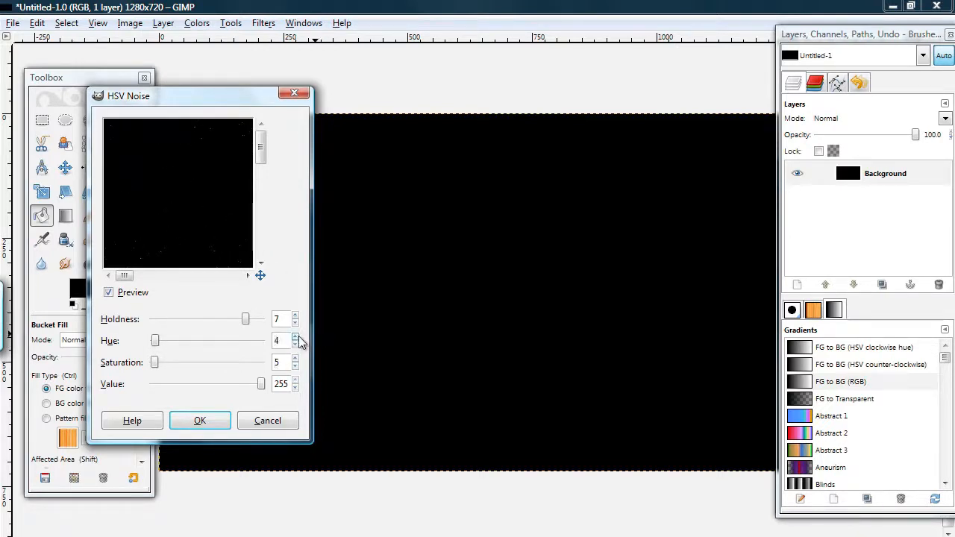
click(295, 344)
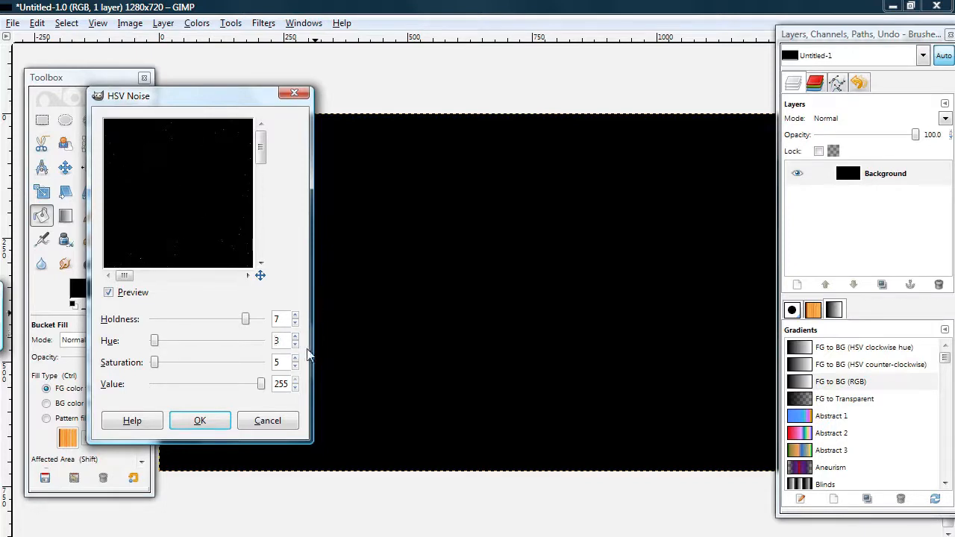
click(296, 338)
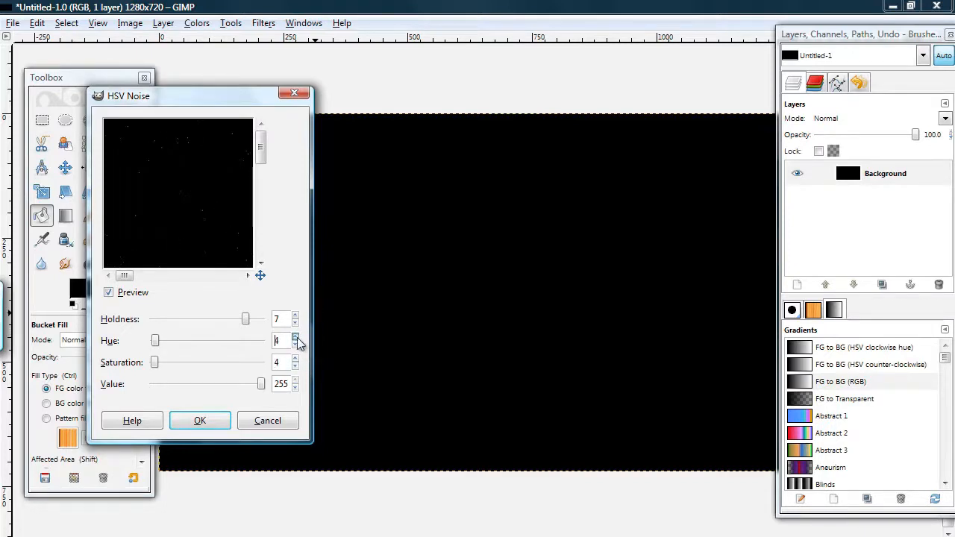
click(296, 345)
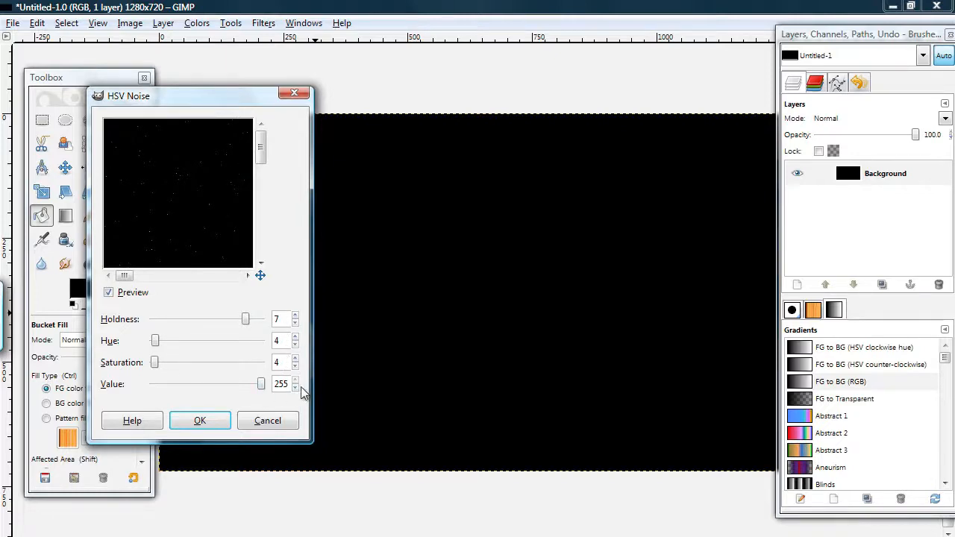
click(200, 420)
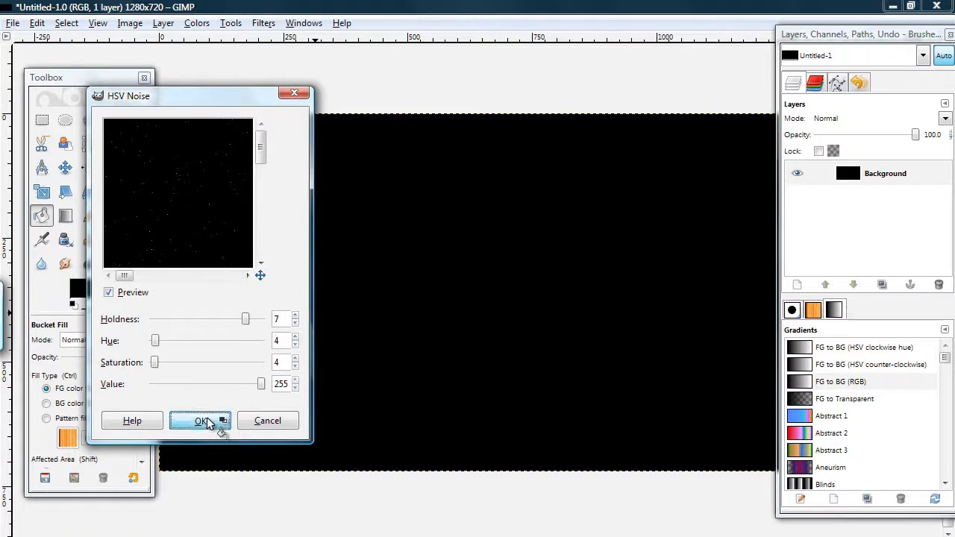
click(201, 420)
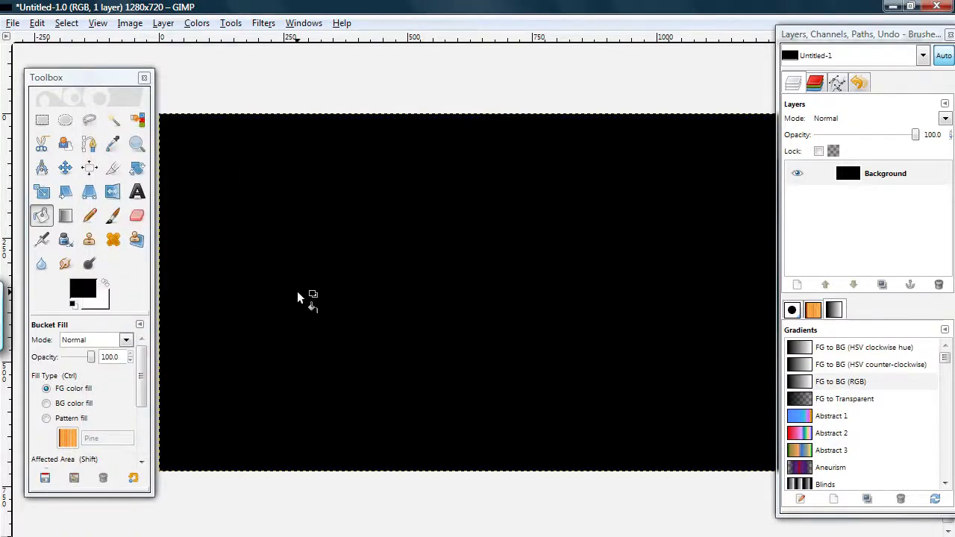
mouse_move(345, 232)
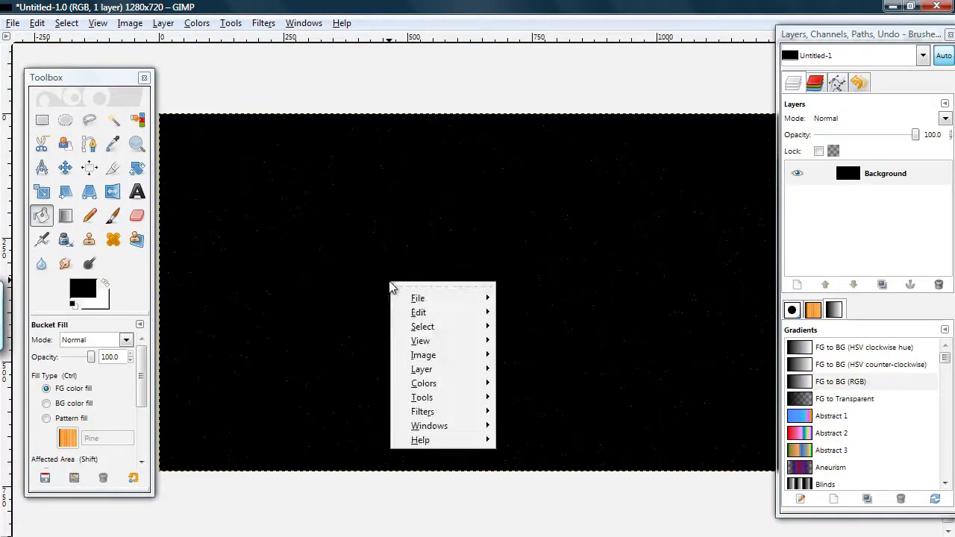
Step: Open Filters > Light and Shadow > Sparkle over the speckled background
click(423, 411)
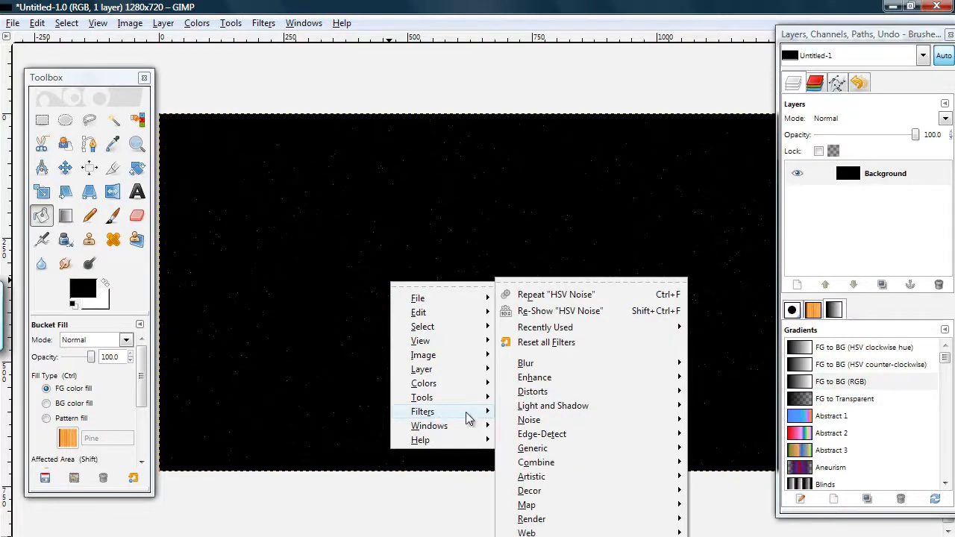
mouse_move(553, 405)
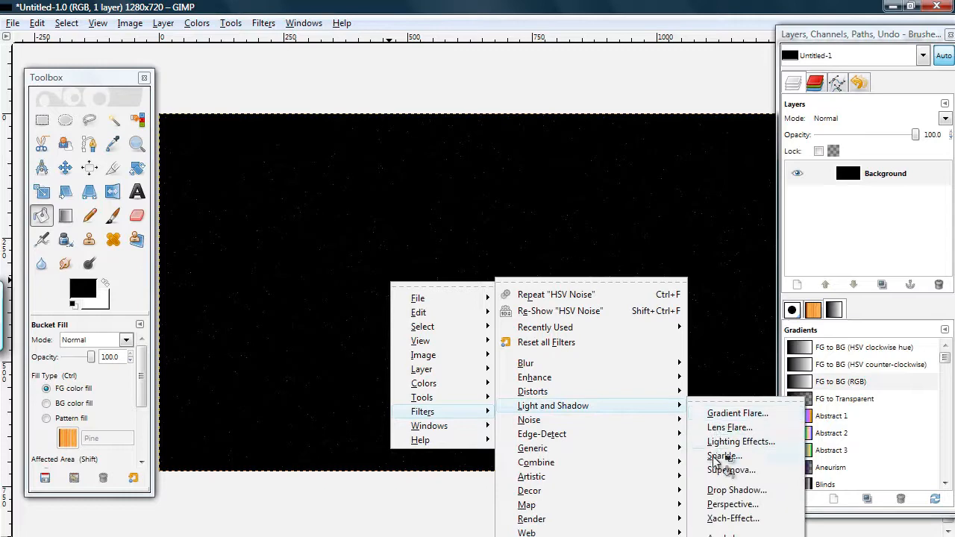
click(723, 456)
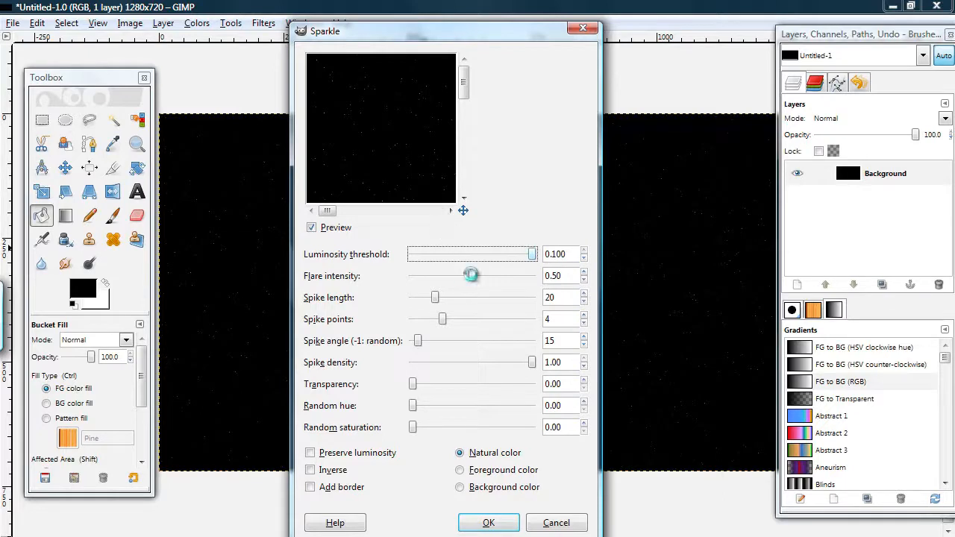
Step: Apply Sparkle with Transparency 1.00 and spike length 12
drag(471, 276, 514, 275)
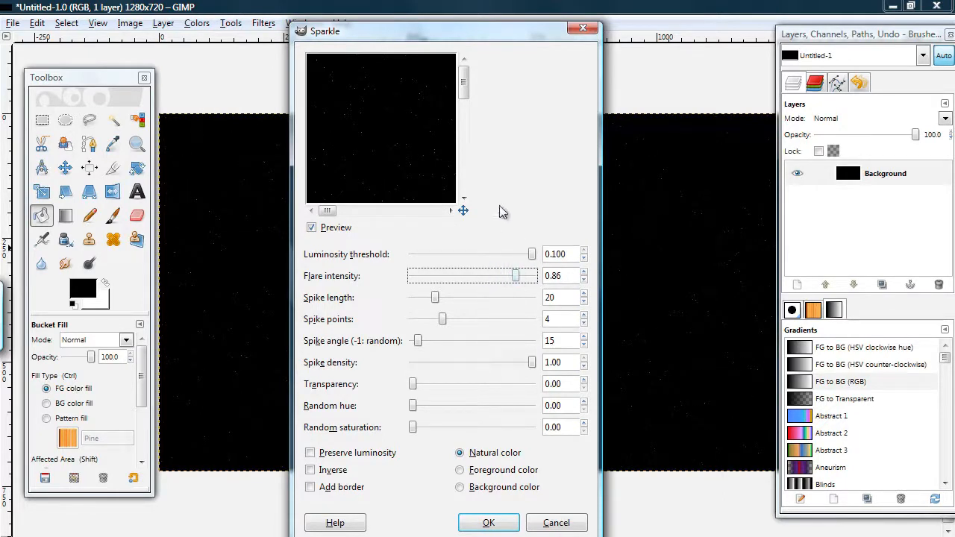
drag(513, 276, 528, 276)
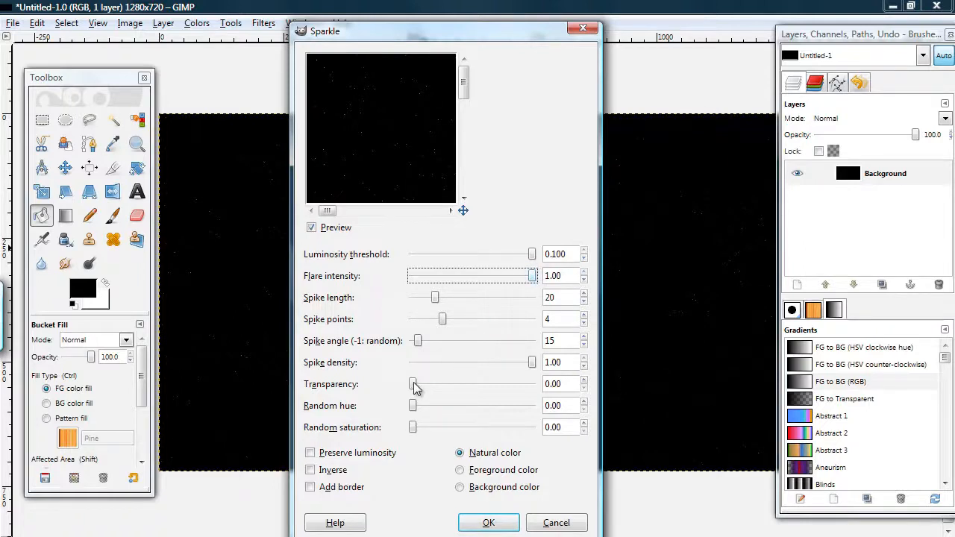
drag(412, 383, 532, 383)
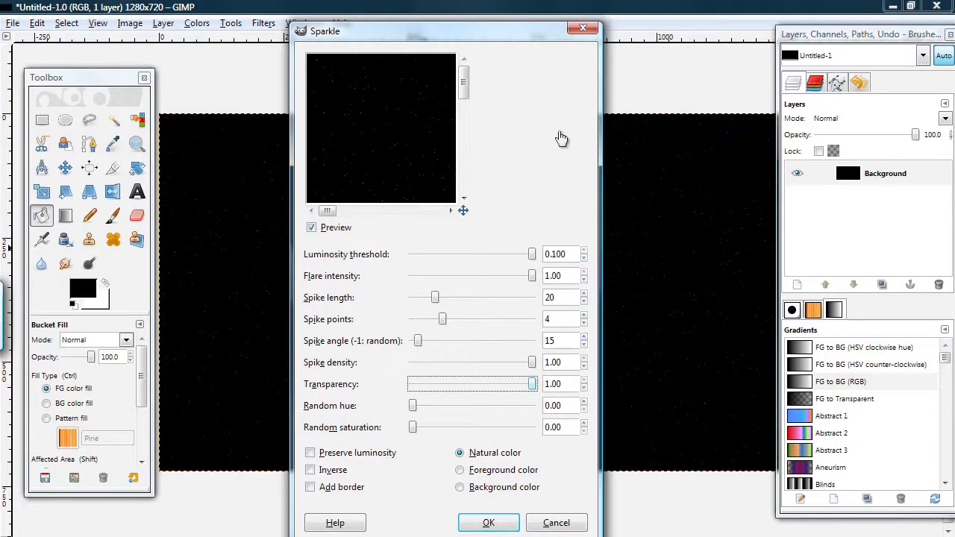
click(311, 228)
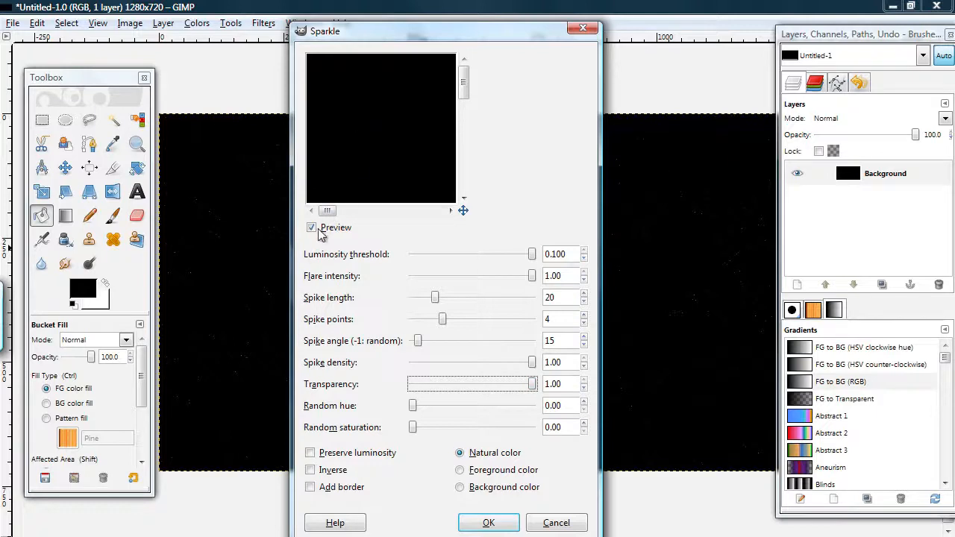
click(311, 228)
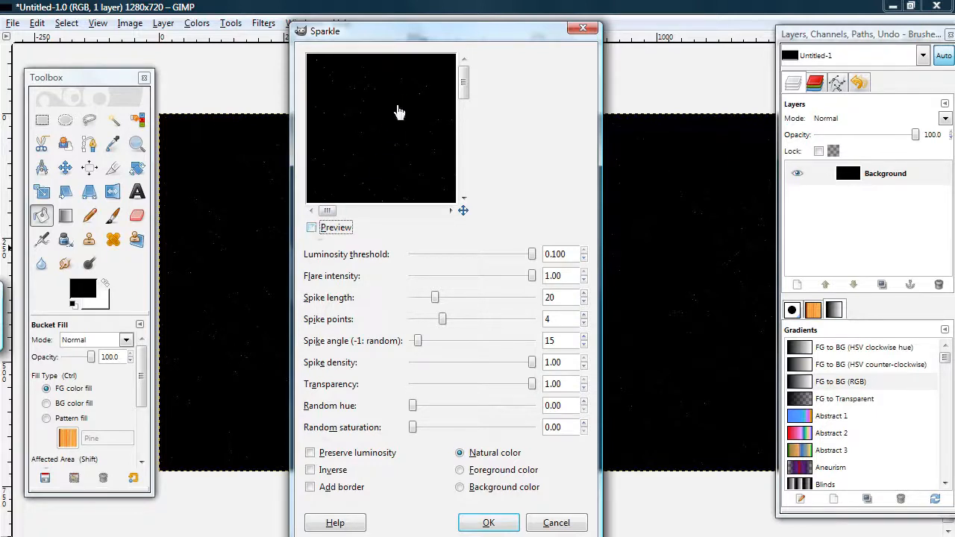
click(311, 228)
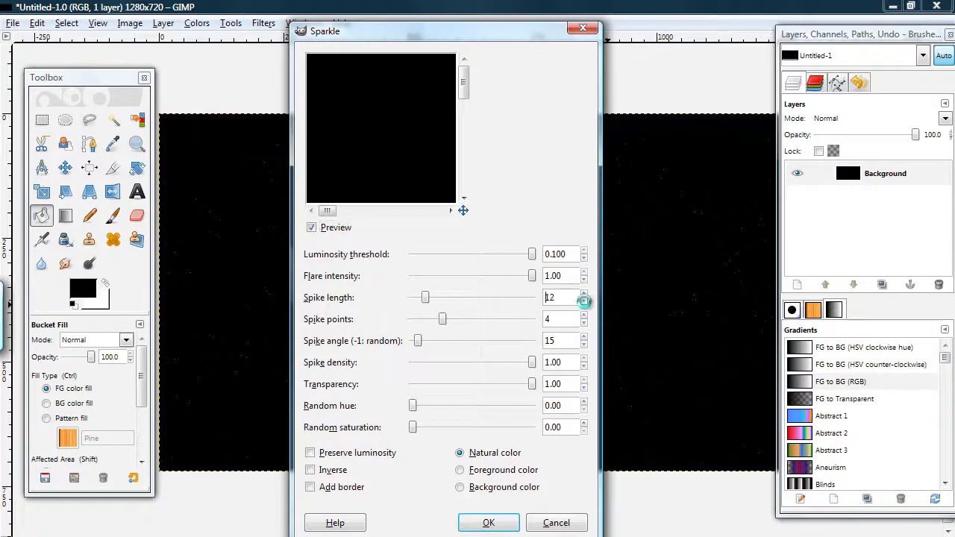
click(584, 302)
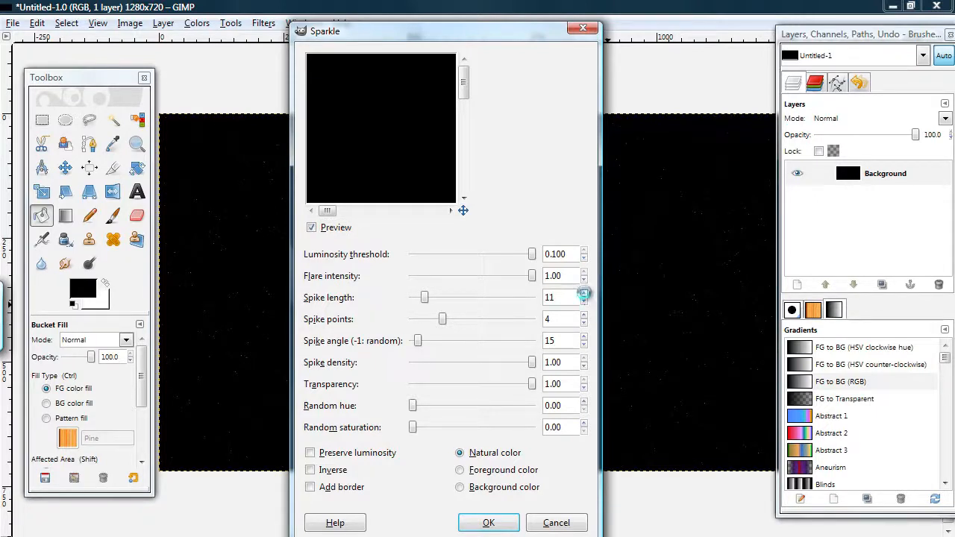
click(584, 294)
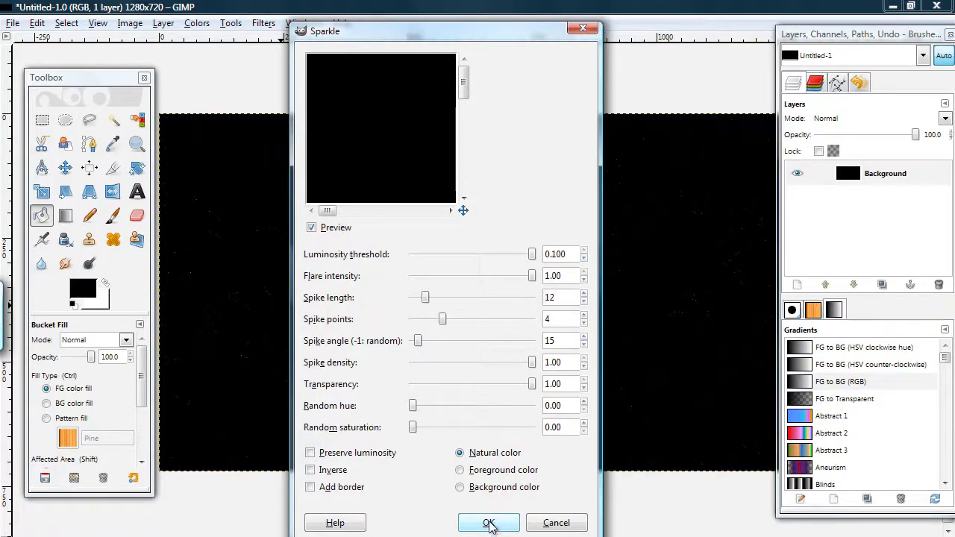
click(488, 522)
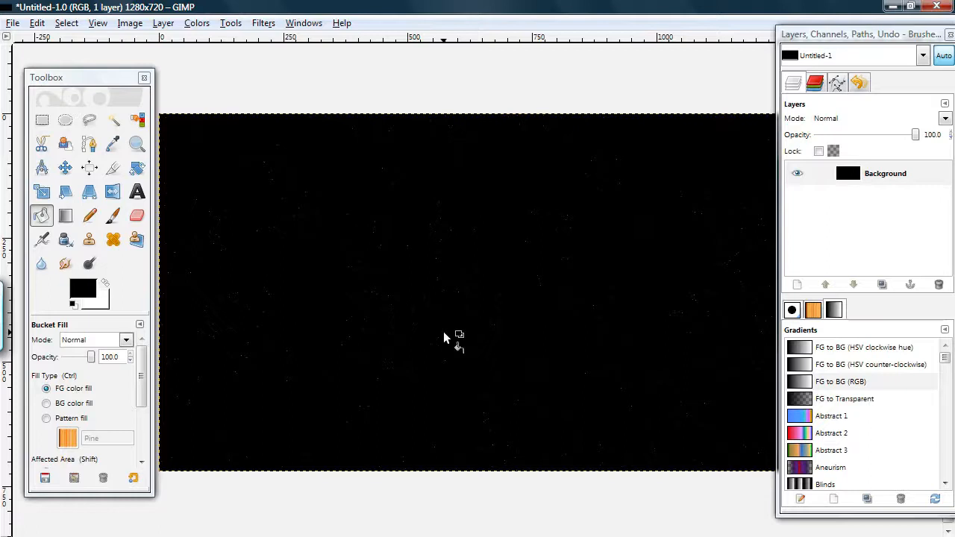
mouse_move(445, 256)
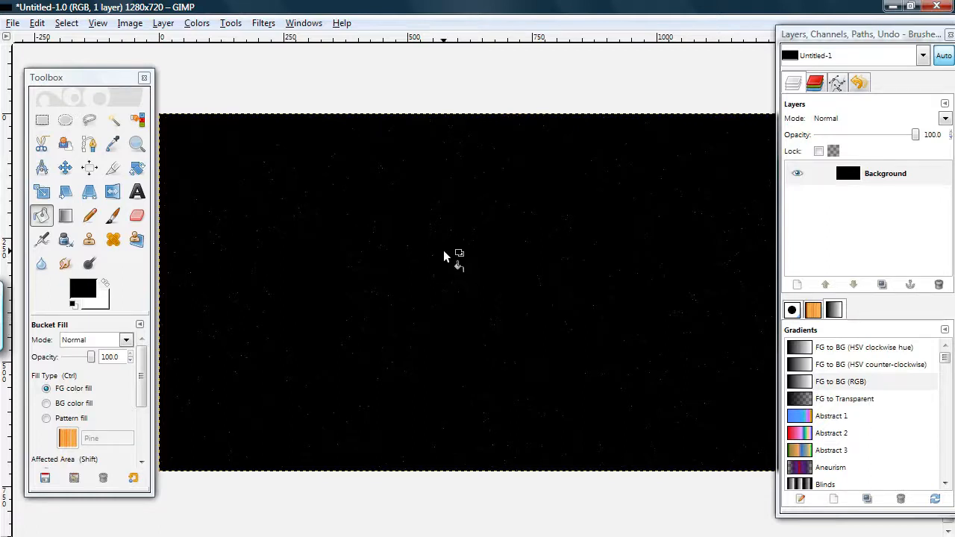
mouse_move(408, 209)
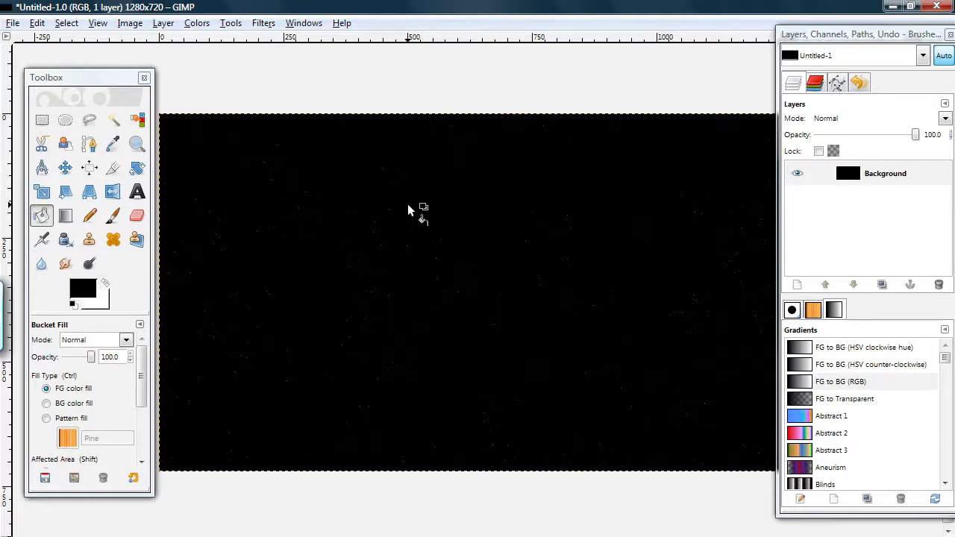
mouse_move(467, 231)
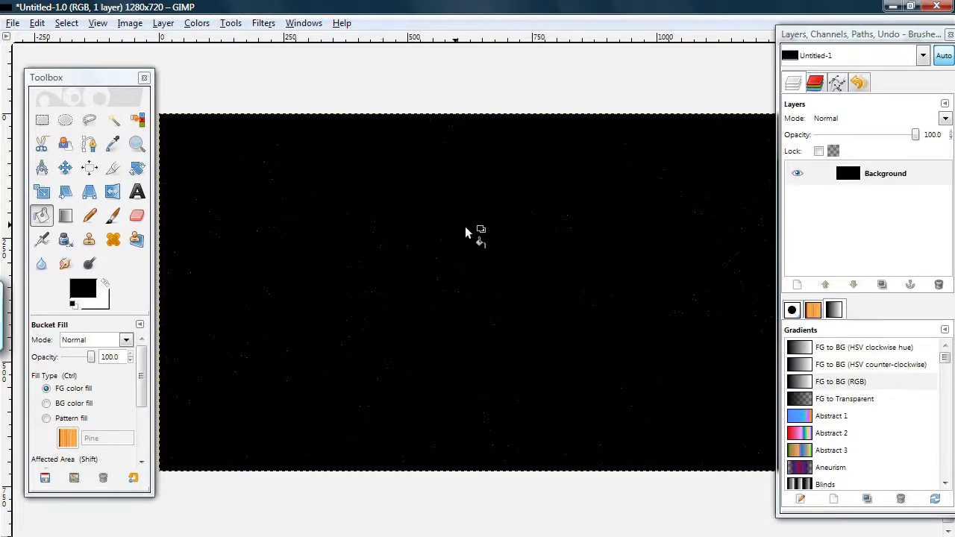
mouse_move(554, 228)
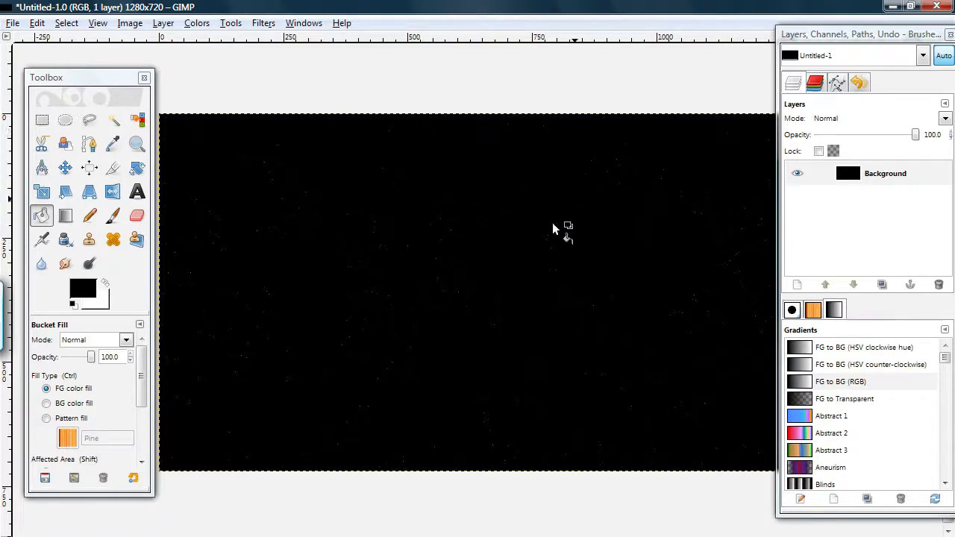
mouse_move(493, 158)
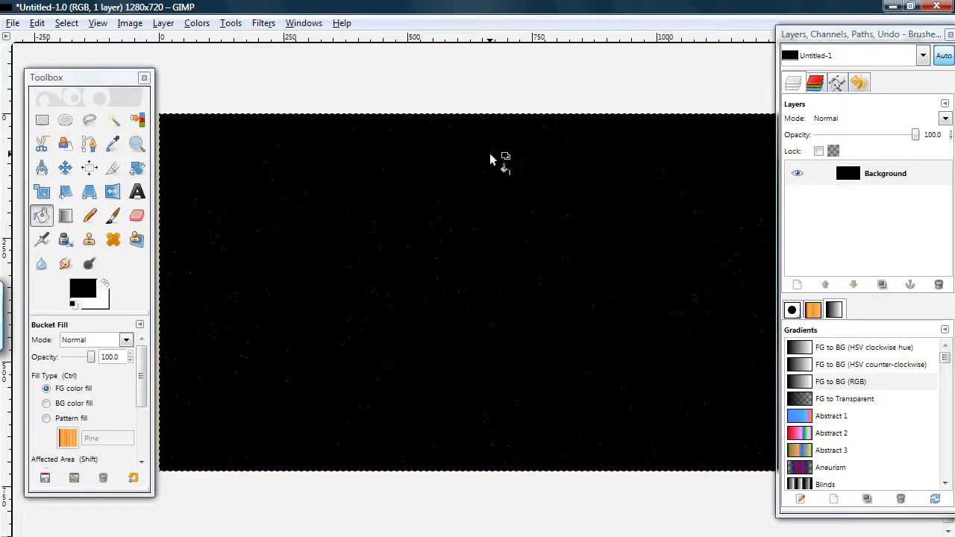
mouse_move(480, 205)
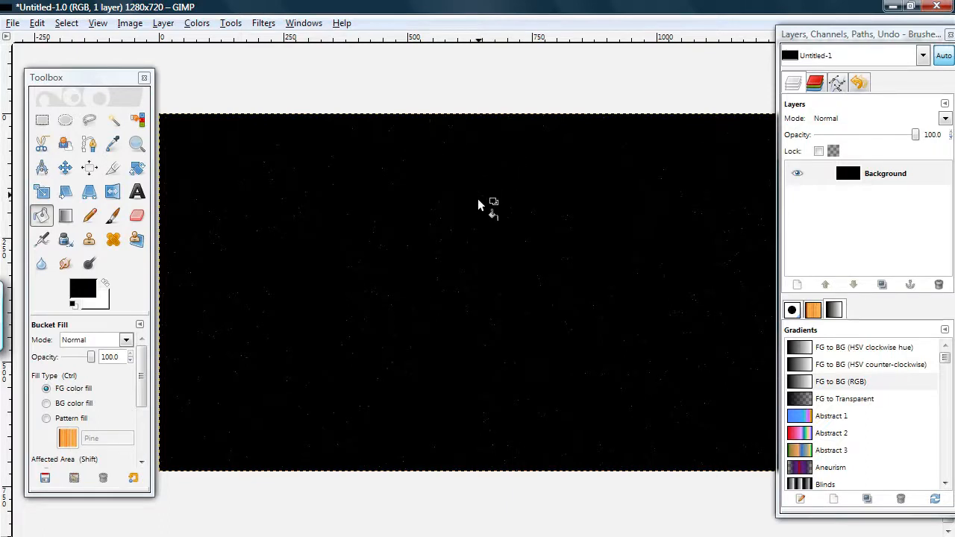
mouse_move(485, 240)
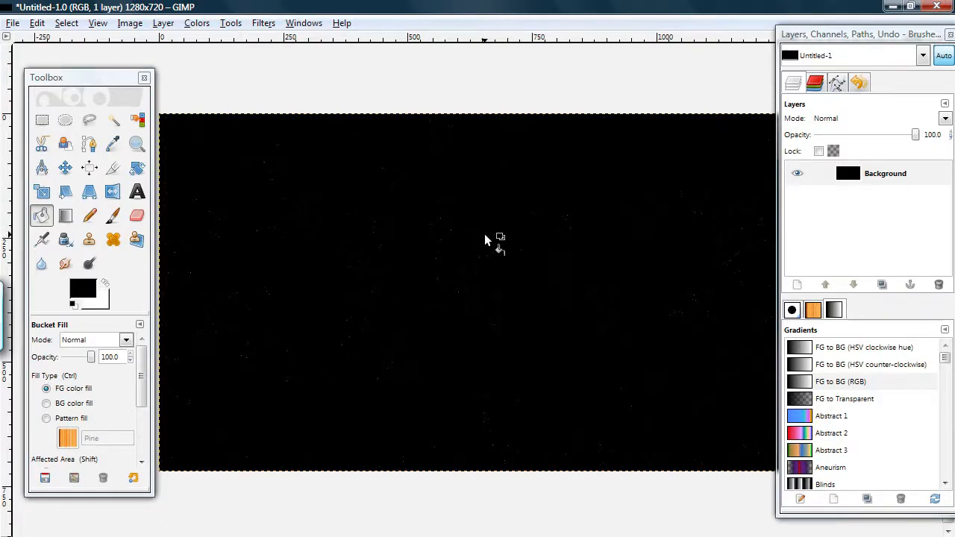
mouse_move(440, 186)
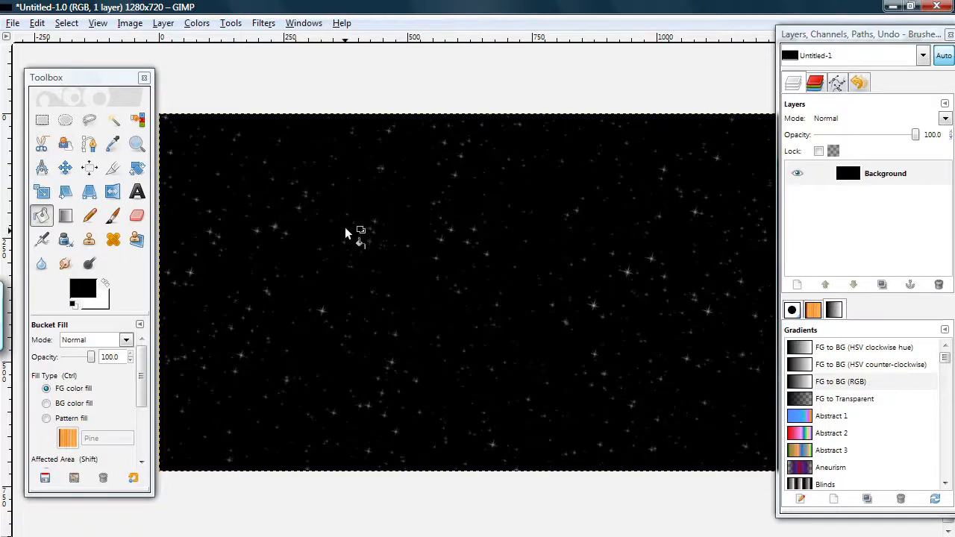
mouse_move(547, 309)
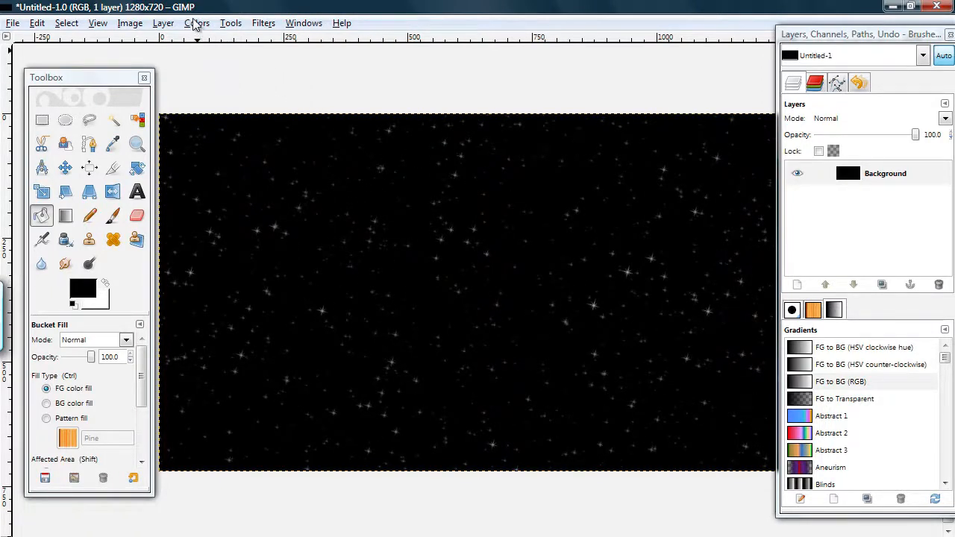
Step: Open Brightness-Contrast, try brightness 73, then reset the values
click(196, 23)
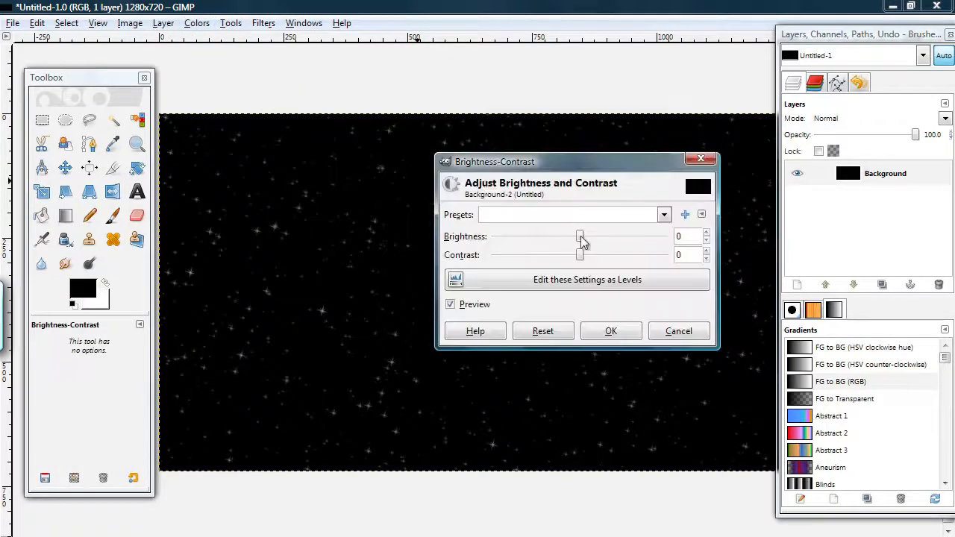
drag(580, 237, 633, 236)
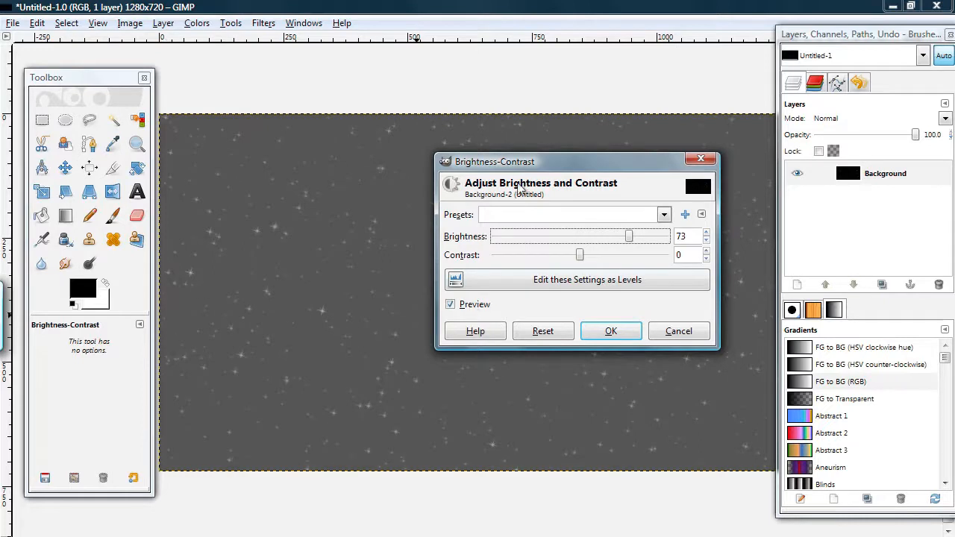
drag(494, 161, 468, 252)
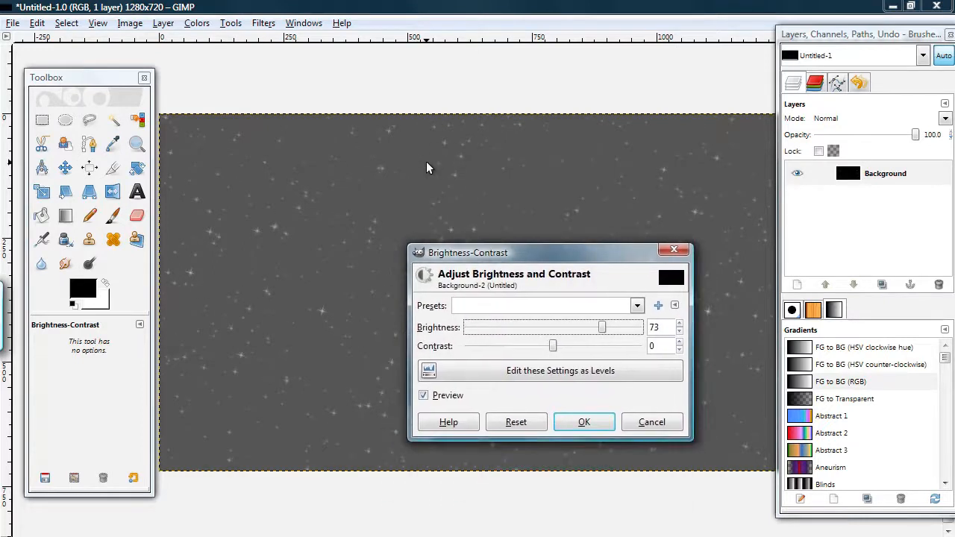
mouse_move(552, 159)
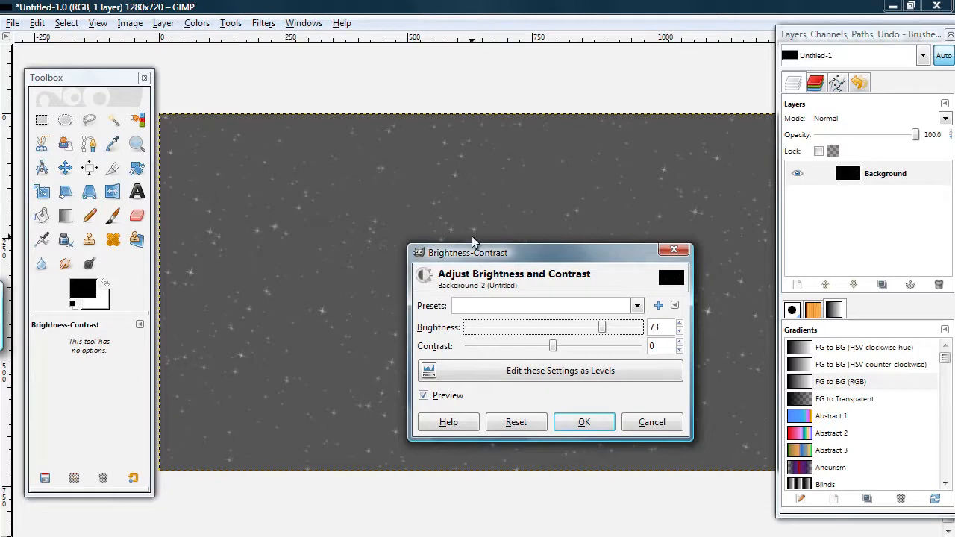
drag(468, 252, 406, 179)
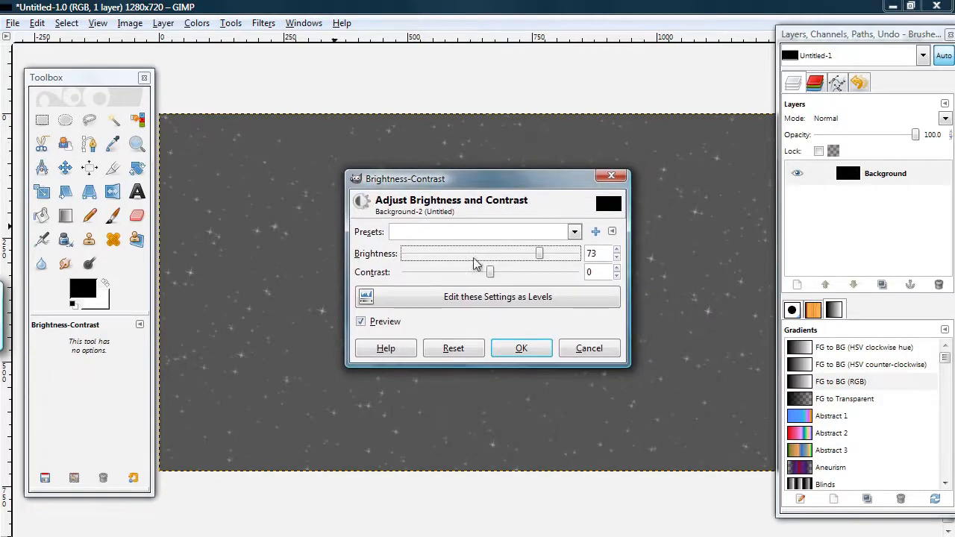
click(453, 347)
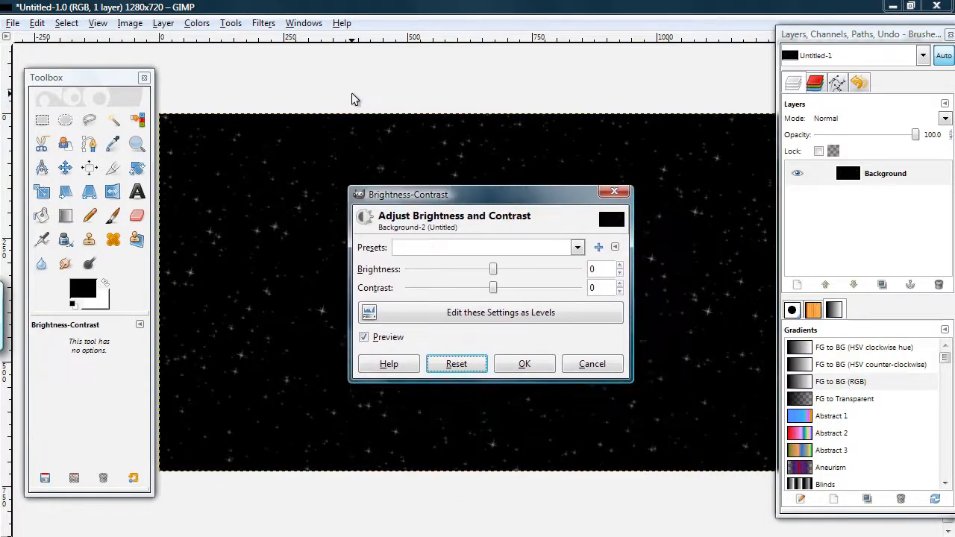
Step: Apply brightness 73 and contrast 61 to make the stars stand out
click(196, 22)
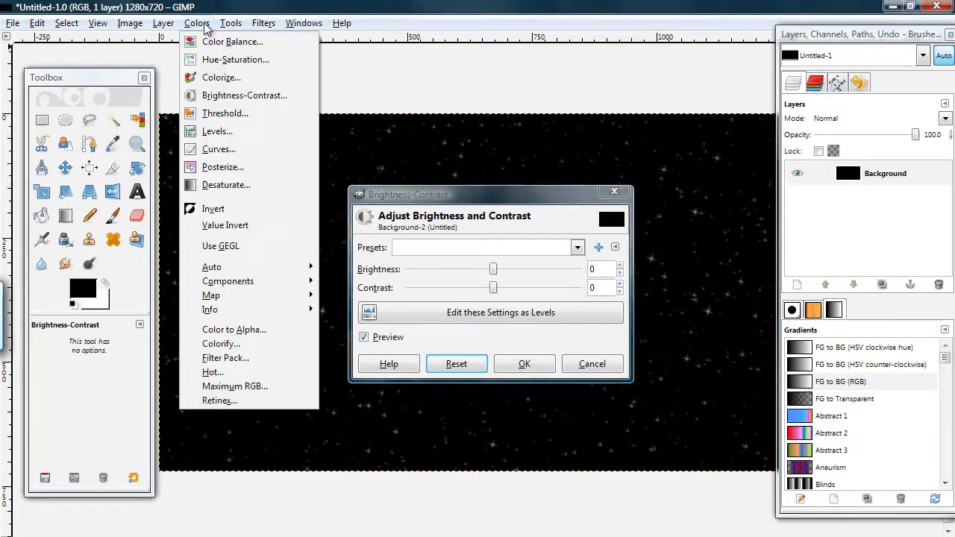
click(489, 247)
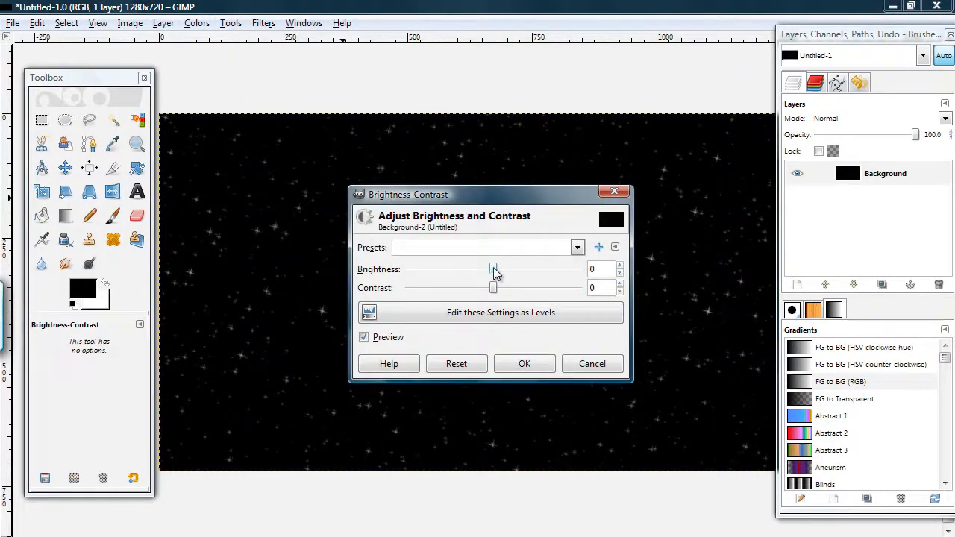
drag(492, 269, 545, 269)
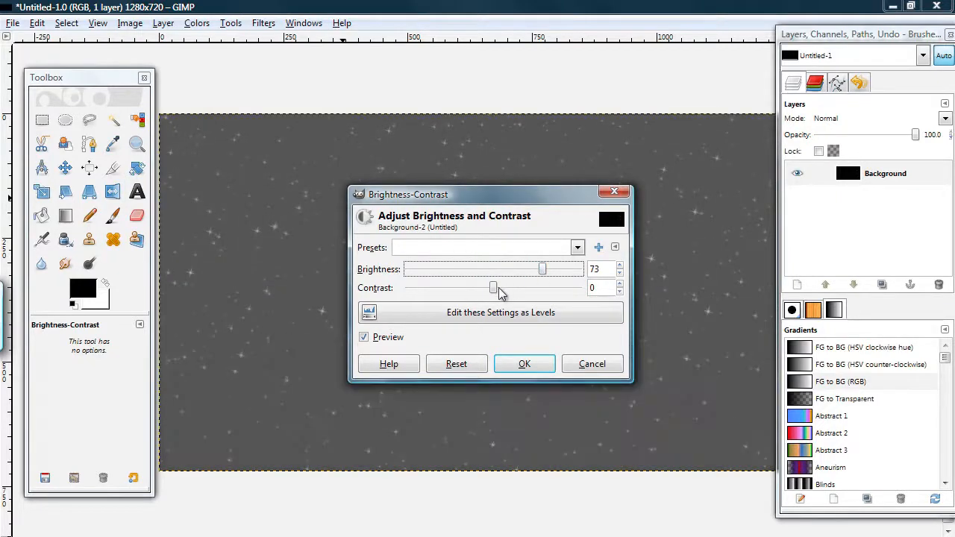
drag(493, 288, 522, 288)
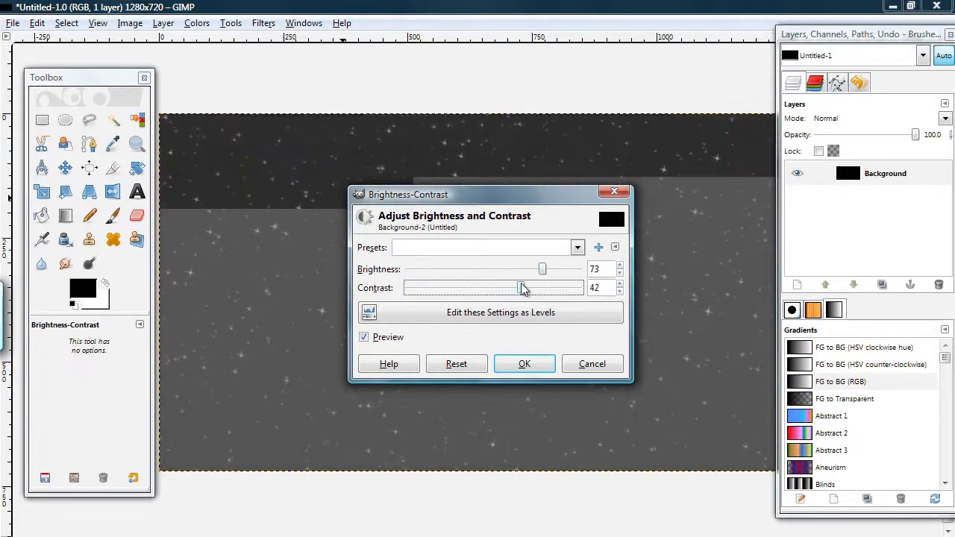
drag(522, 288, 534, 288)
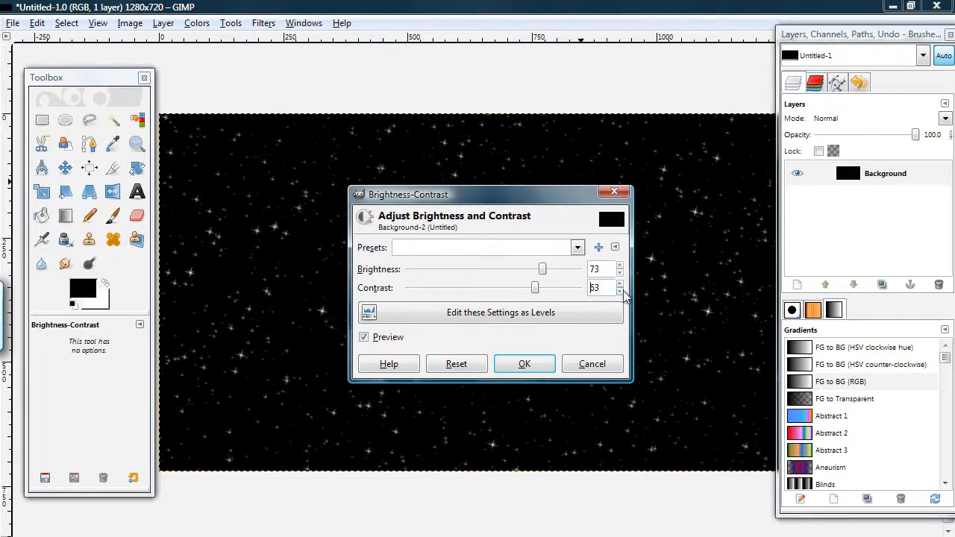
click(620, 291)
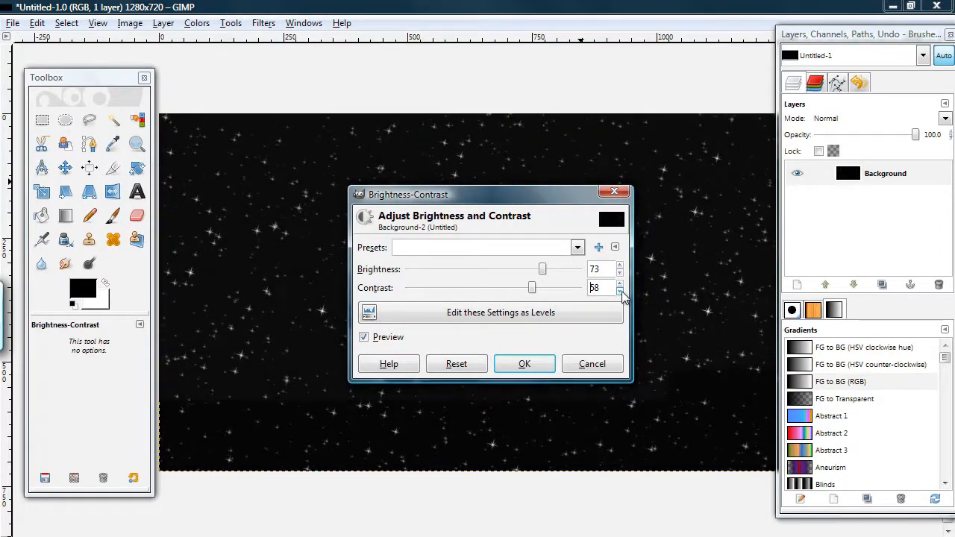
click(620, 284)
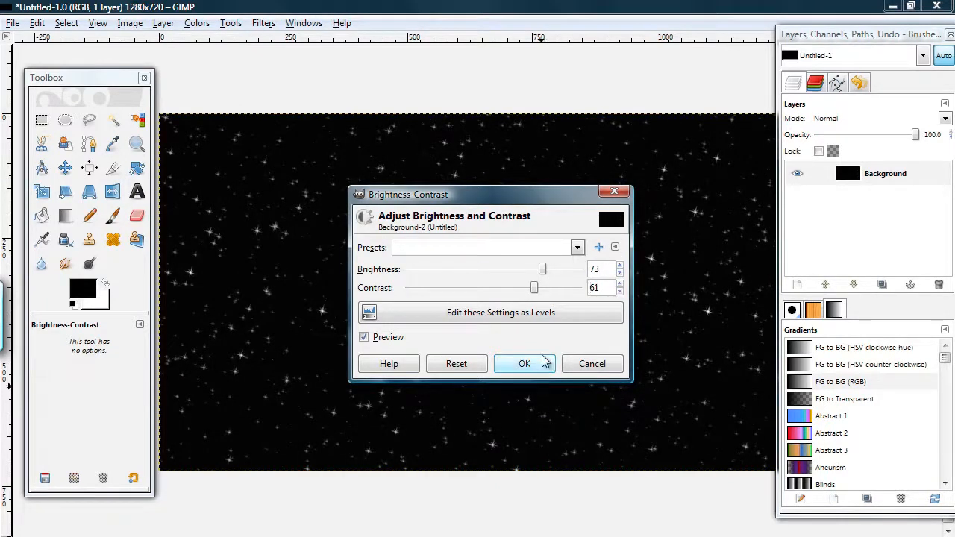
click(525, 364)
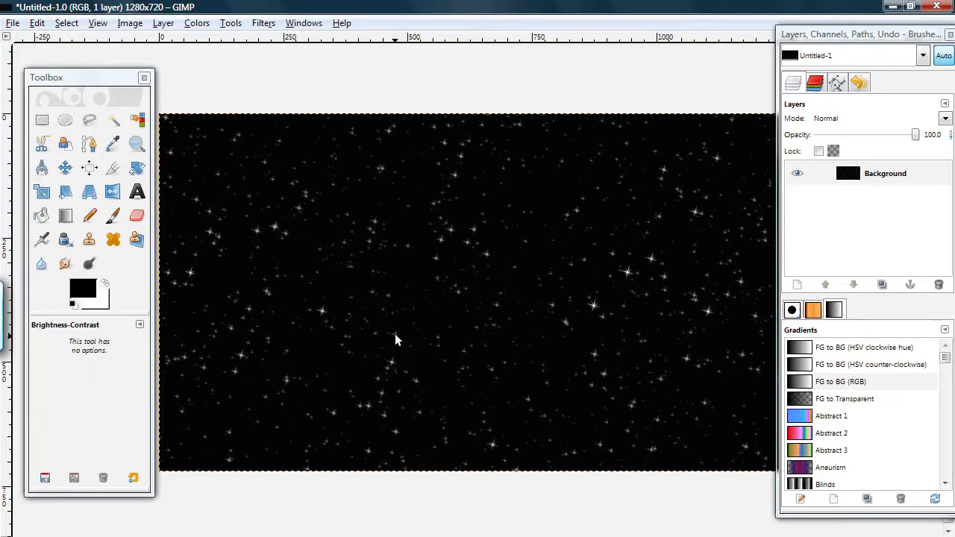
mouse_move(634, 280)
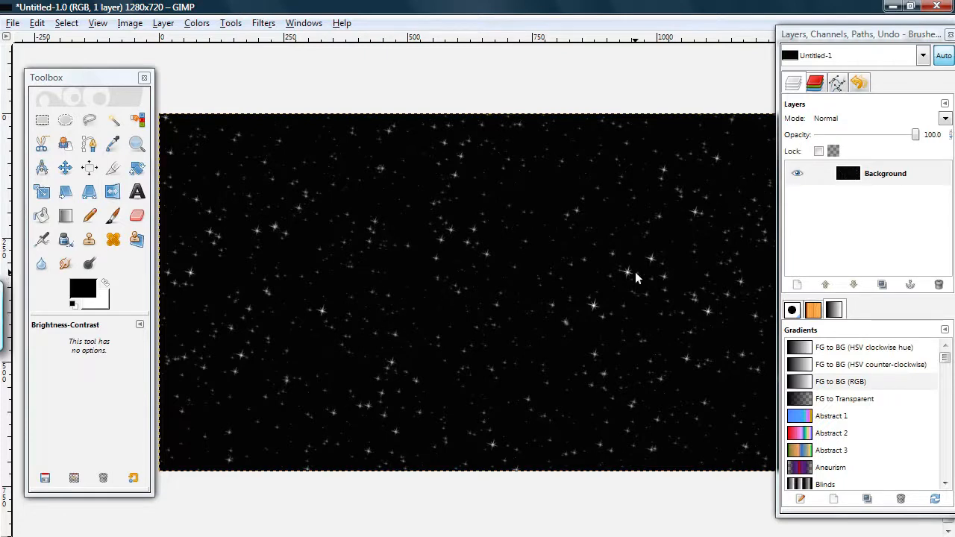
Step: Add a transparent layer, then browse the canvas menu to Filters > Render > Clouds
click(163, 22)
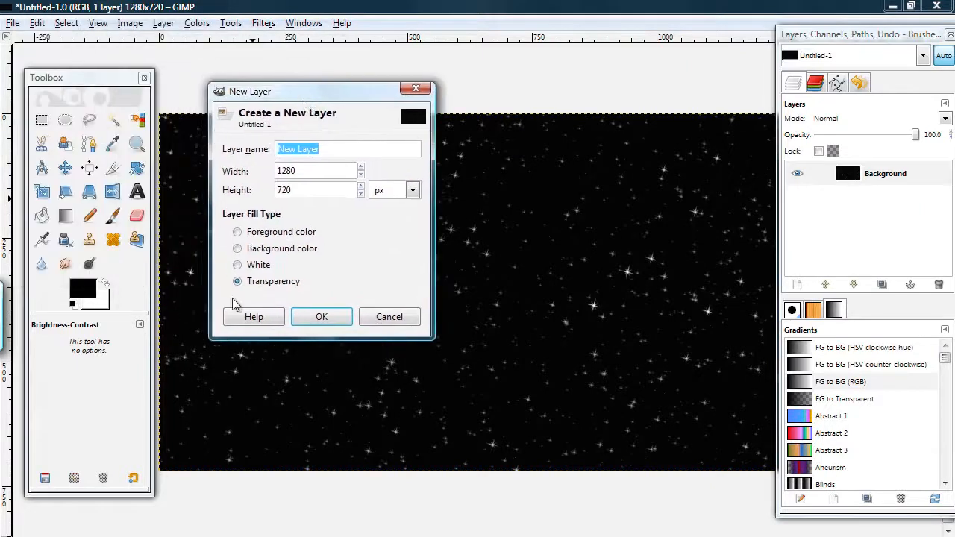
click(321, 316)
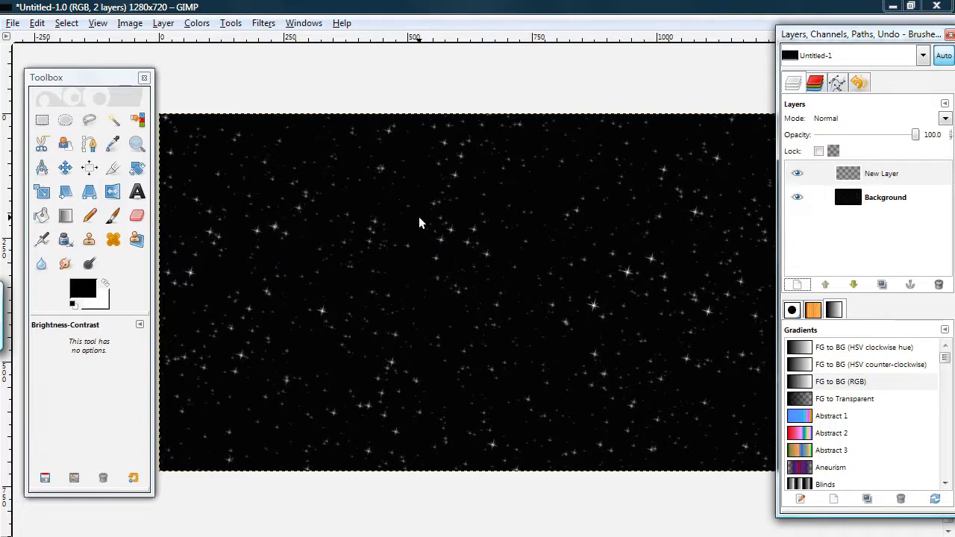
right_click(420, 223)
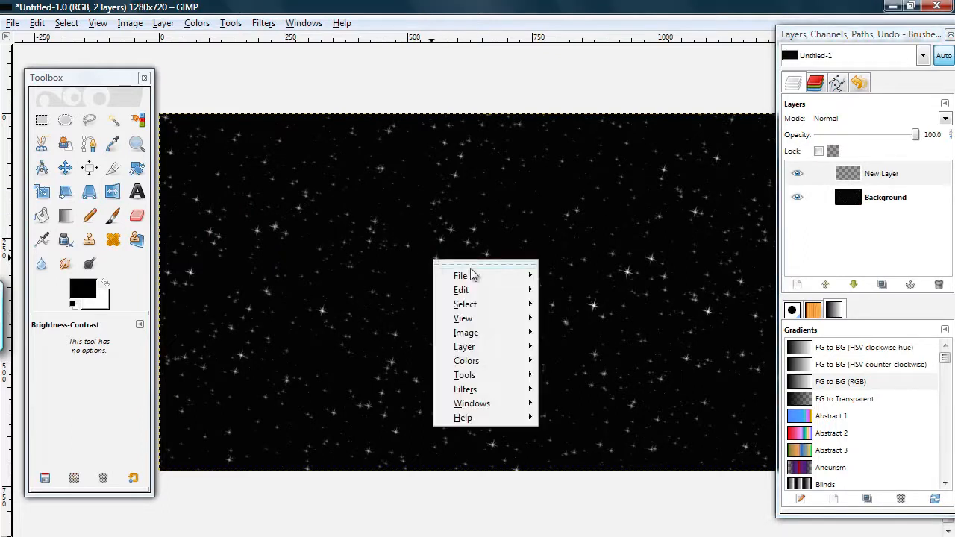
click(464, 389)
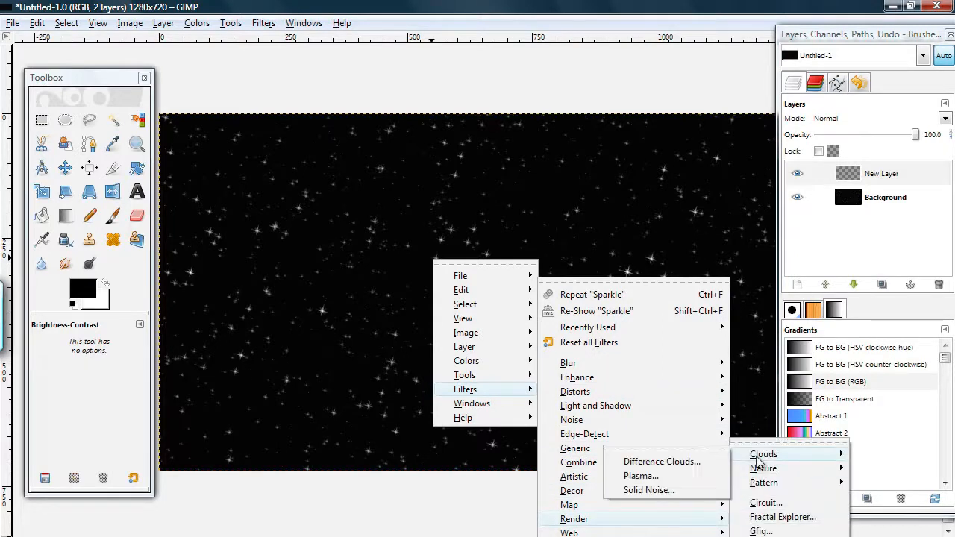
mouse_move(668, 490)
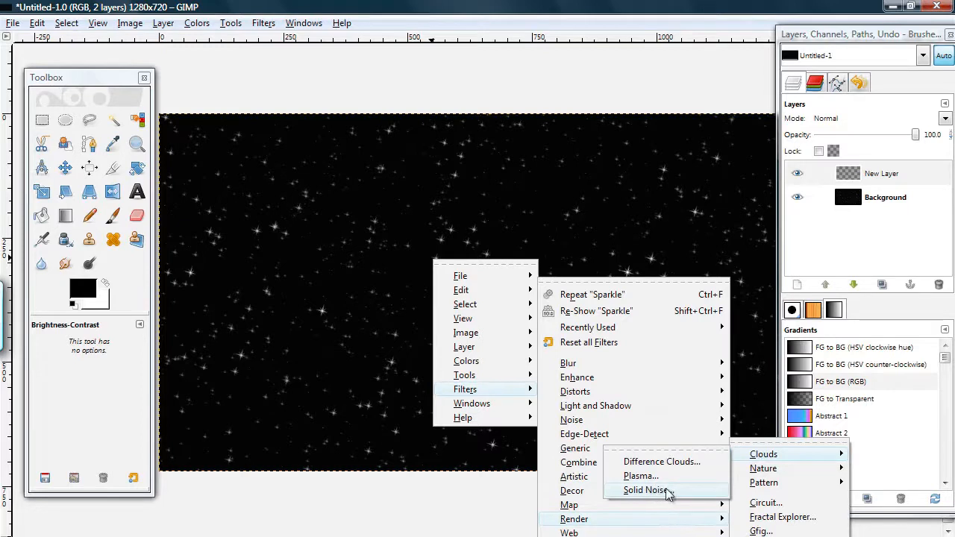
mouse_move(645, 490)
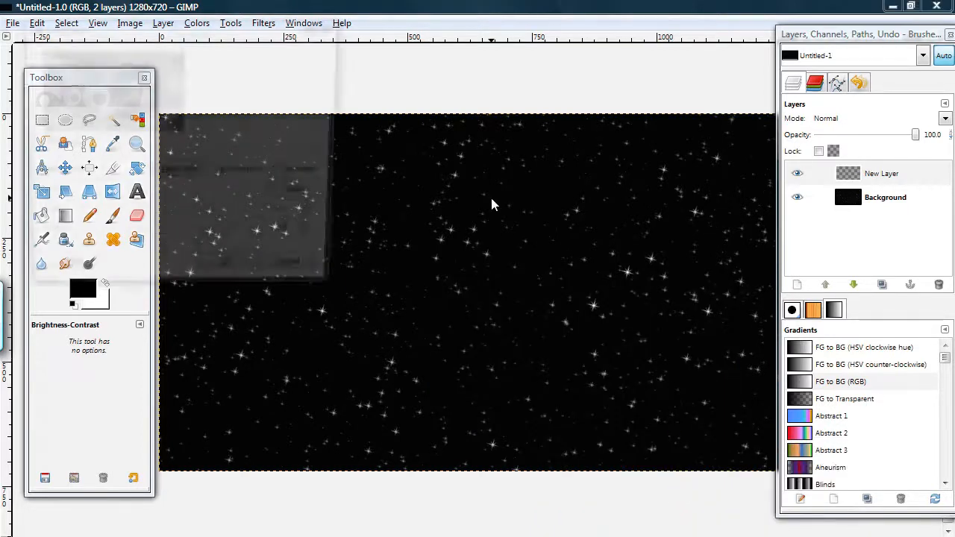
Step: Open the Solid Noise filter with its default cloud settings
click(263, 22)
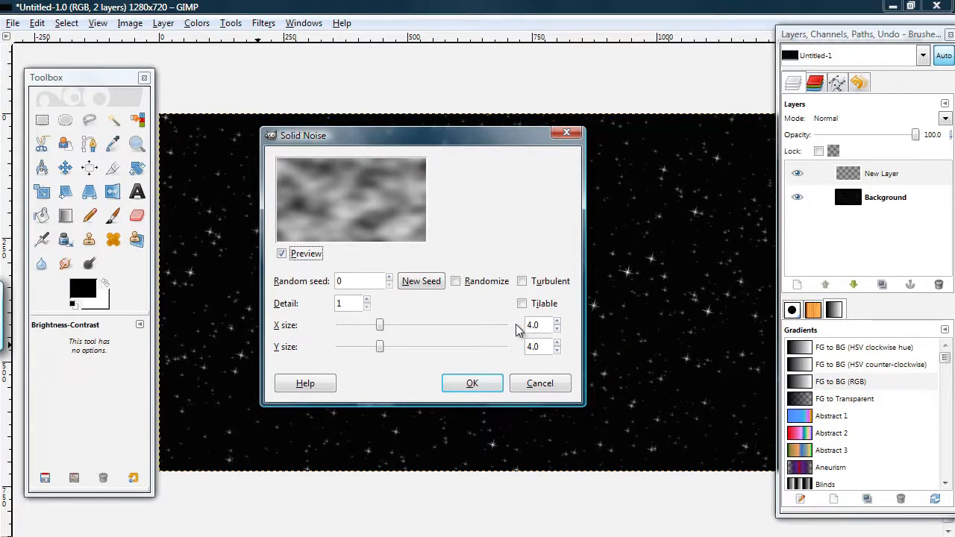
mouse_move(395, 301)
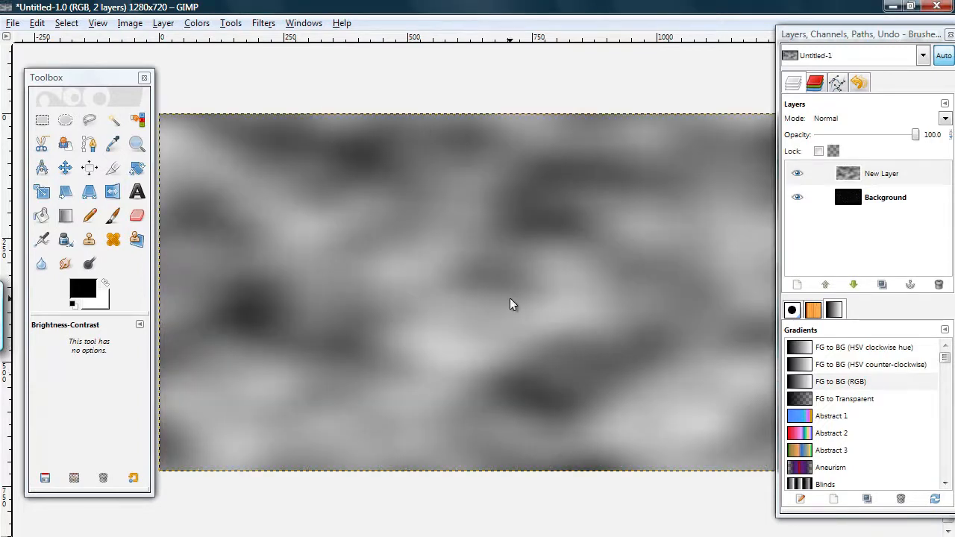
mouse_move(377, 206)
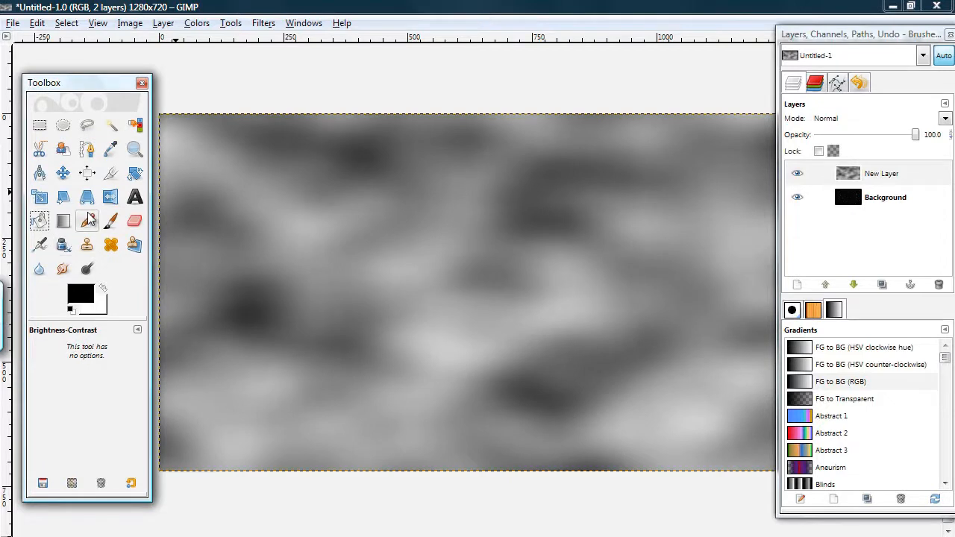
Step: Switch to a hard-edged pencil with a larger brush and Color Erase mode
click(87, 221)
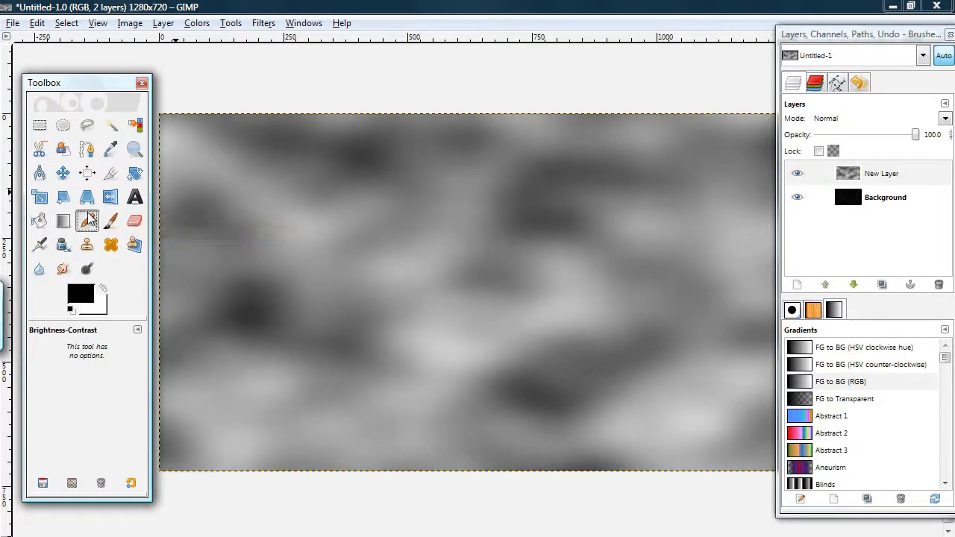
click(88, 220)
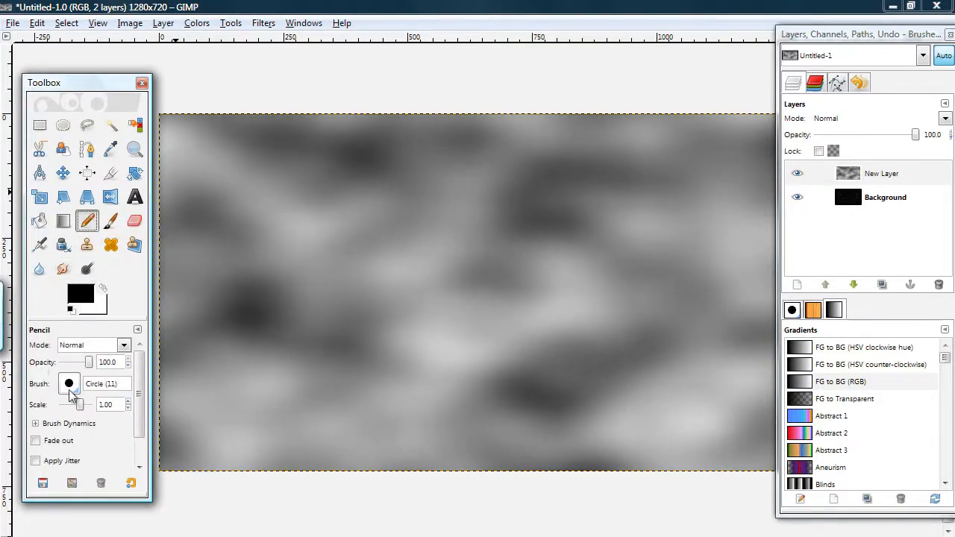
click(69, 384)
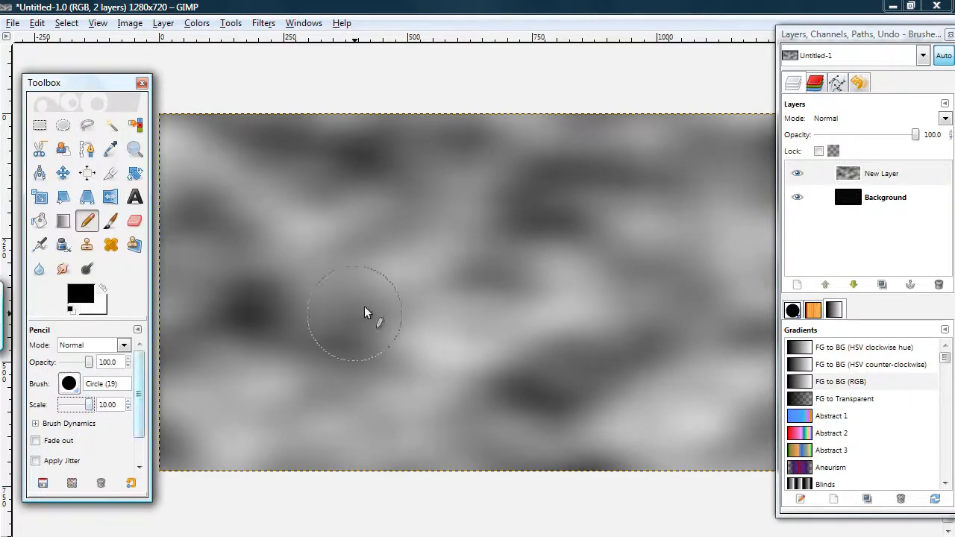
mouse_move(346, 282)
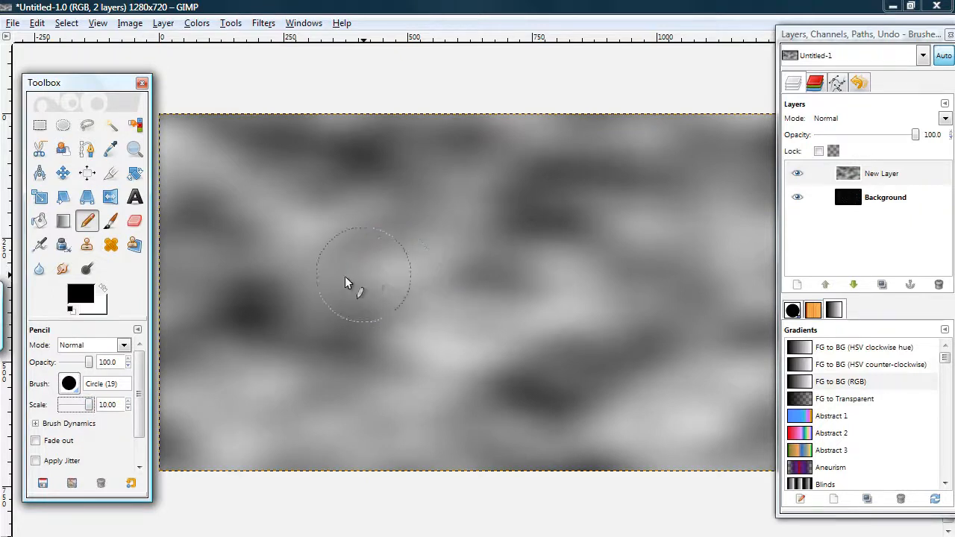
mouse_move(63, 351)
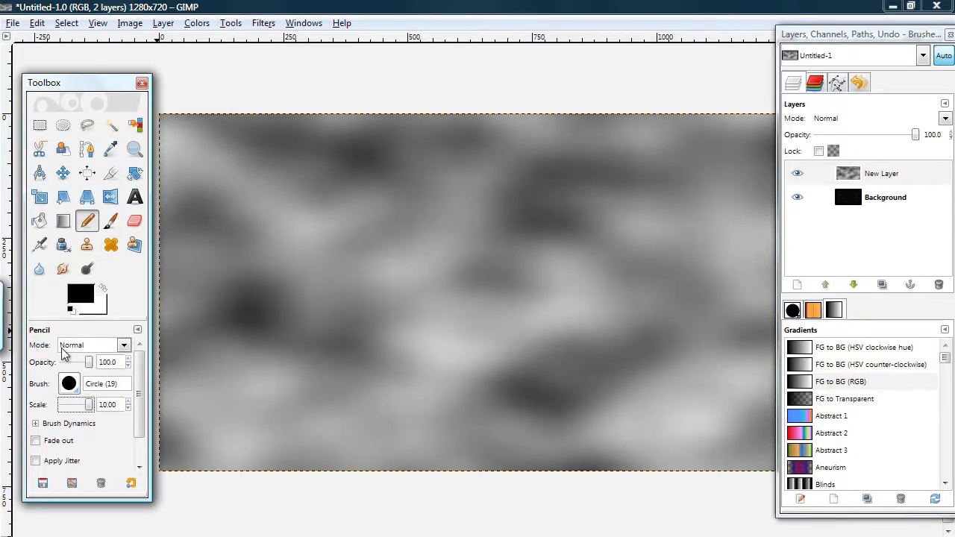
click(123, 345)
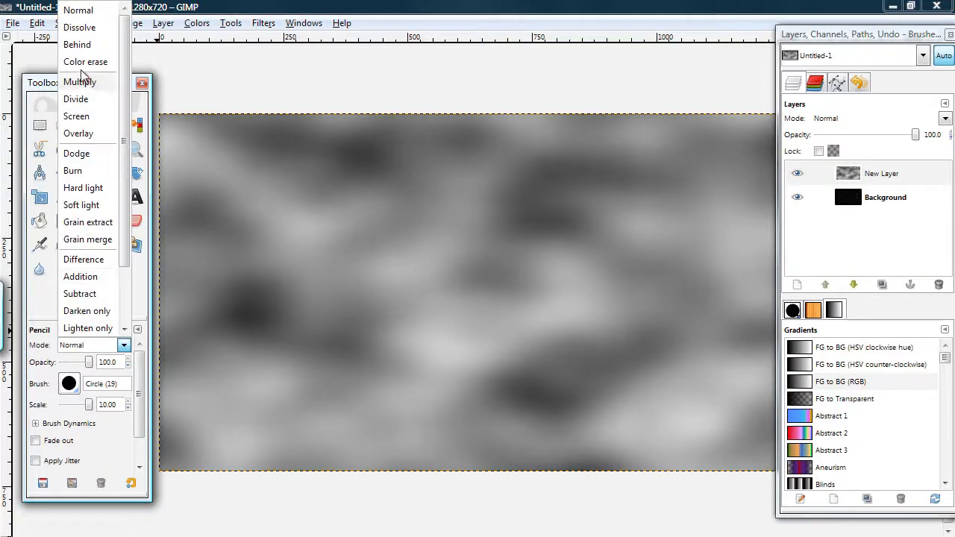
click(85, 61)
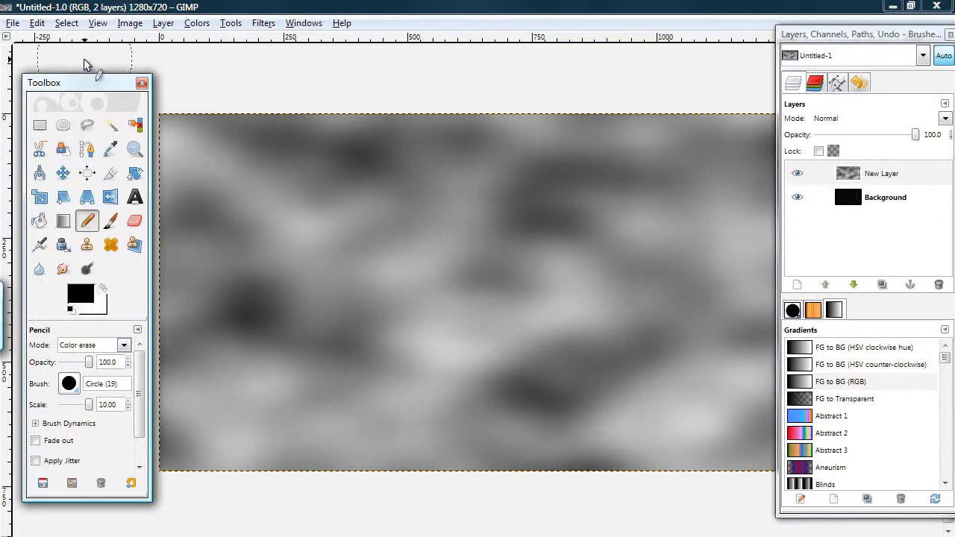
mouse_move(110, 347)
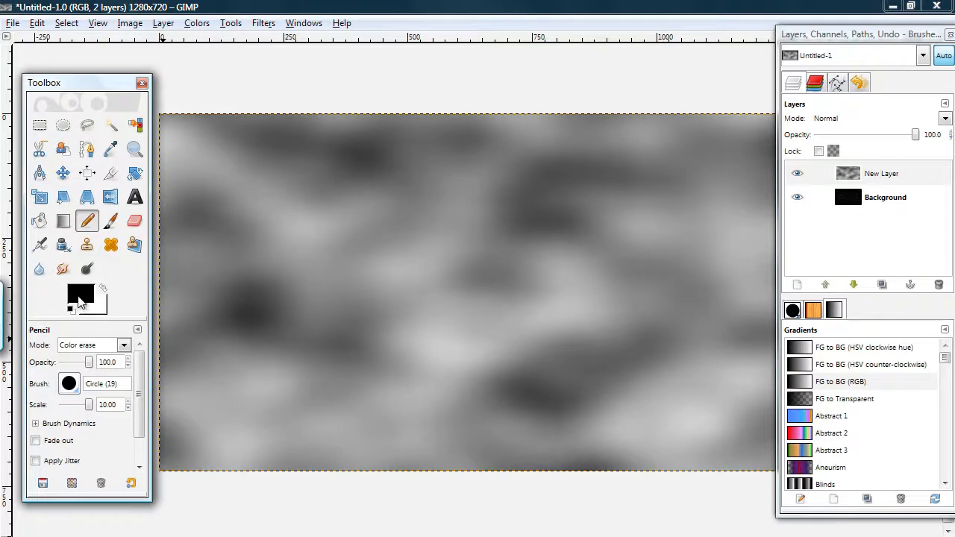
mouse_move(80, 299)
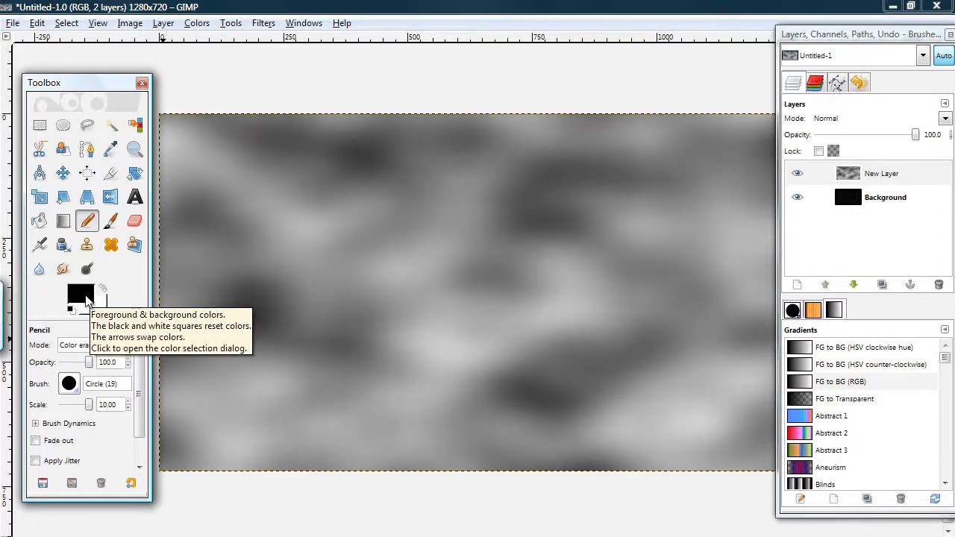
mouse_move(202, 149)
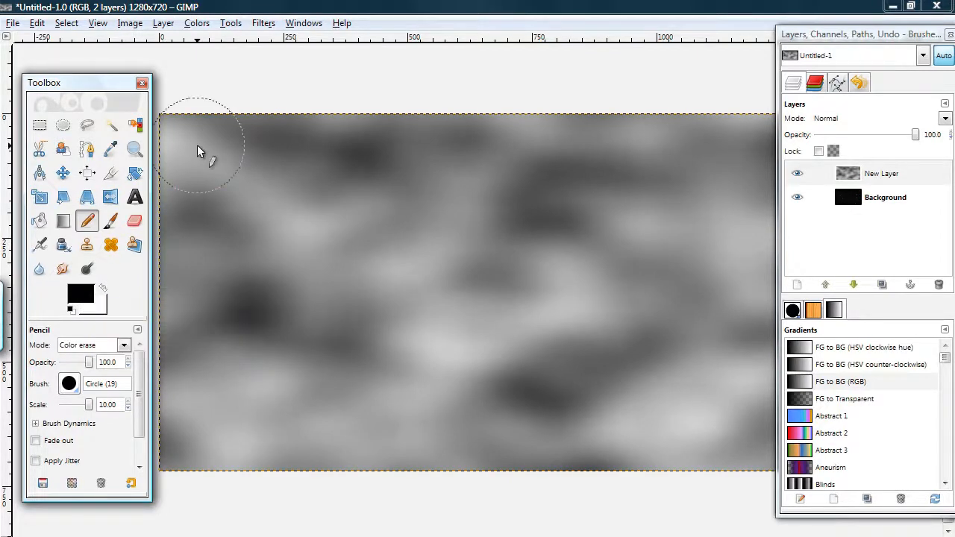
mouse_move(213, 130)
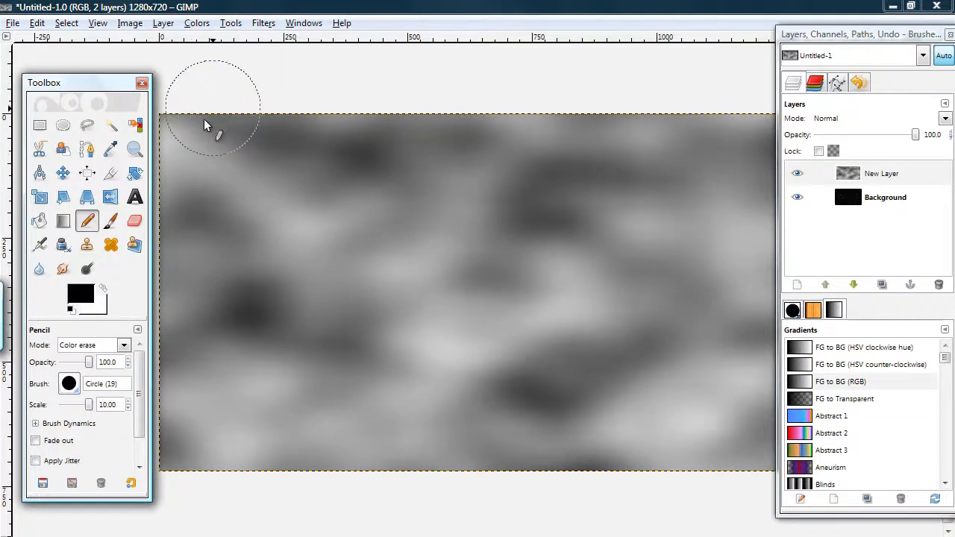
mouse_move(201, 85)
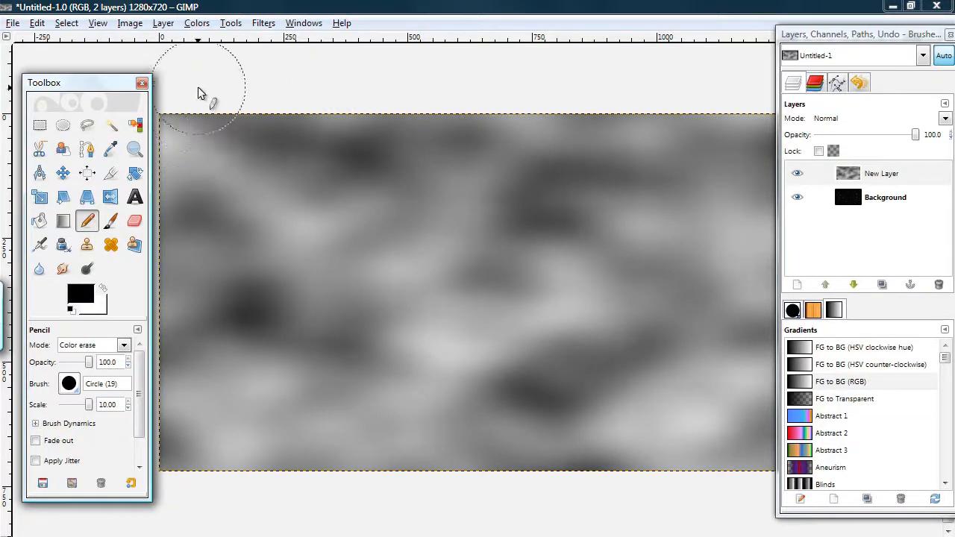
mouse_move(213, 85)
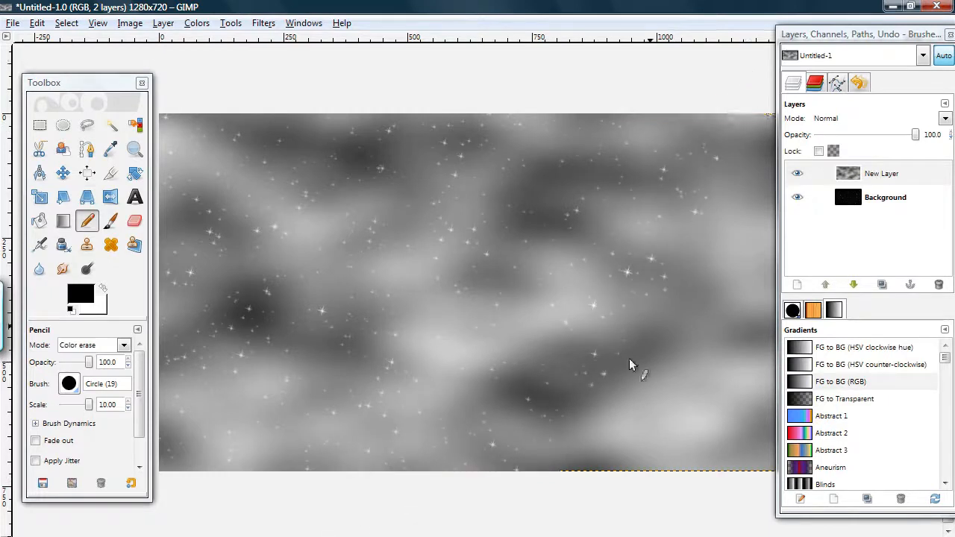
mouse_move(686, 452)
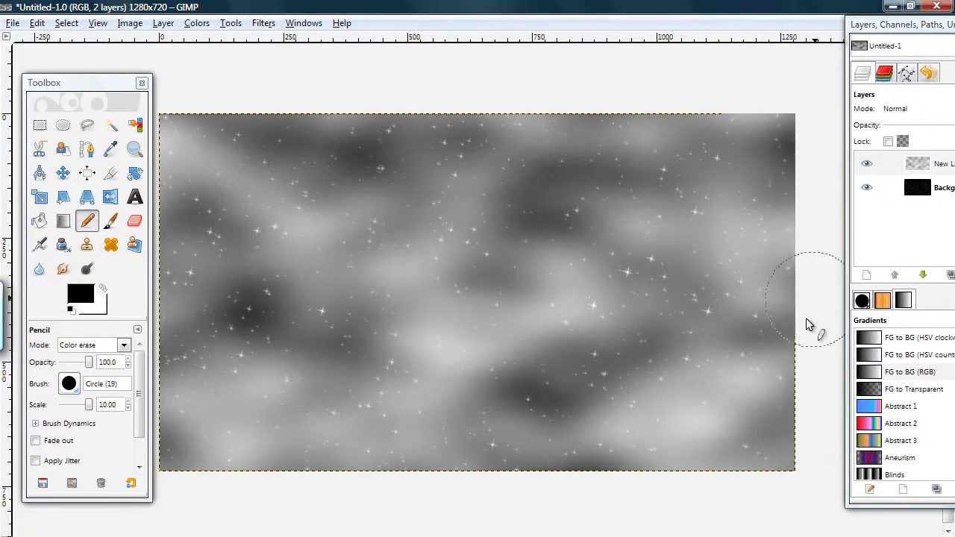
mouse_move(705, 254)
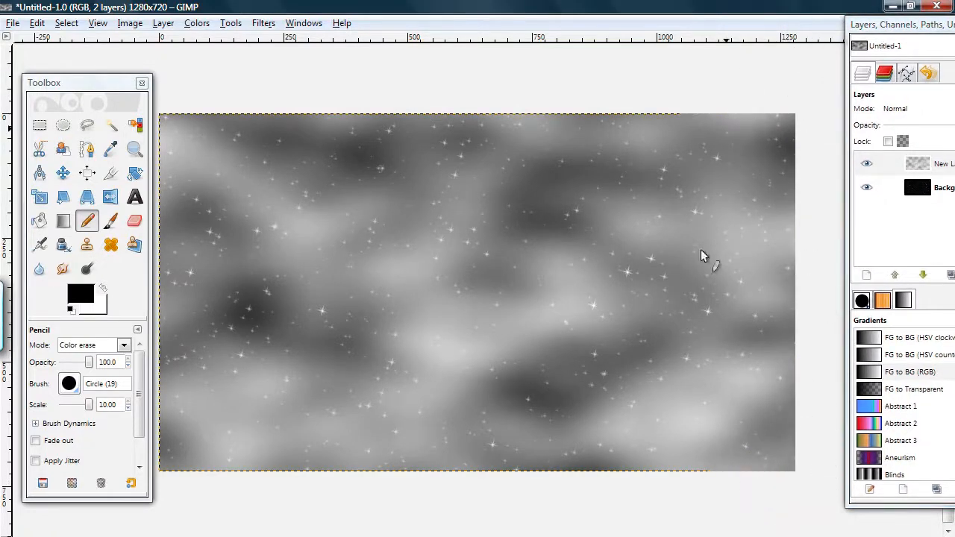
mouse_move(593, 391)
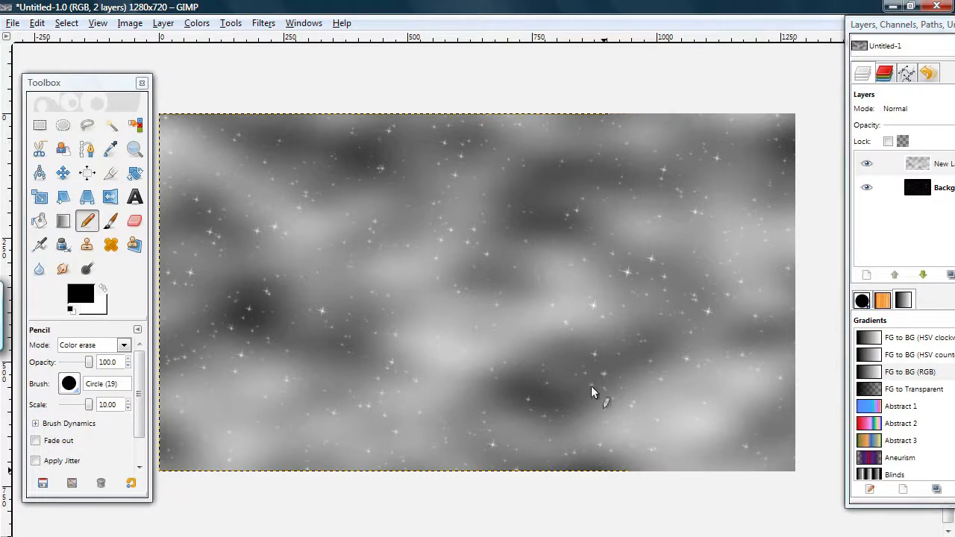
mouse_move(498, 195)
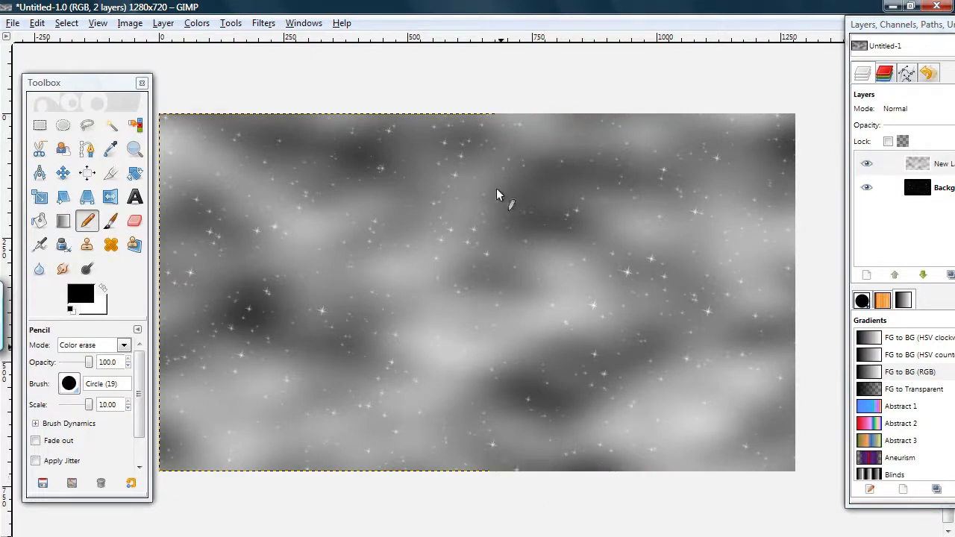
mouse_move(393, 355)
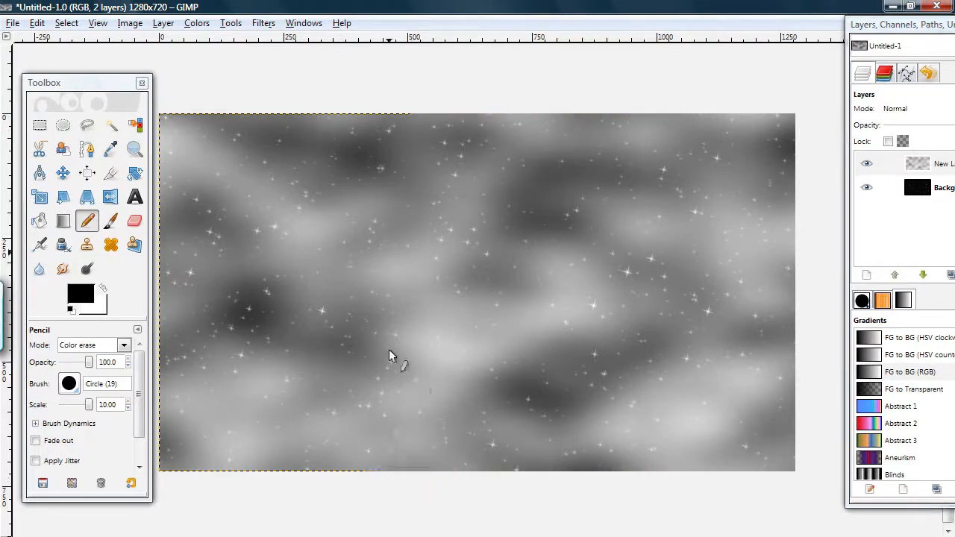
mouse_move(248, 287)
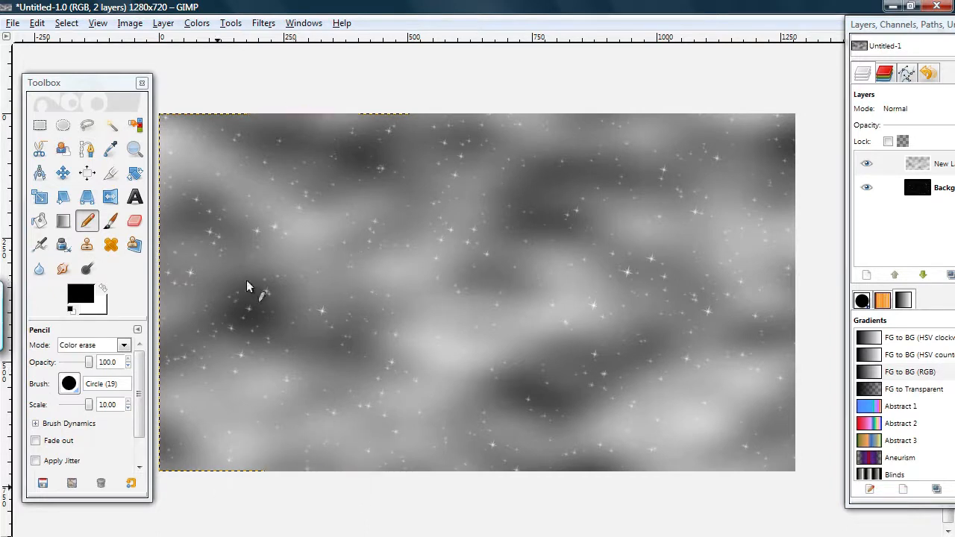
mouse_move(312, 397)
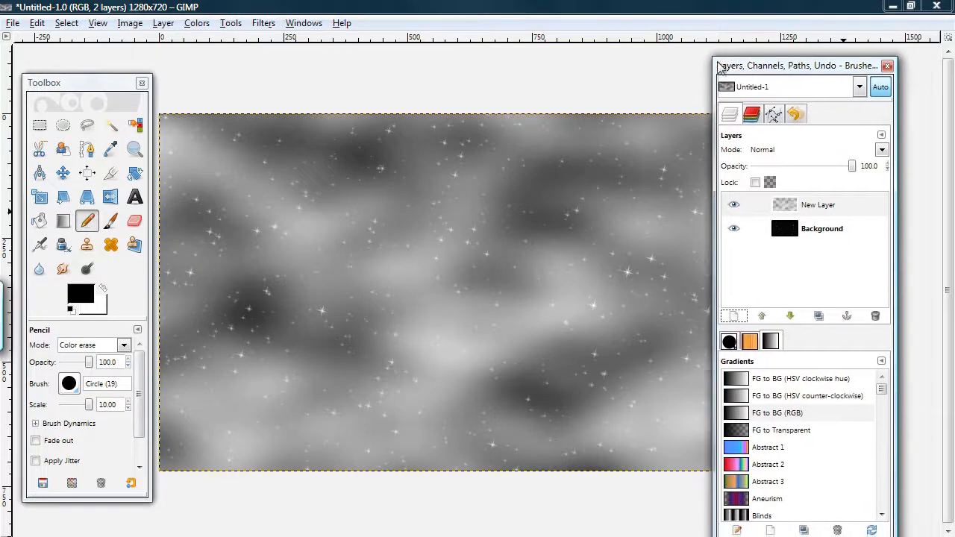
click(196, 23)
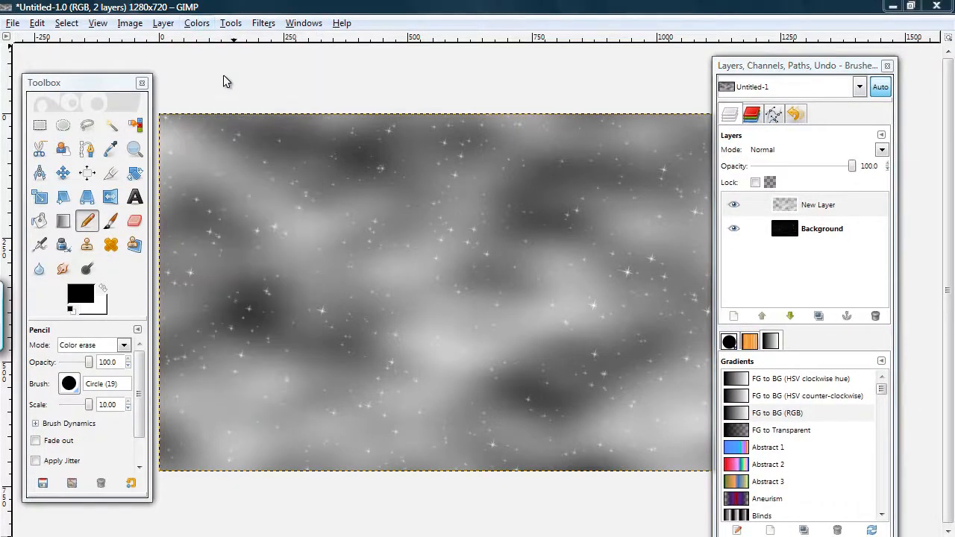
Step: Open Colorize, raise saturation and darken the cloud lightness
click(197, 23)
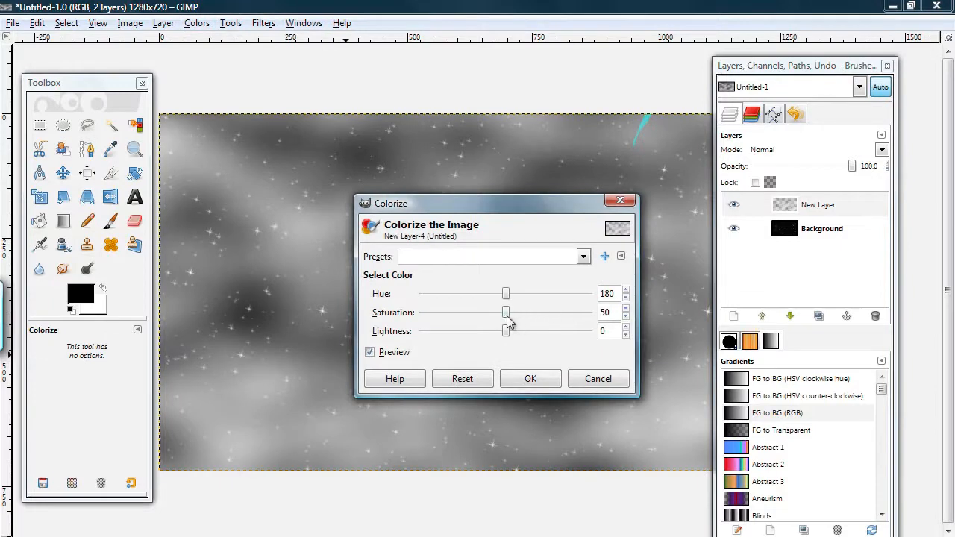
drag(506, 312, 565, 311)
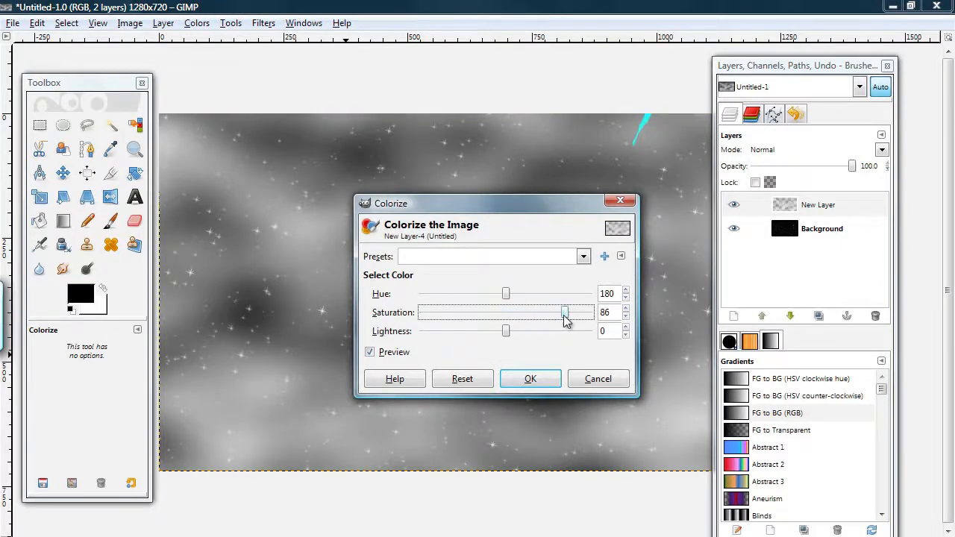
drag(506, 330, 469, 331)
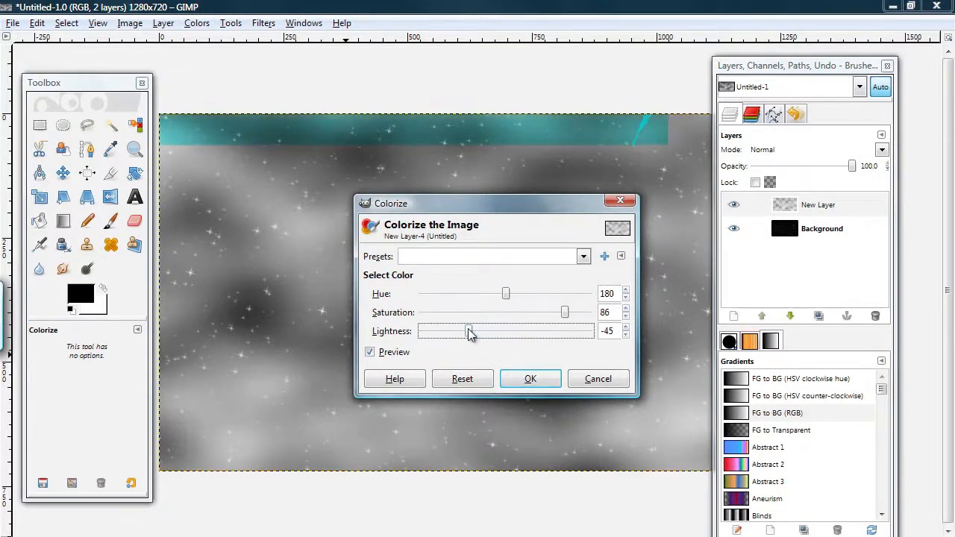
drag(469, 331, 458, 330)
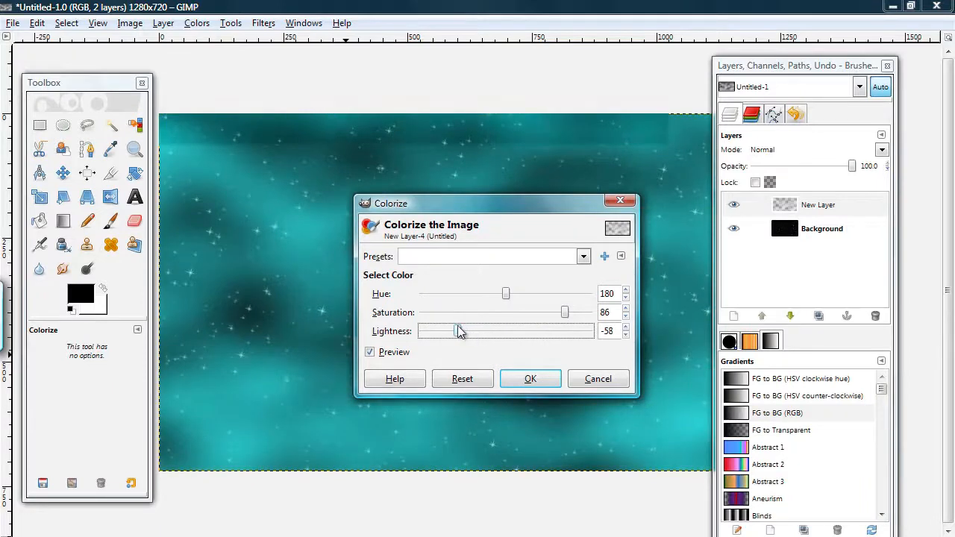
drag(461, 331, 457, 332)
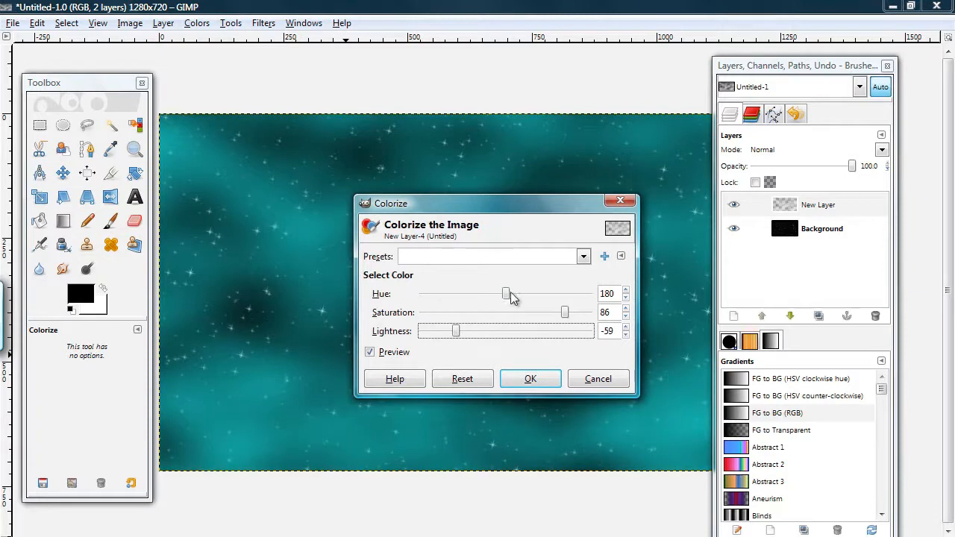
Step: Settle on a red hue, saturation 95, lightness about -76, and apply
drag(507, 293, 468, 293)
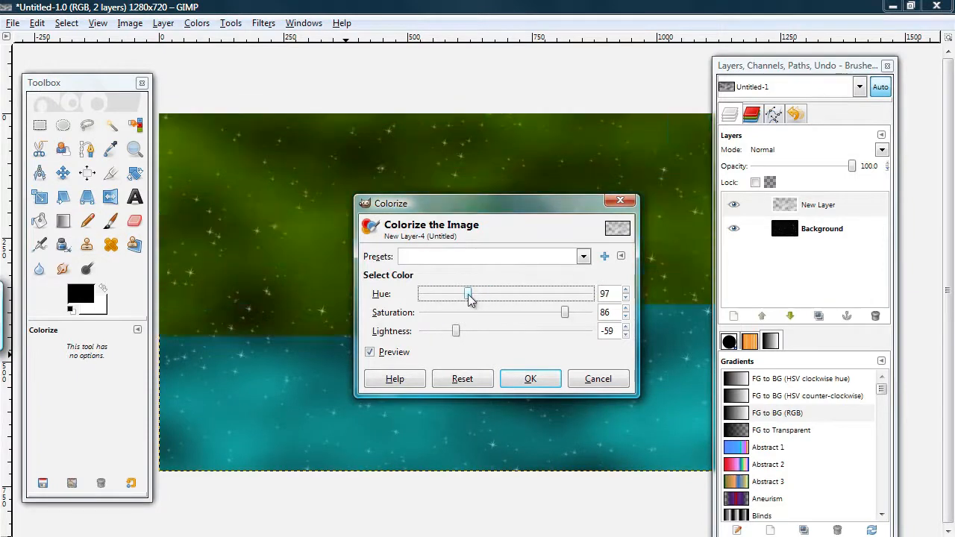
drag(469, 293, 540, 293)
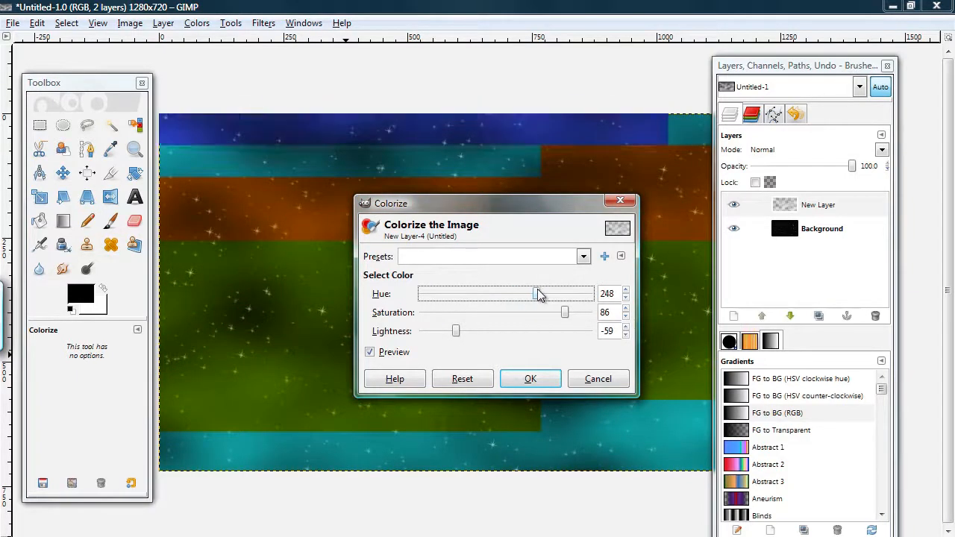
drag(537, 293, 421, 293)
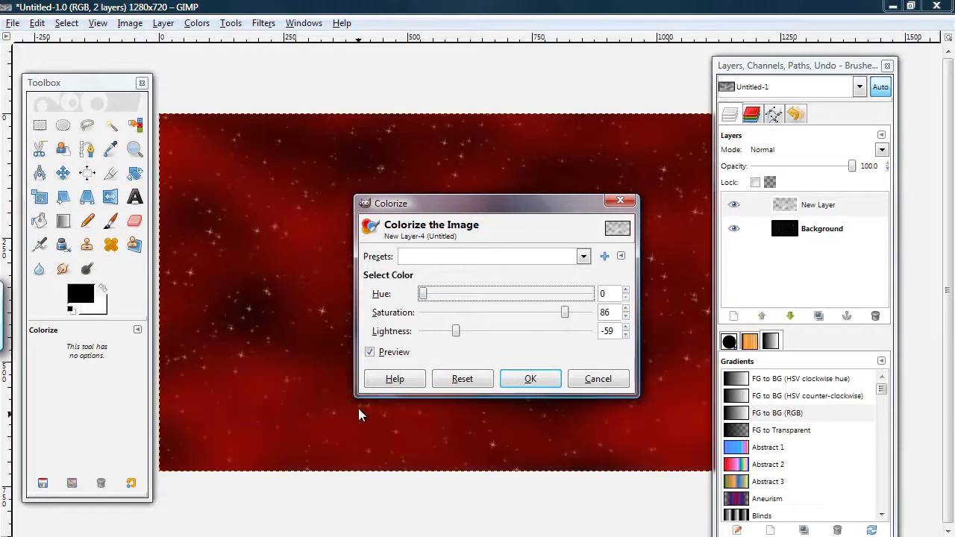
drag(456, 330, 440, 331)
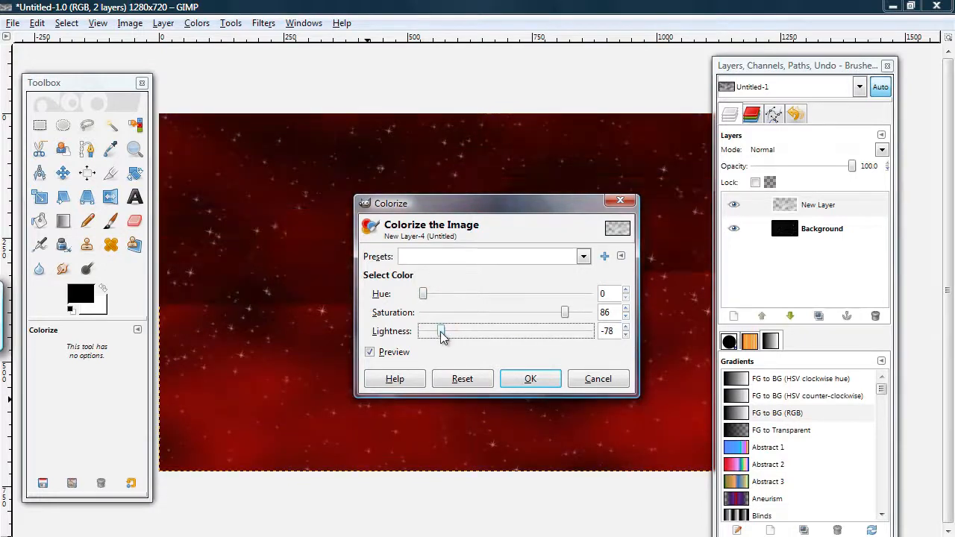
drag(440, 330, 447, 331)
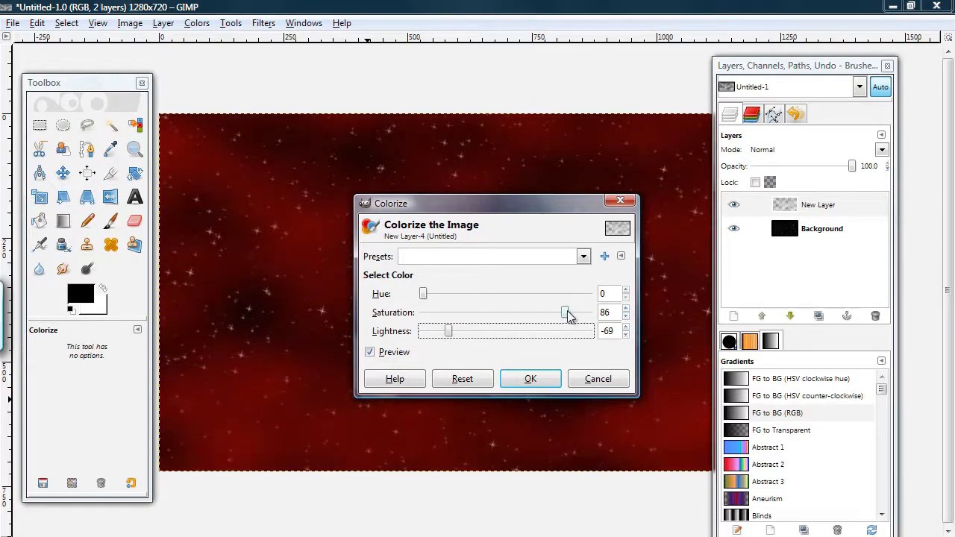
drag(565, 311, 580, 312)
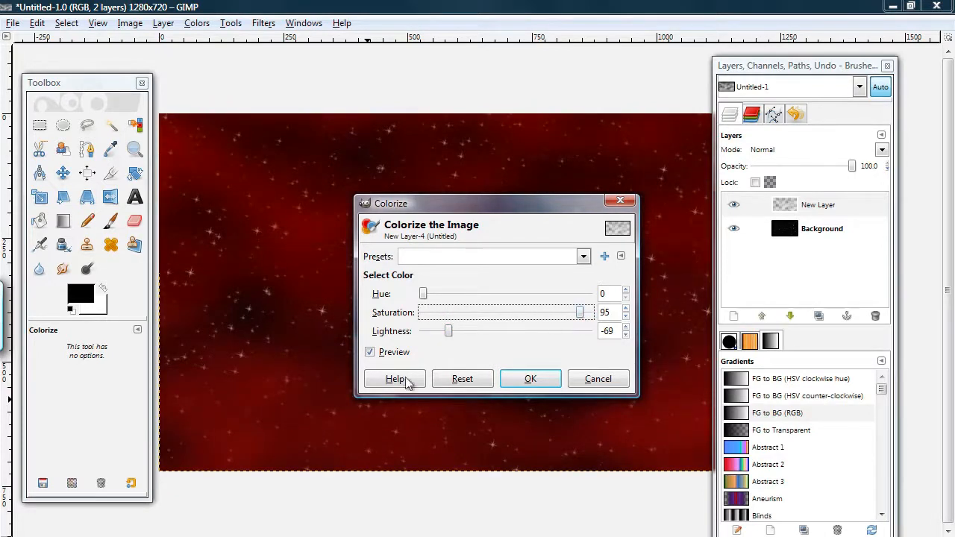
drag(448, 330, 440, 331)
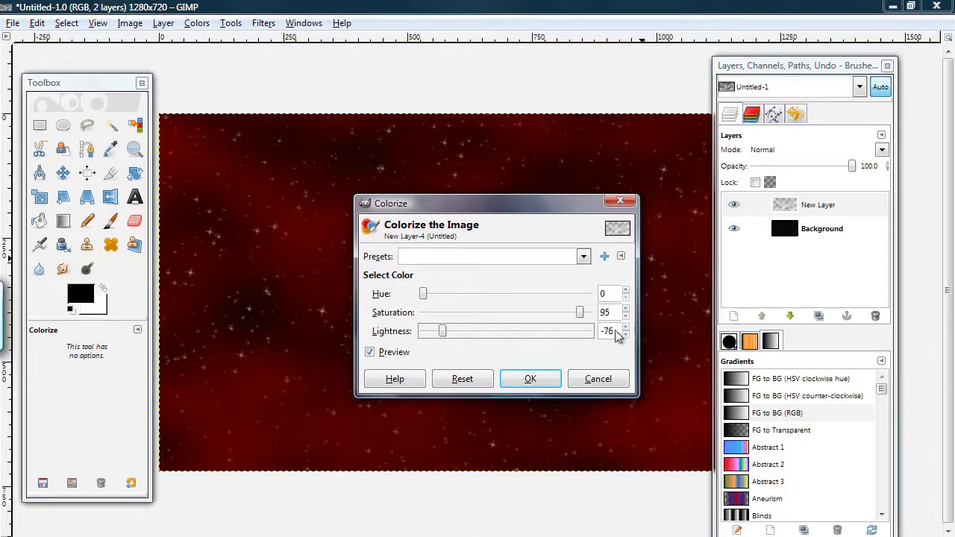
click(530, 378)
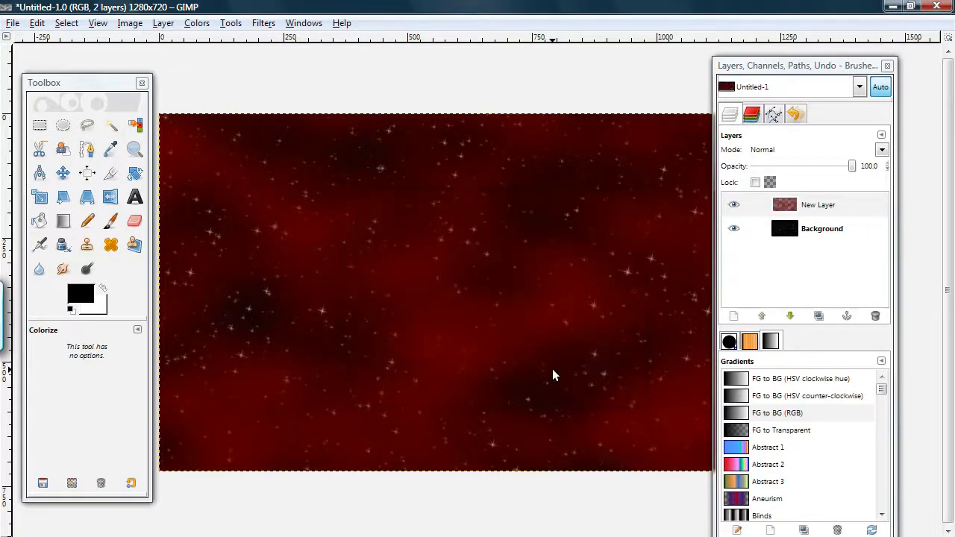
mouse_move(334, 280)
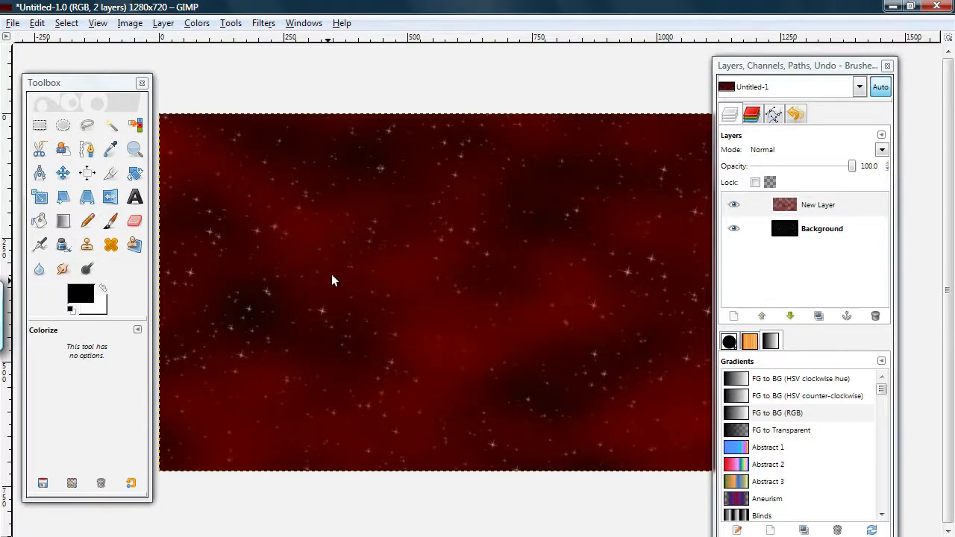
drag(798, 66, 877, 35)
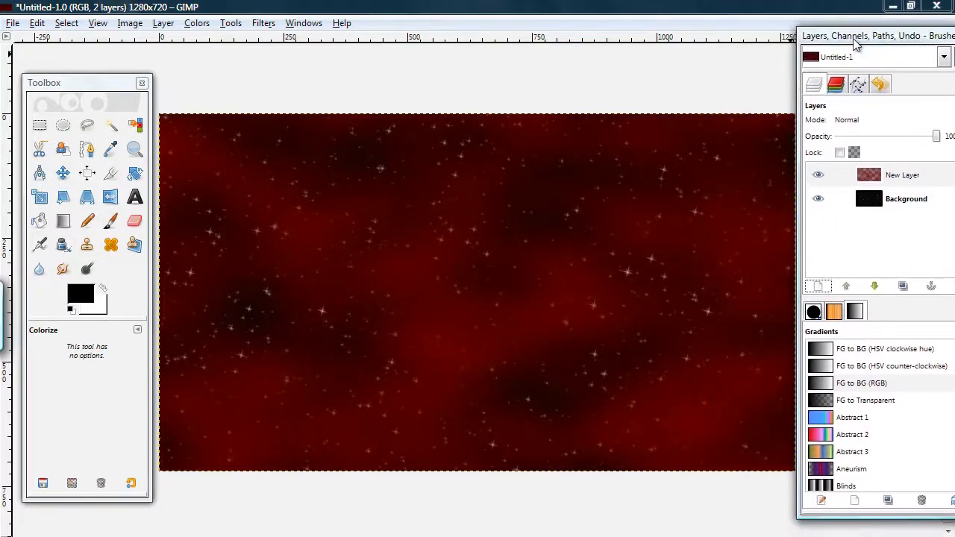
Step: Add a full-size transparent layer and move it below the red cloud layer
drag(876, 35, 787, 53)
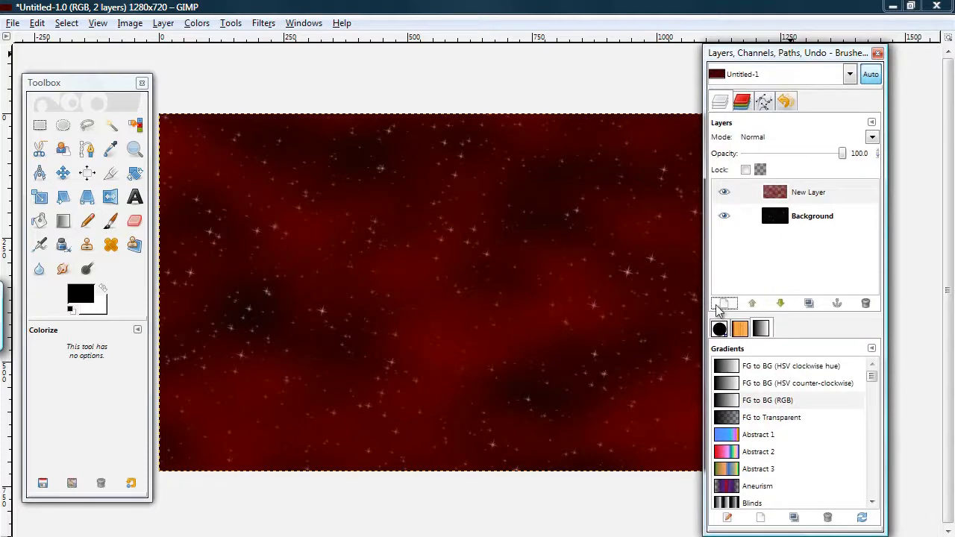
click(723, 302)
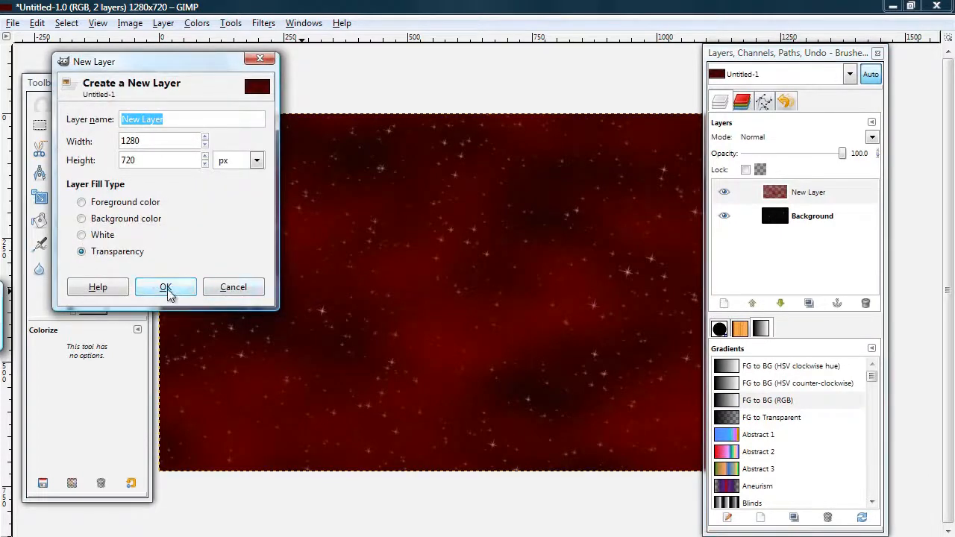
click(166, 287)
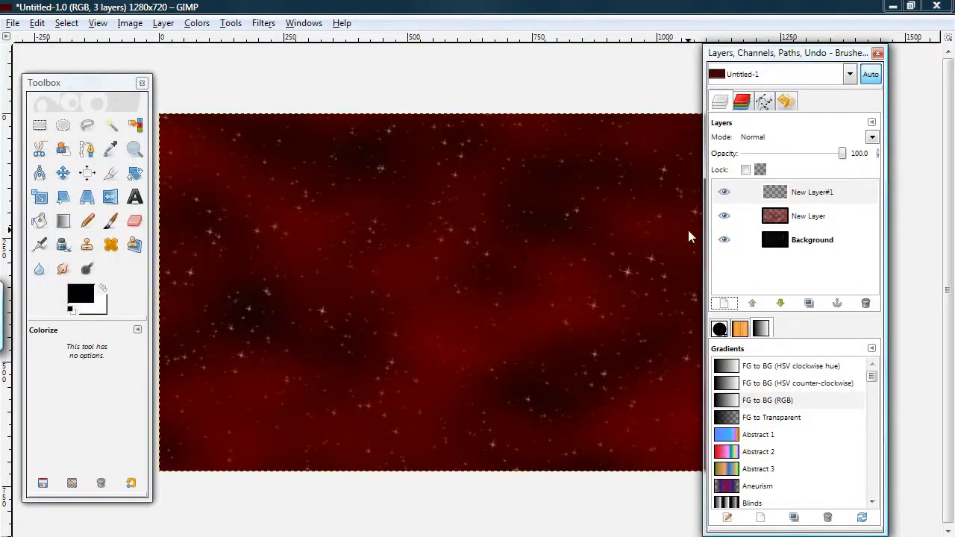
click(752, 303)
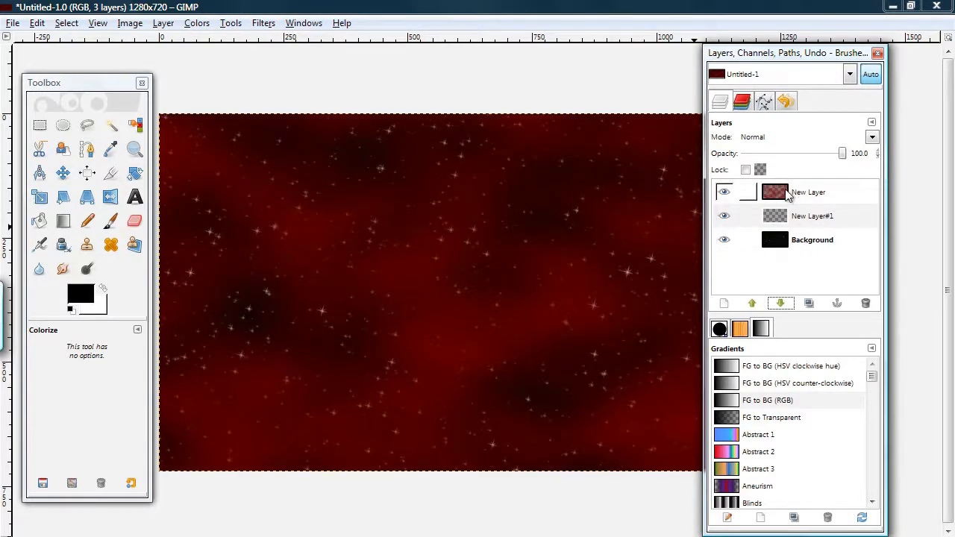
click(812, 216)
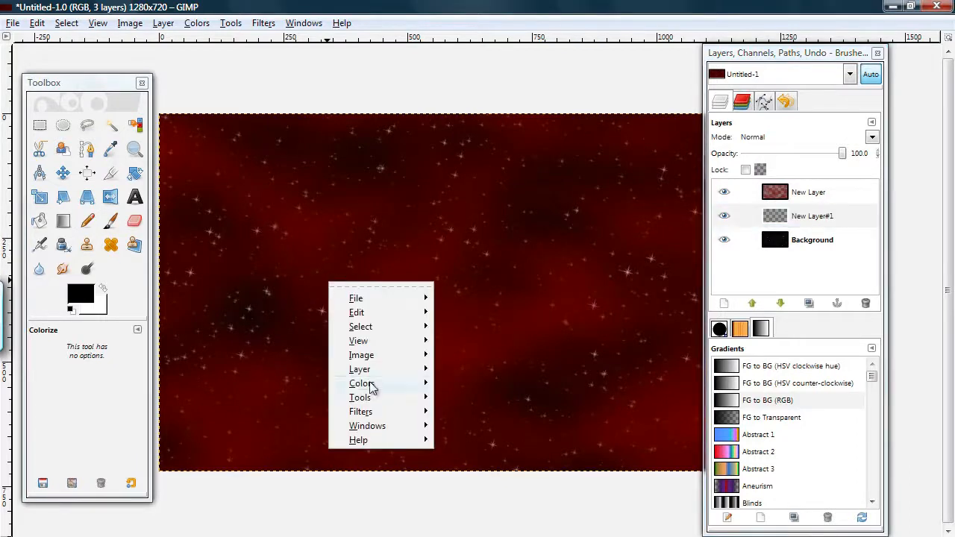
click(361, 411)
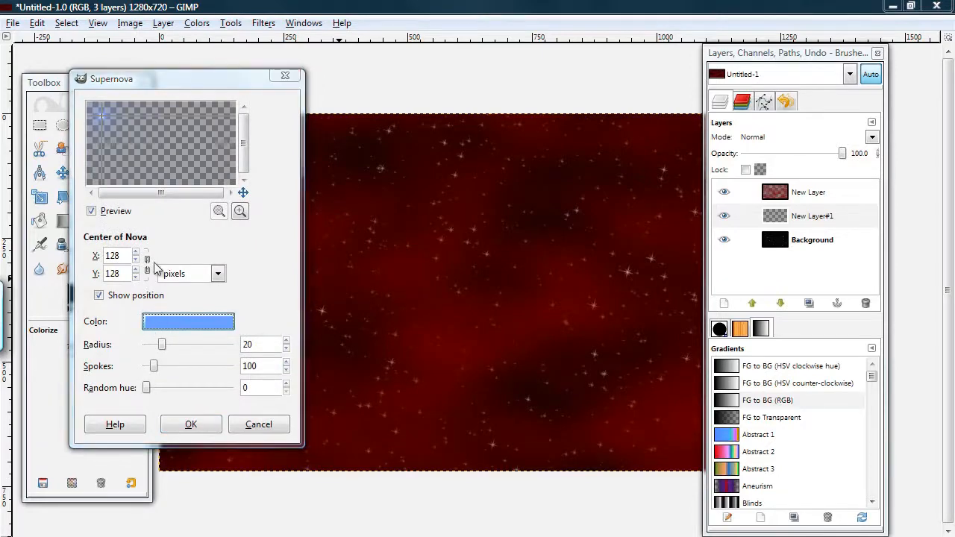
Step: Render a pink Supernova with radius 45 and 150 spokes, centred at X 345, Y 282
click(188, 321)
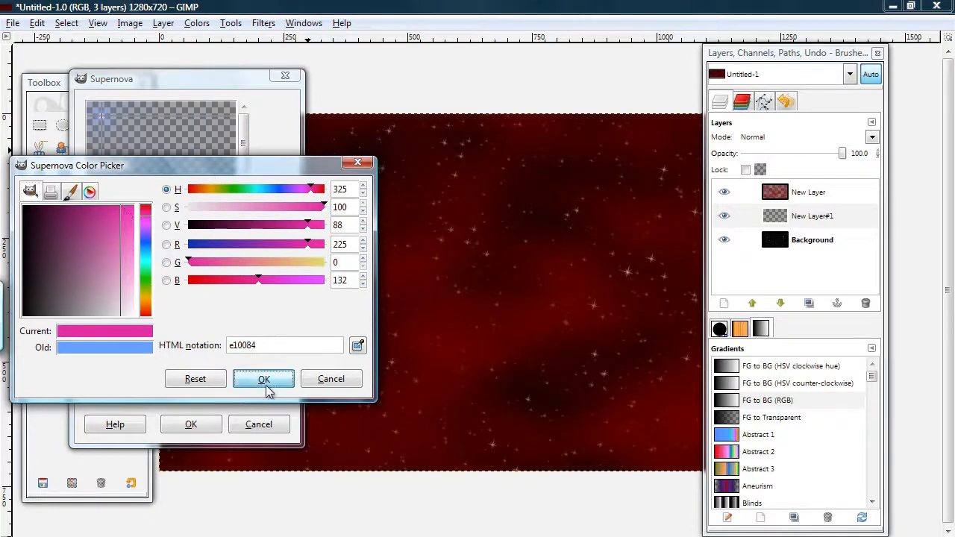
click(264, 379)
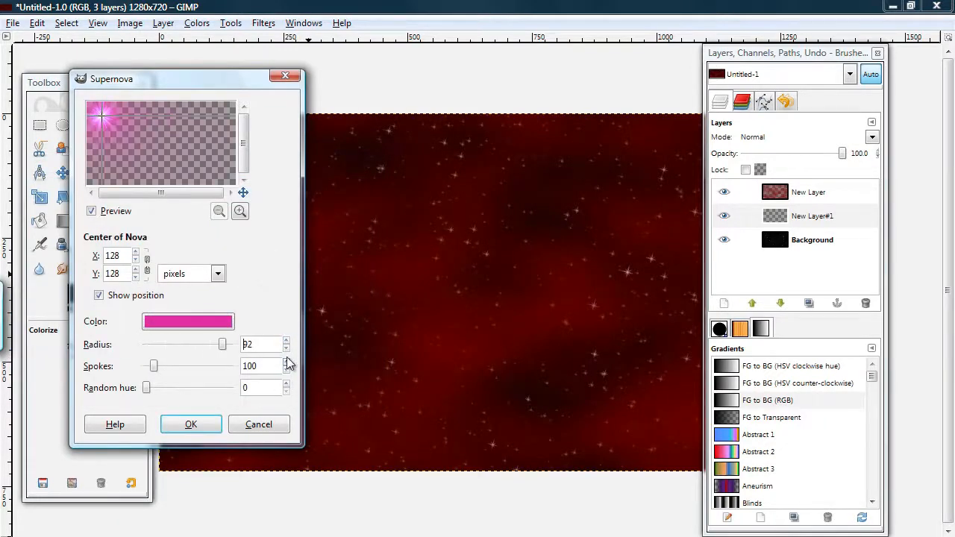
click(286, 347)
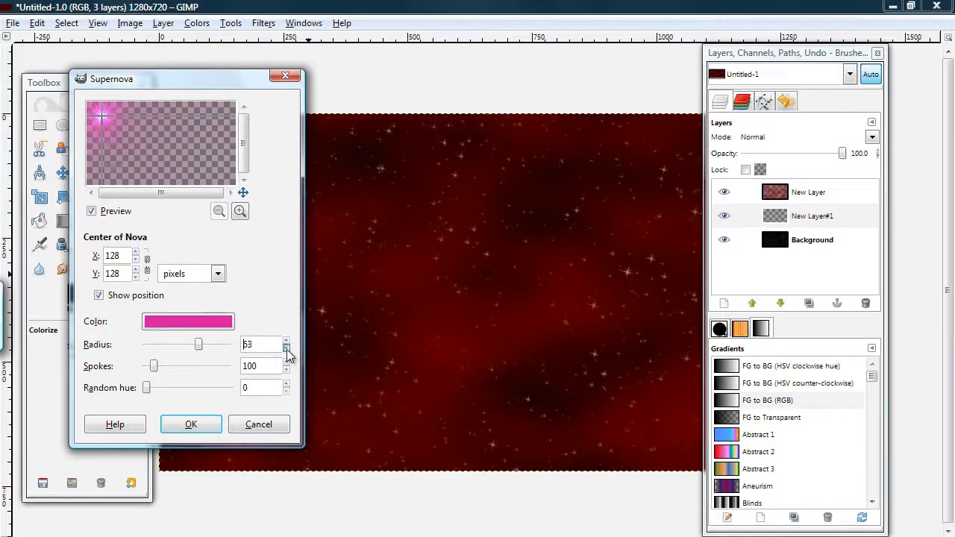
click(287, 348)
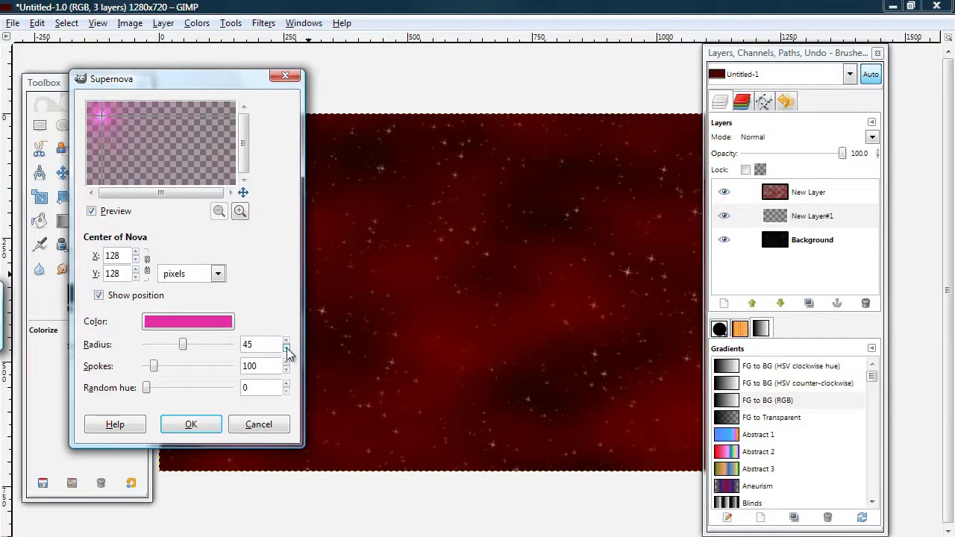
click(287, 362)
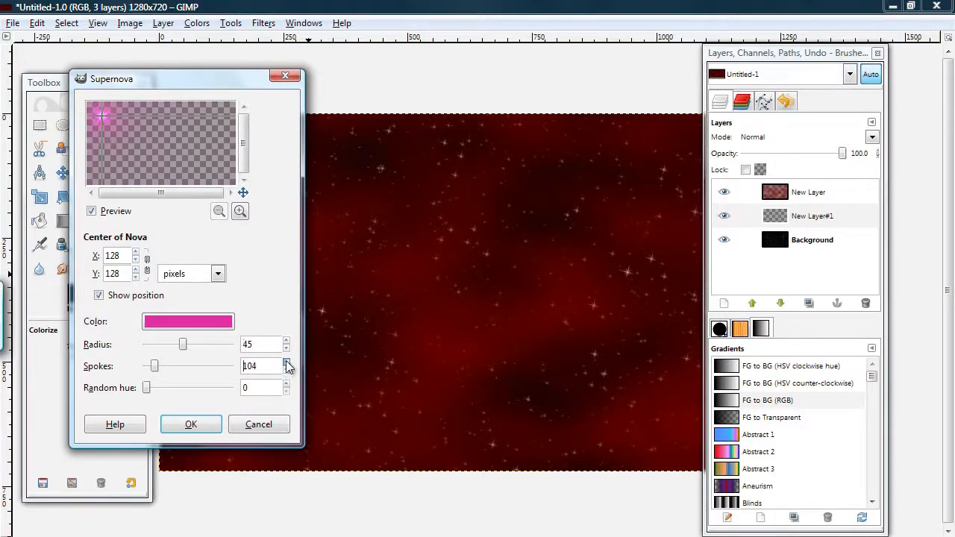
click(286, 362)
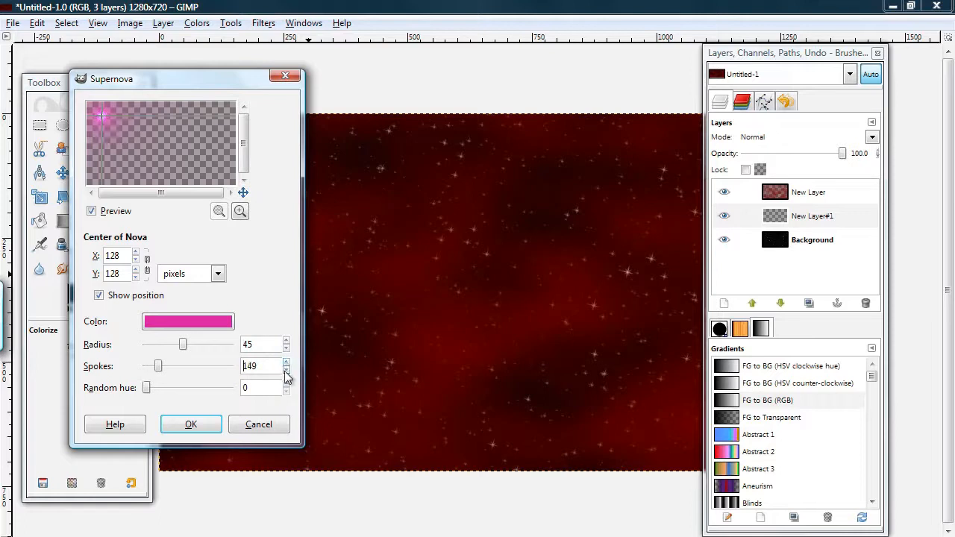
click(287, 362)
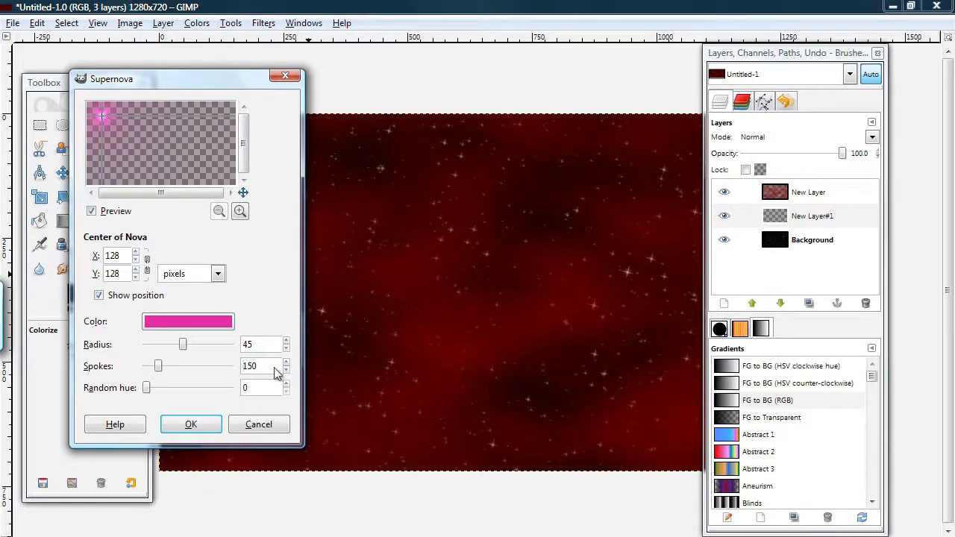
click(124, 131)
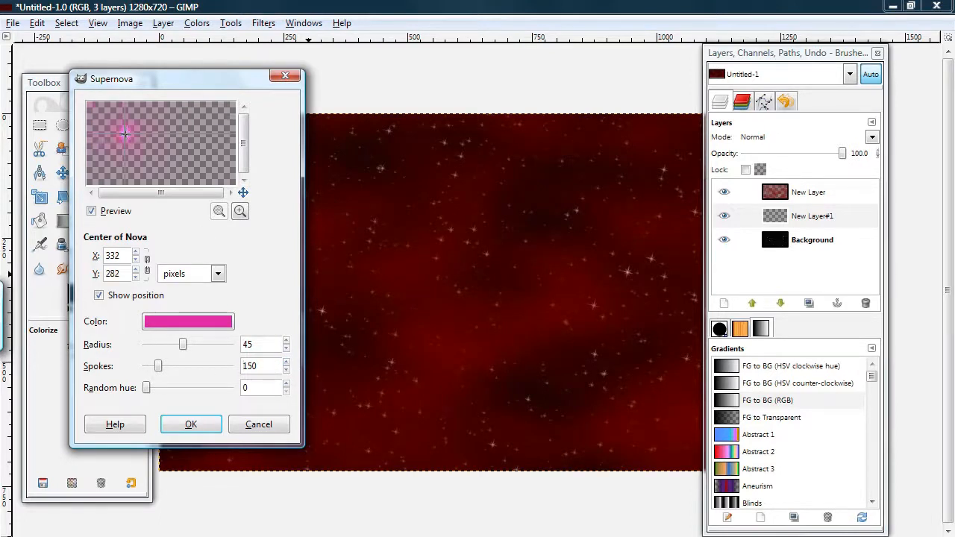
click(126, 135)
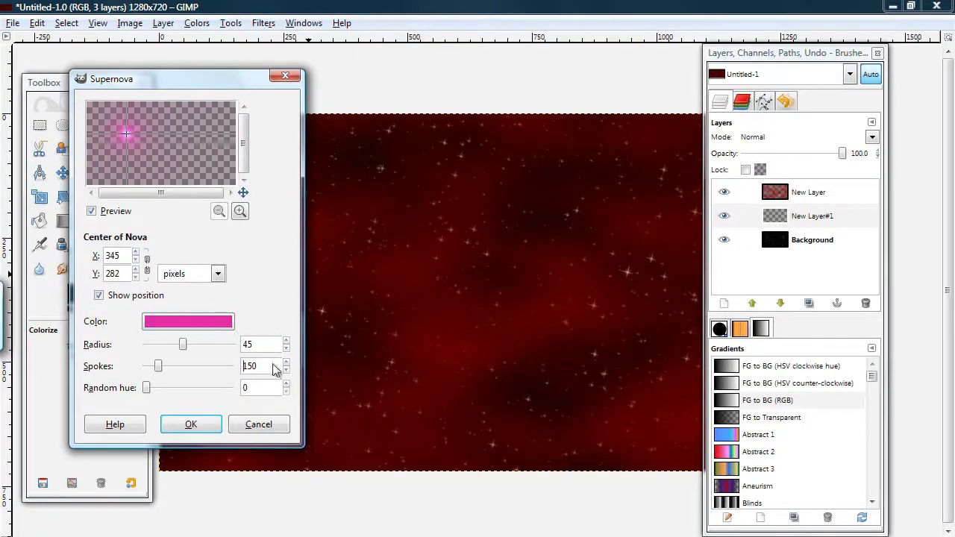
click(190, 424)
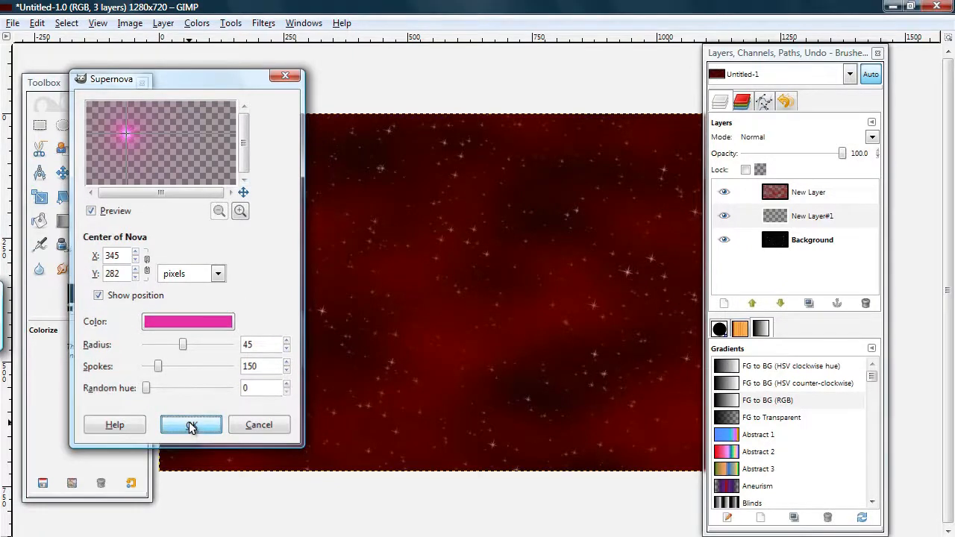
click(191, 425)
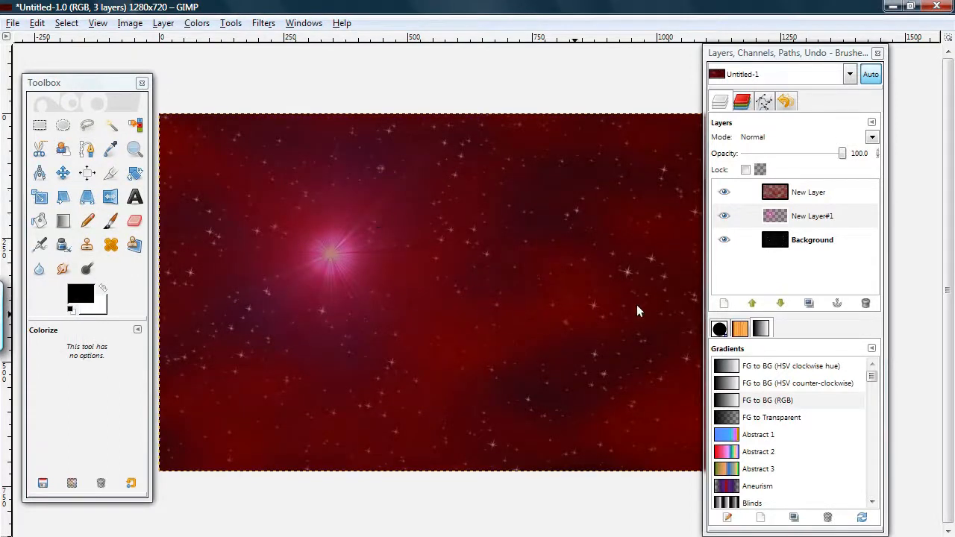
mouse_move(283, 313)
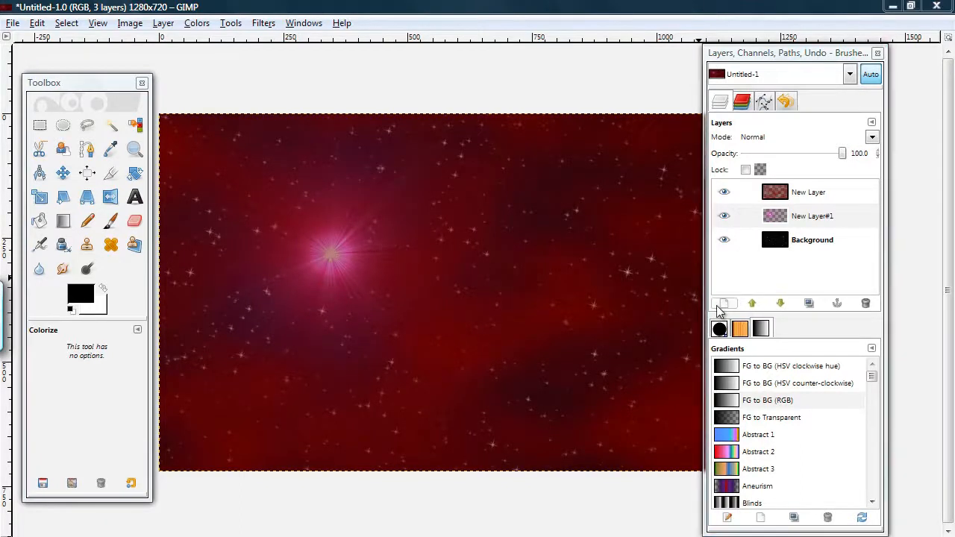
Step: Create New Layer#2 as a transparent layer above the pink supernova layer
click(721, 303)
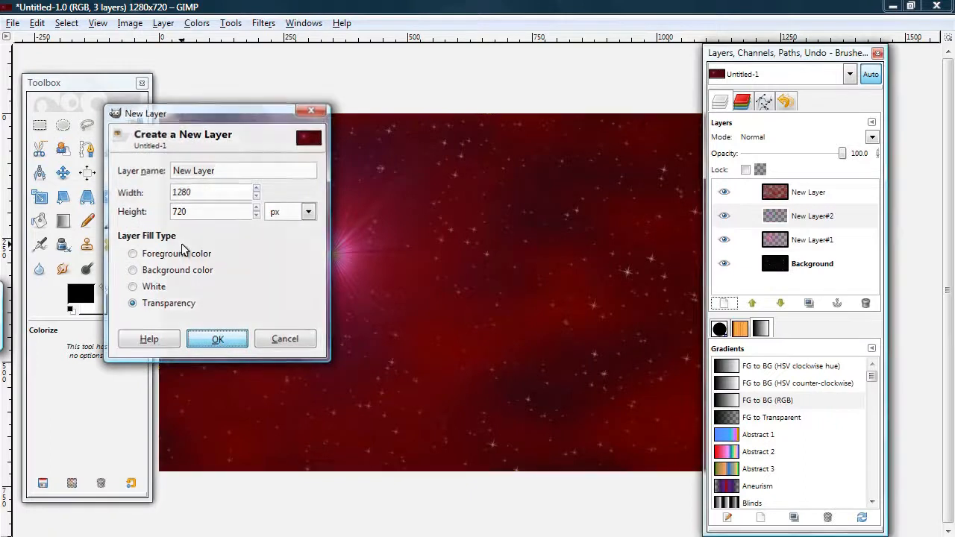
click(217, 338)
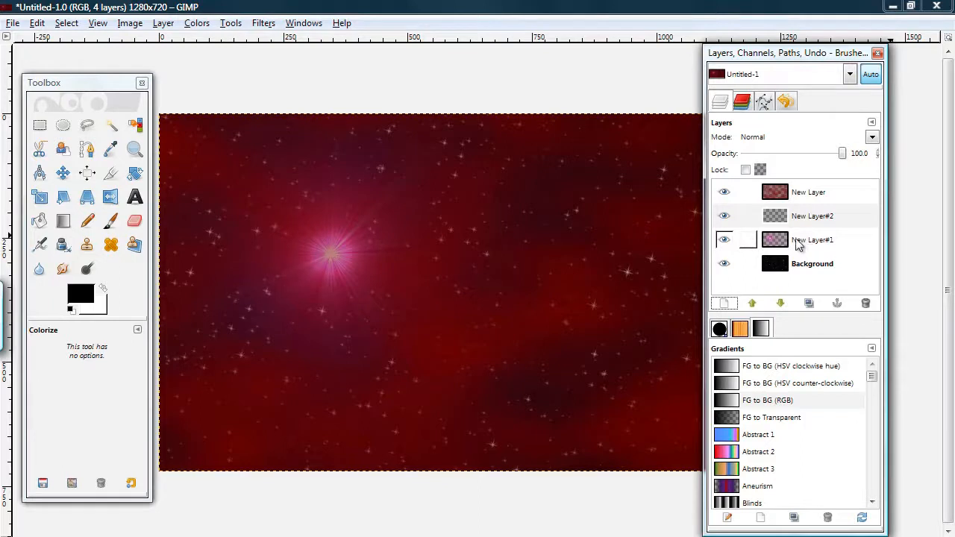
click(812, 215)
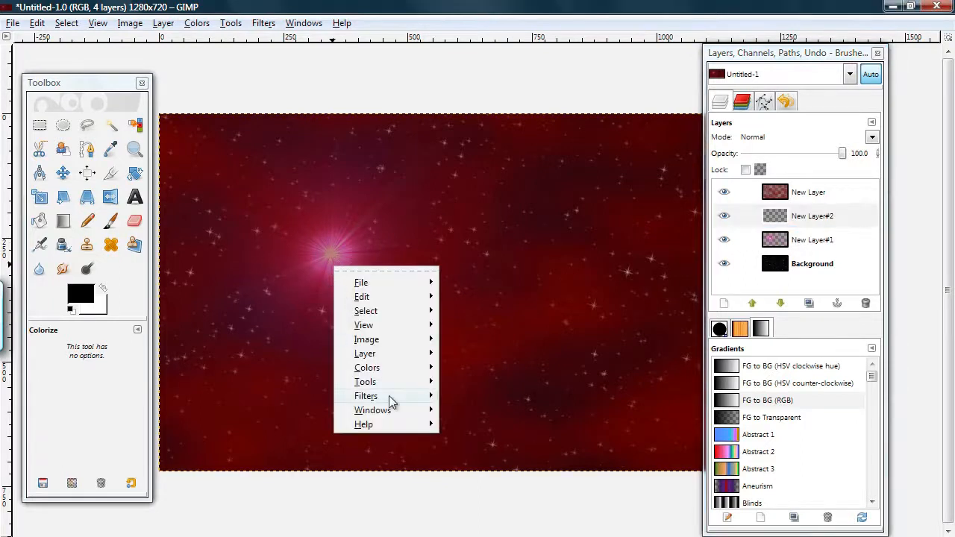
Step: Re-show Supernova and render a red nova with radius 20 and 100 spokes
click(365, 395)
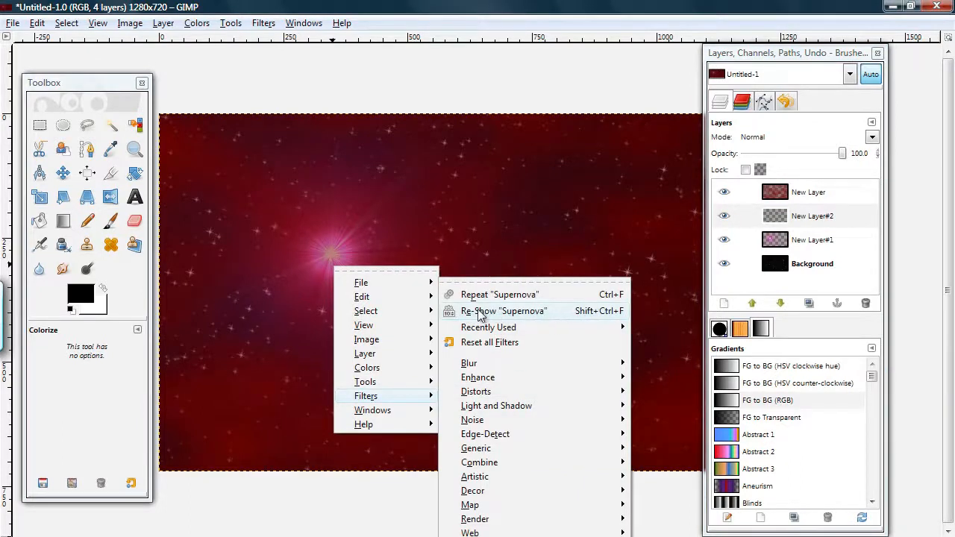
click(504, 310)
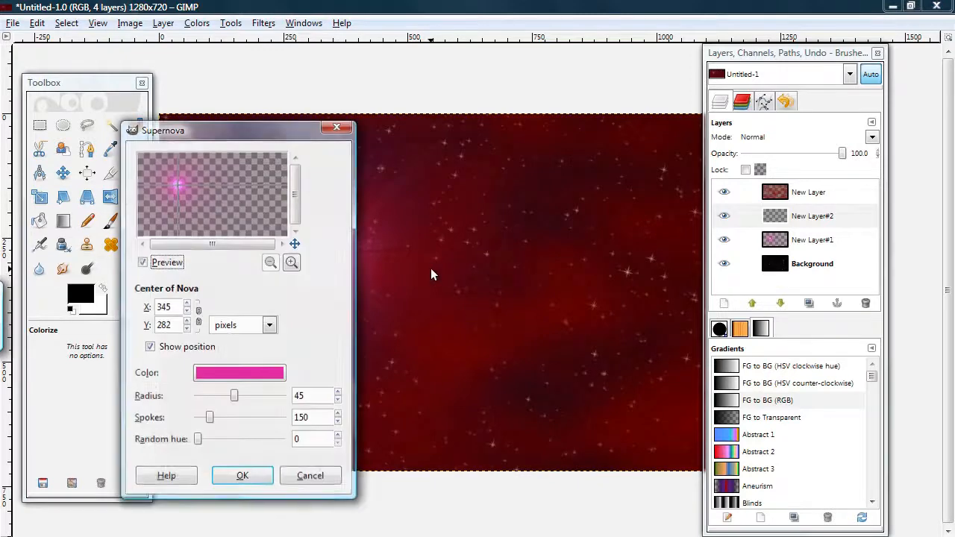
click(239, 372)
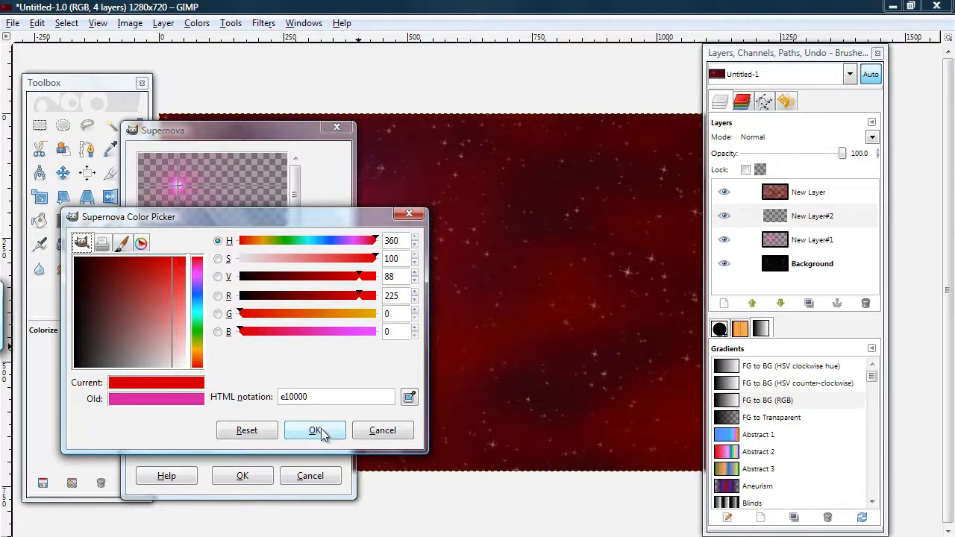
click(314, 431)
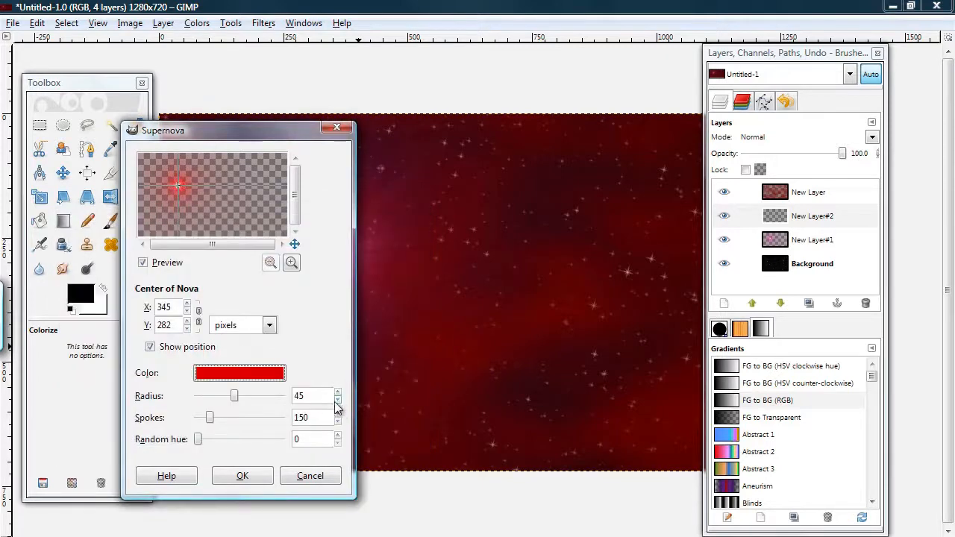
click(338, 400)
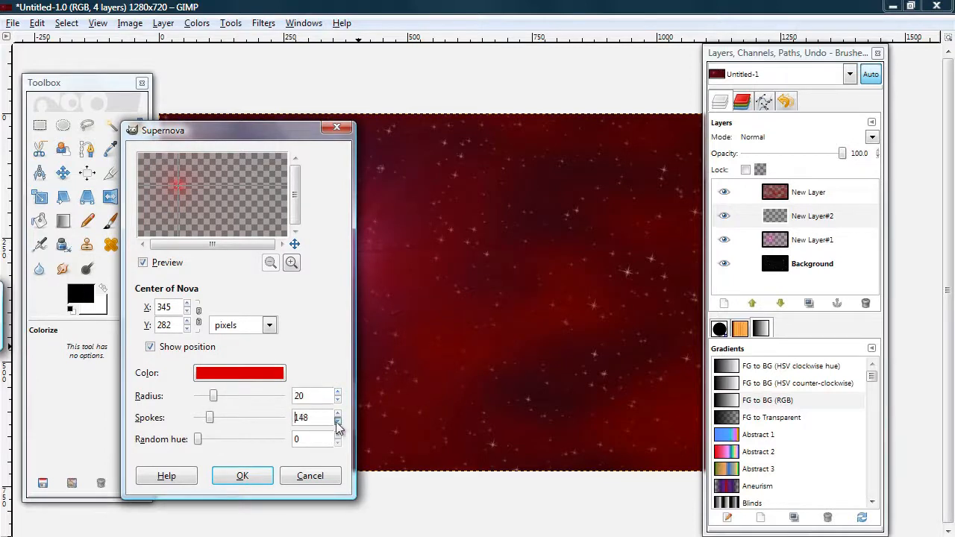
click(338, 421)
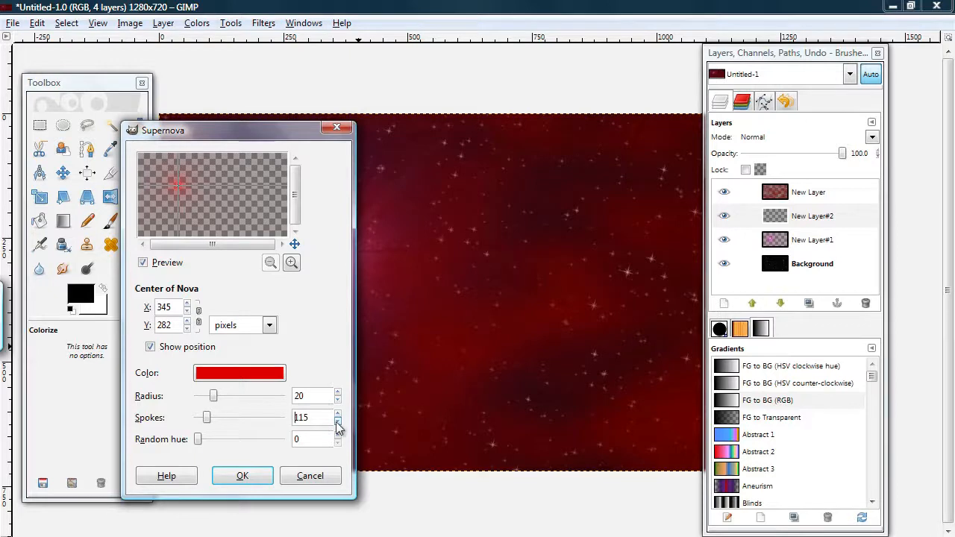
click(338, 420)
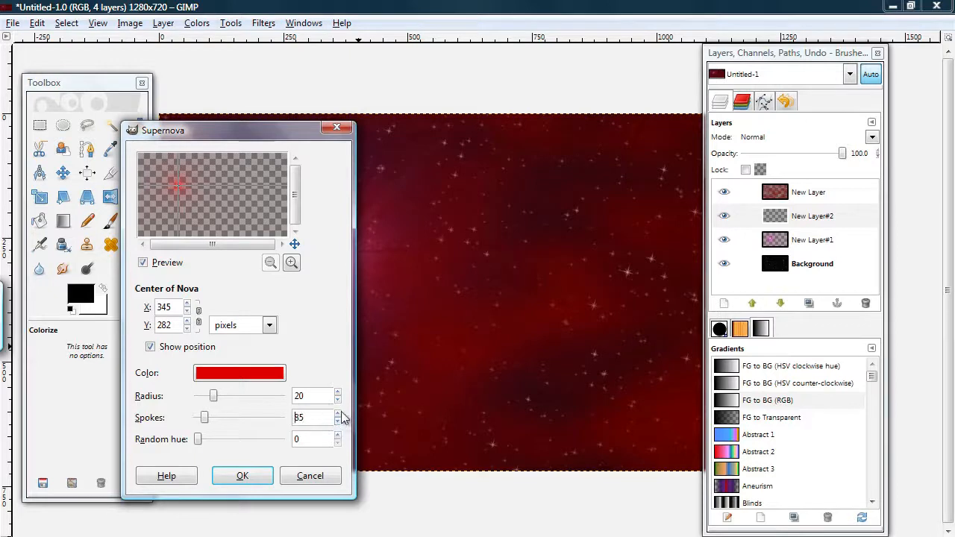
click(338, 414)
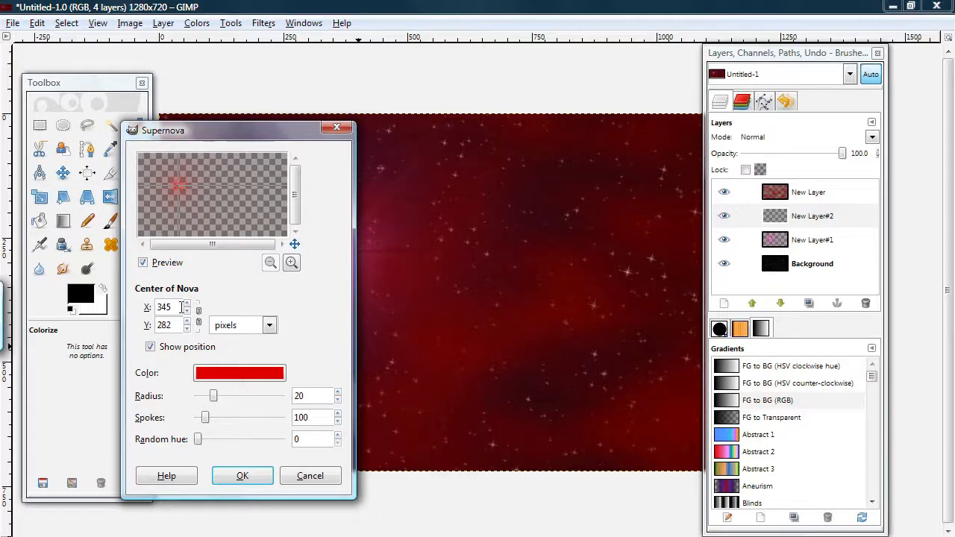
click(242, 475)
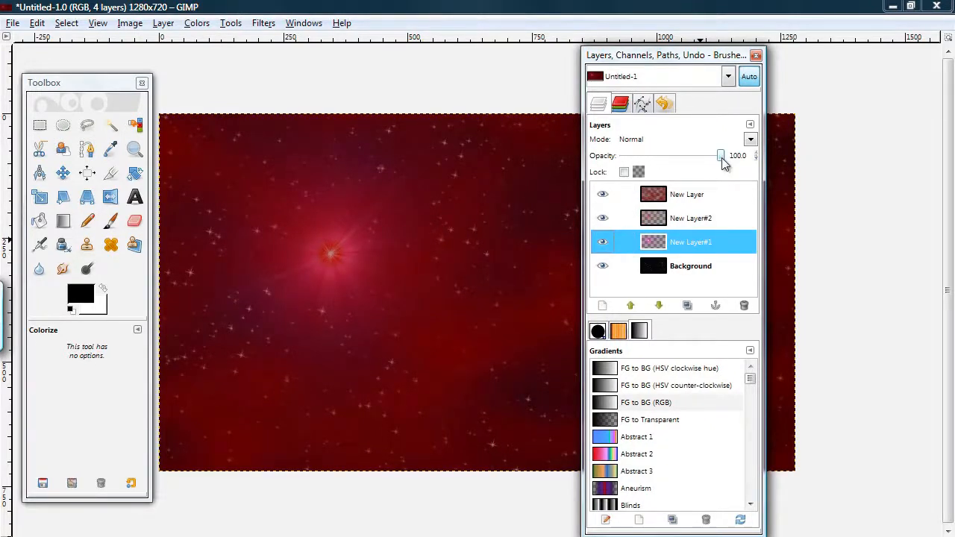
Step: Try lower opacities on the red star layer, then return it to full opacity
drag(720, 156, 714, 155)
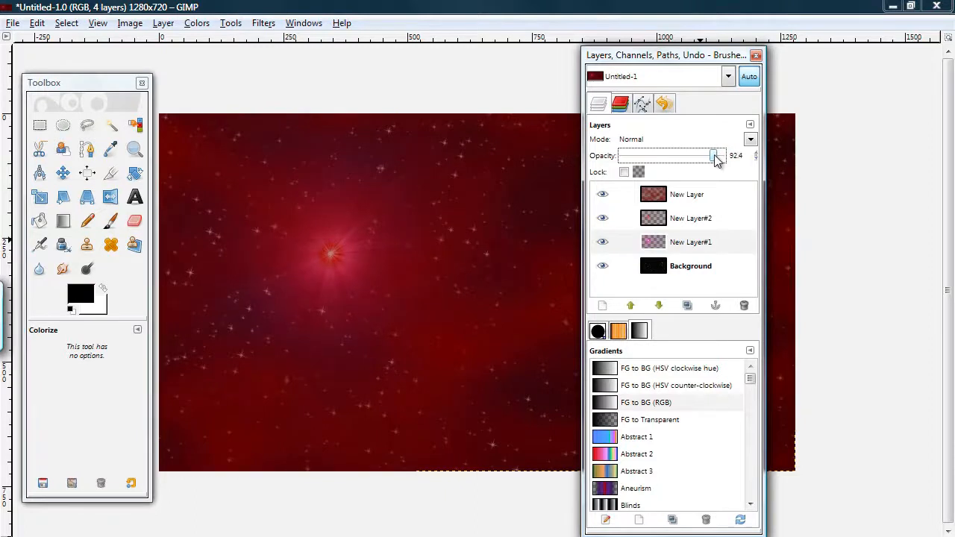
drag(714, 155, 721, 155)
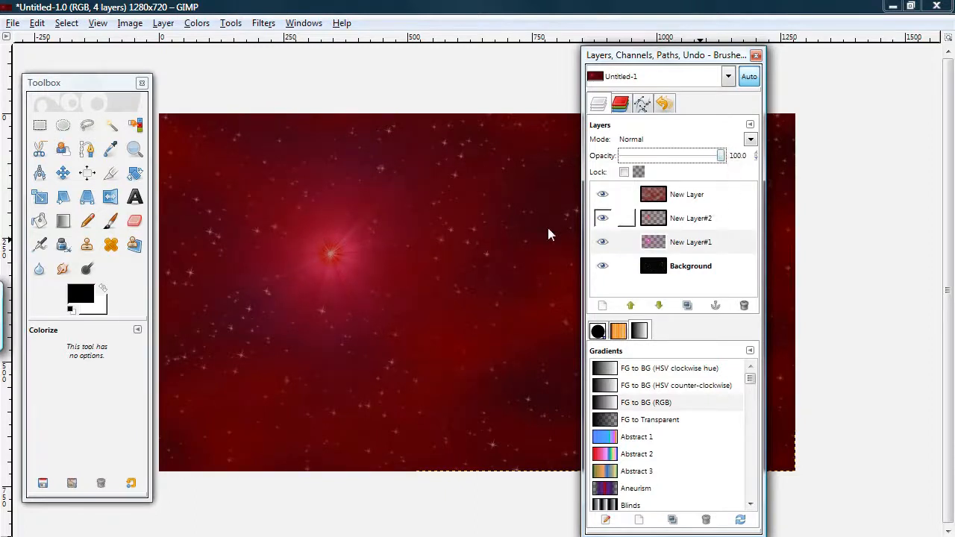
drag(720, 155, 714, 155)
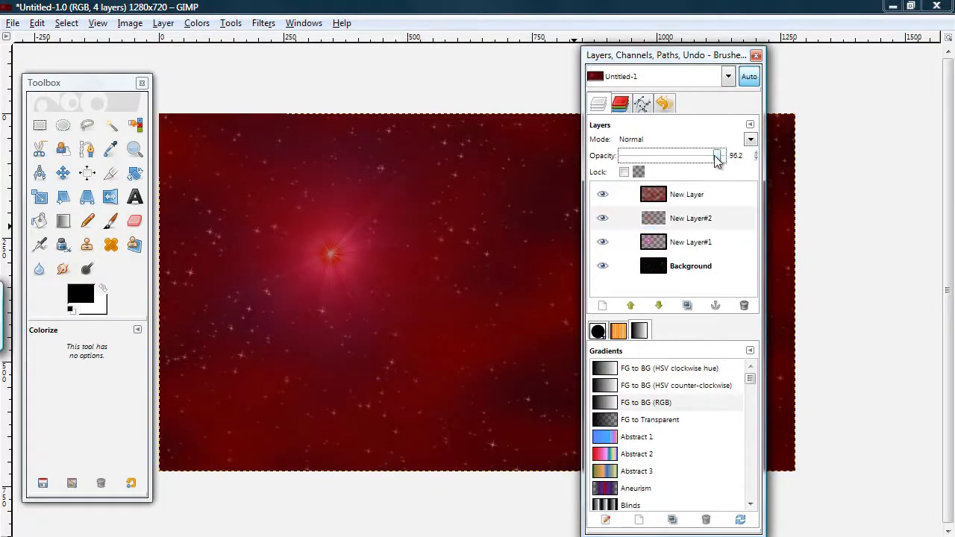
drag(714, 155, 705, 155)
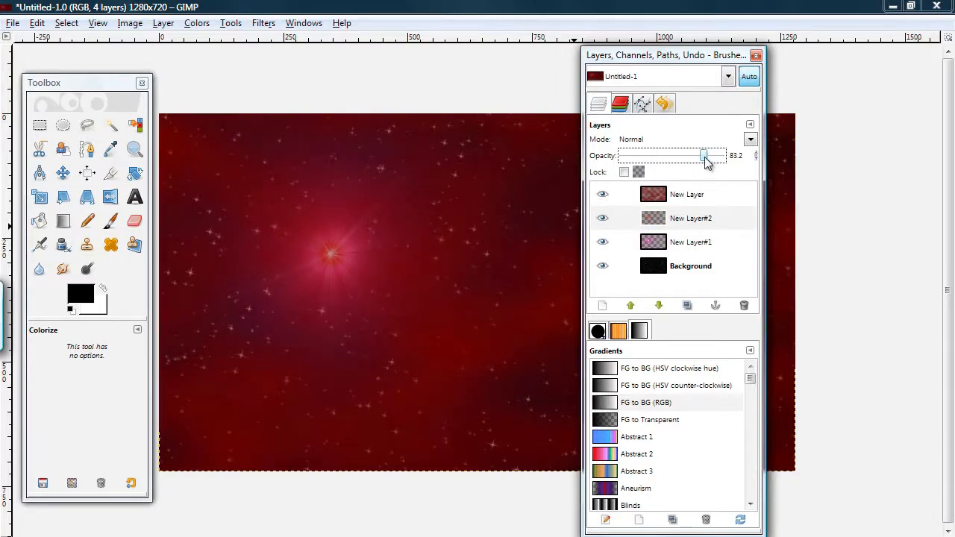
drag(703, 156, 721, 156)
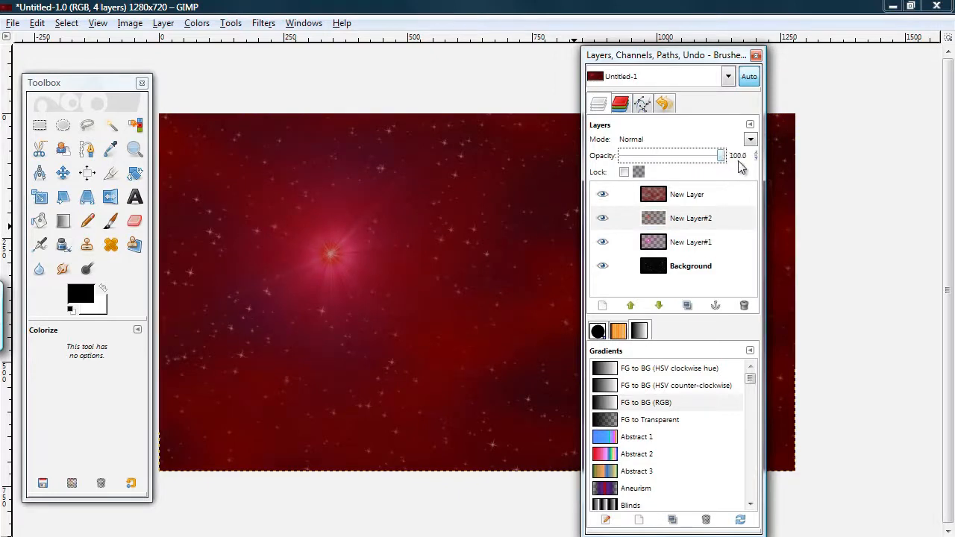
Step: Select the pink star layer and set its opacity to about 90
click(691, 242)
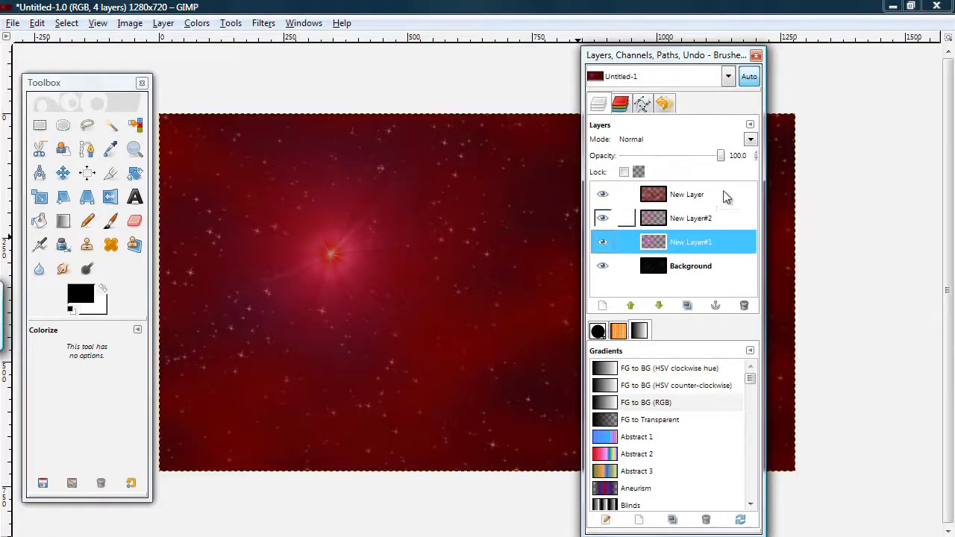
drag(720, 155, 698, 155)
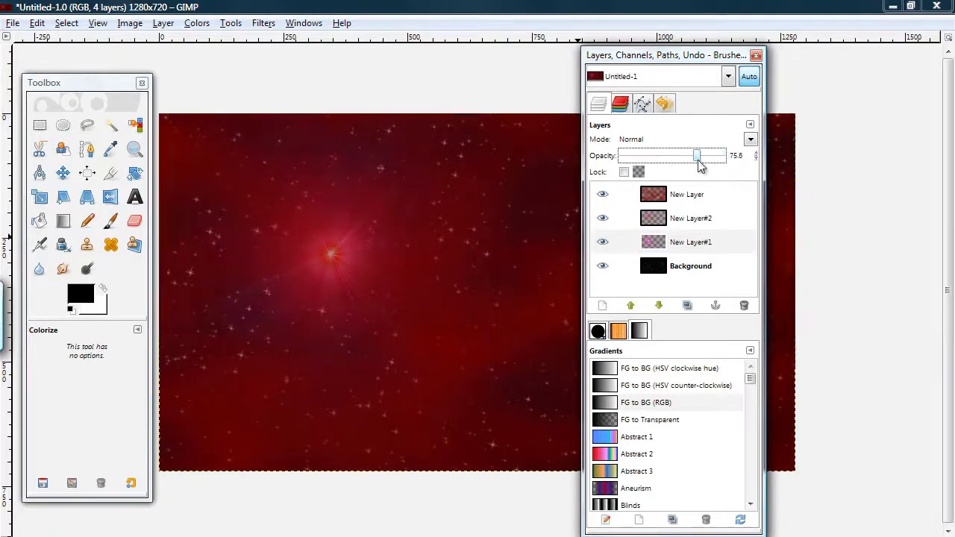
drag(698, 155, 720, 155)
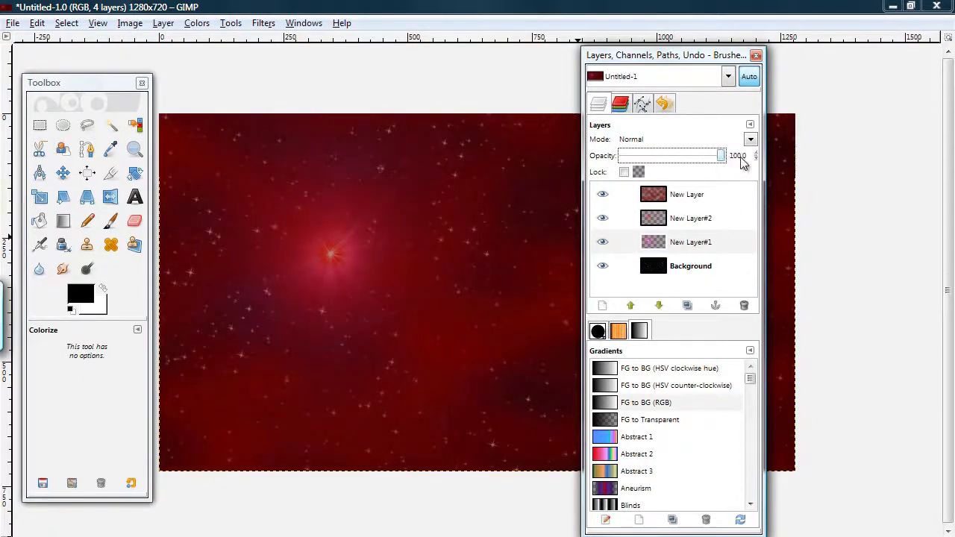
drag(720, 155, 716, 155)
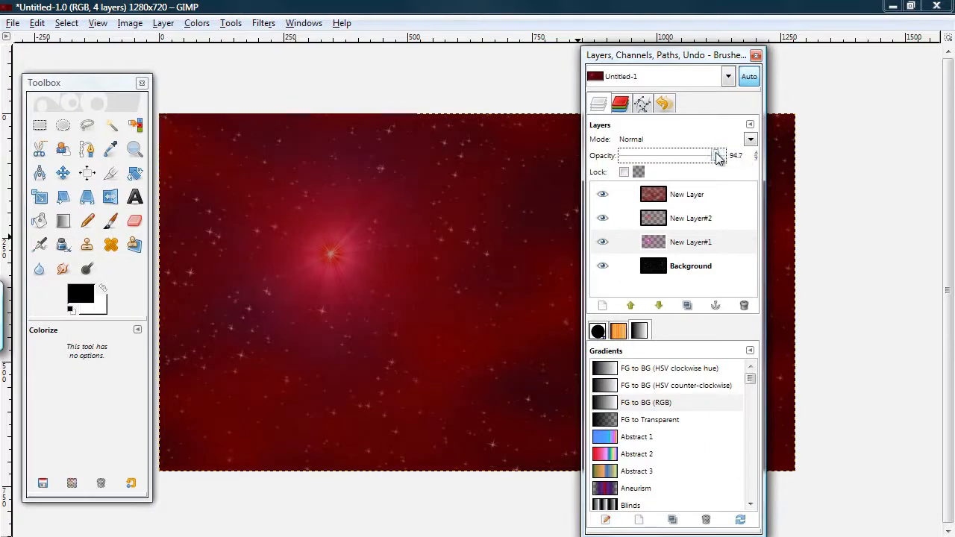
drag(718, 155, 716, 155)
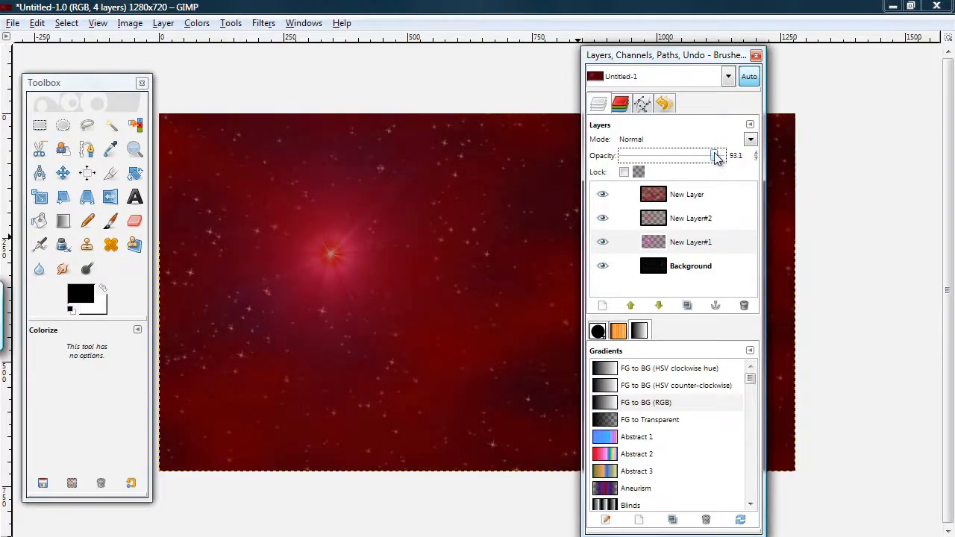
drag(715, 155, 709, 155)
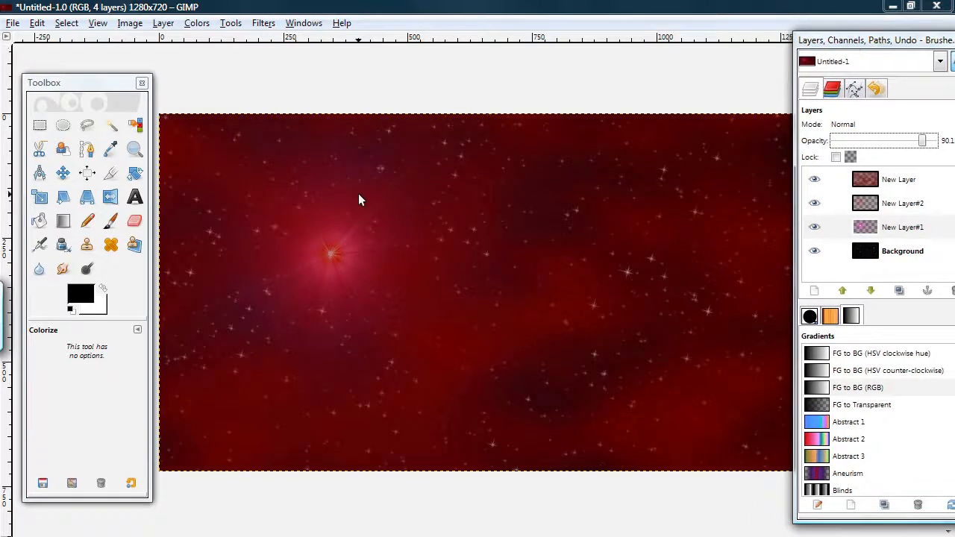
mouse_move(492, 80)
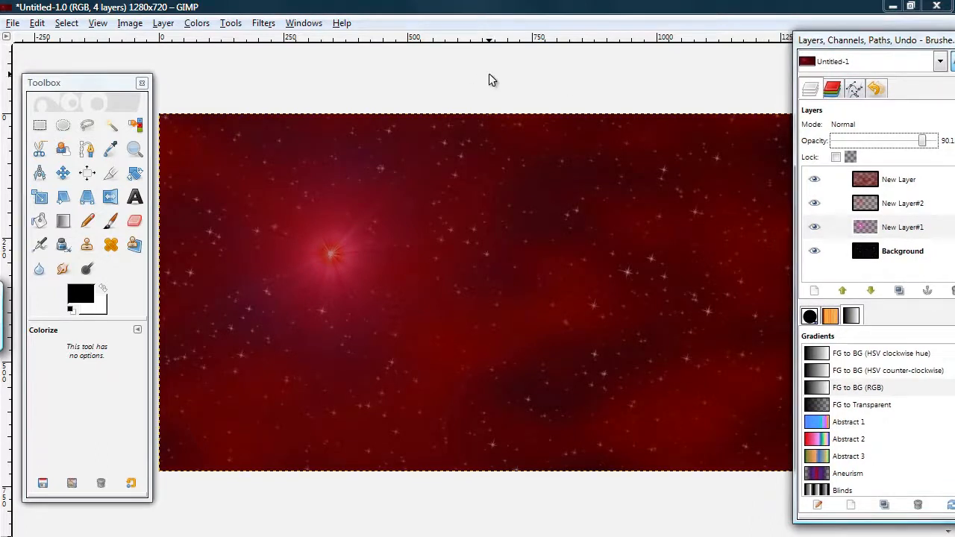
mouse_move(419, 92)
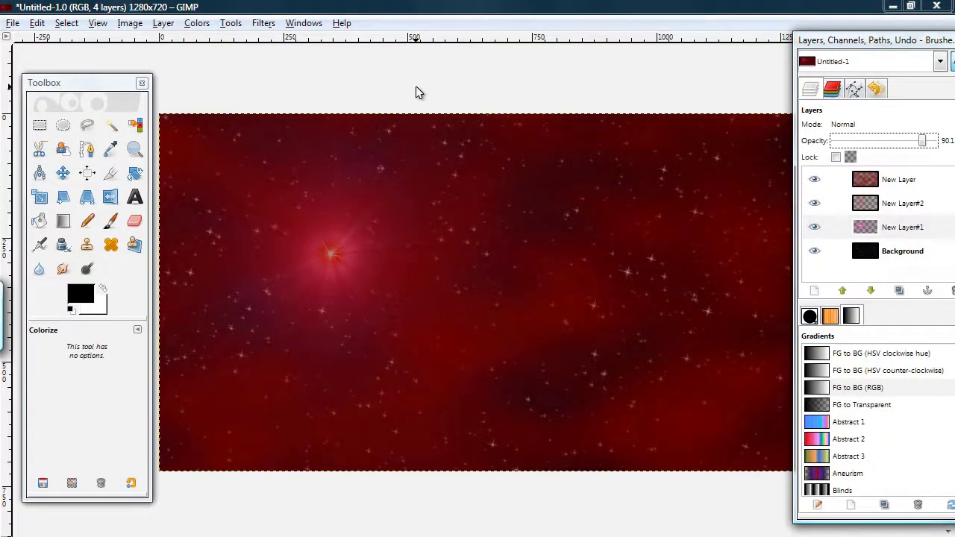